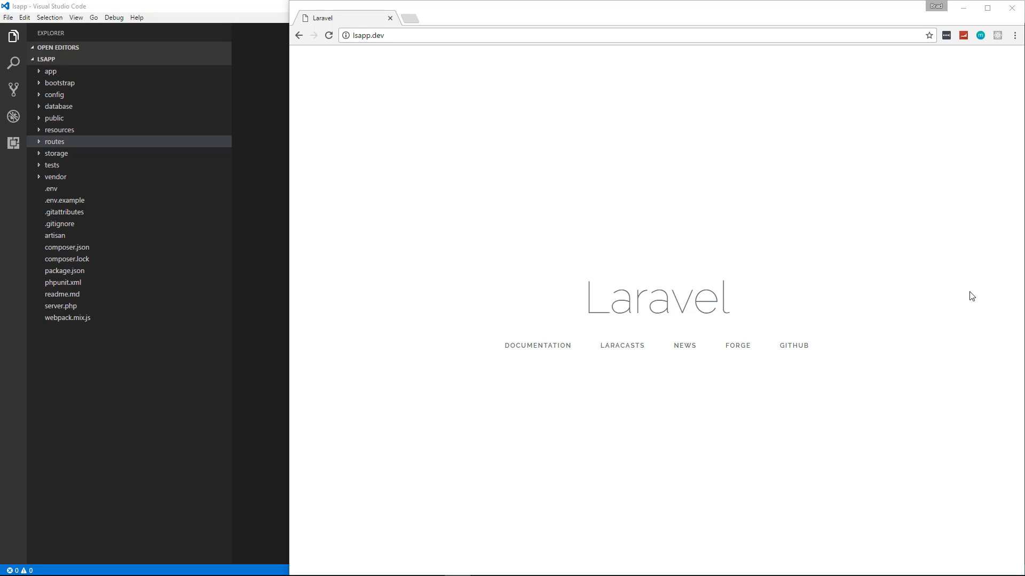
mouse_move(995, 333)
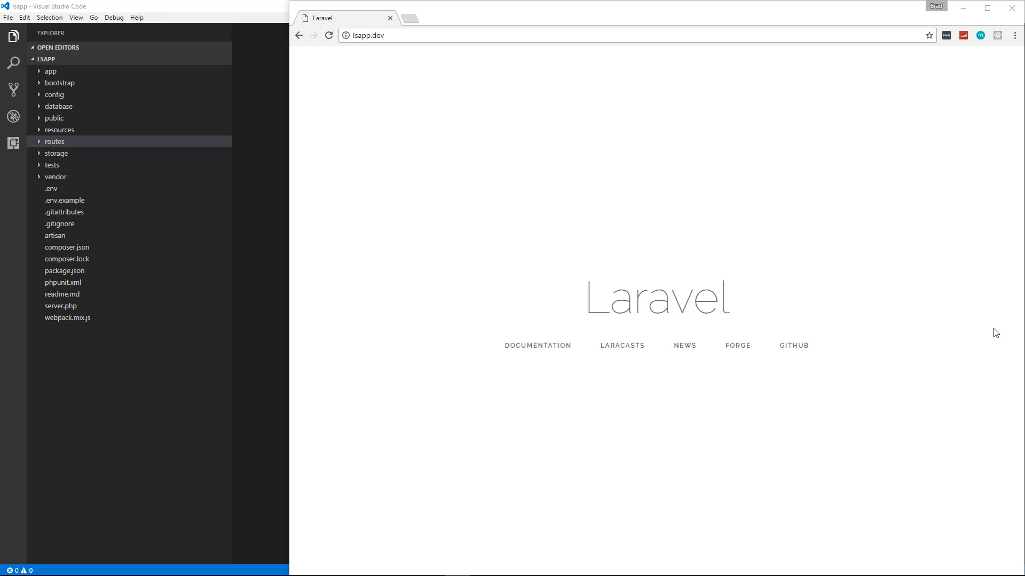
mouse_move(877, 358)
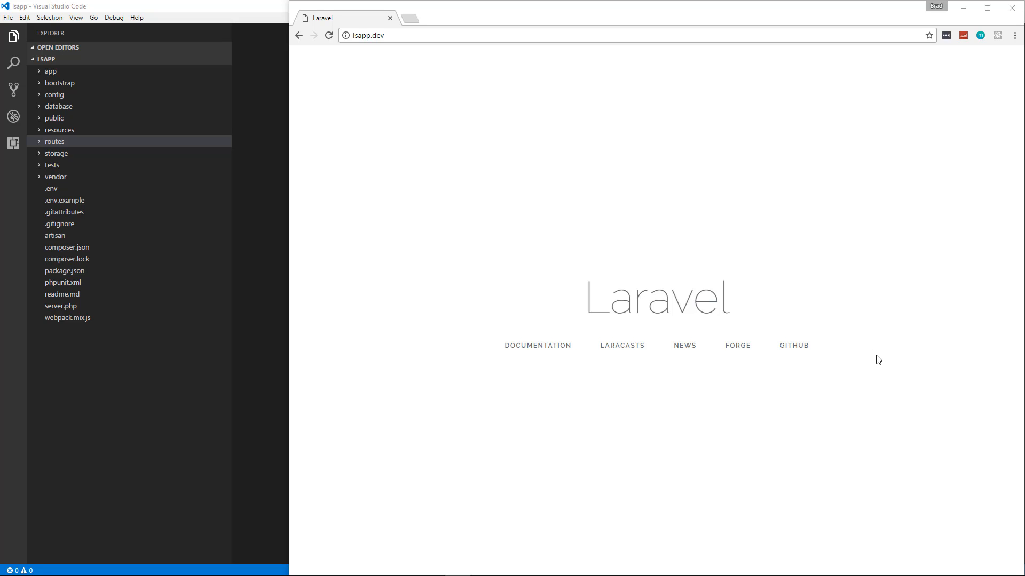
mouse_move(859, 343)
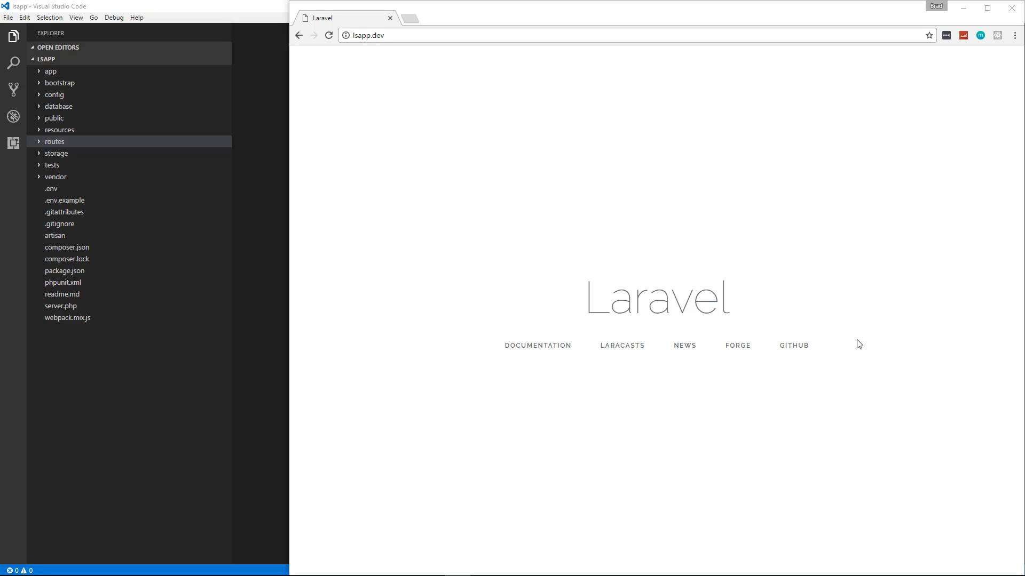
mouse_move(844, 337)
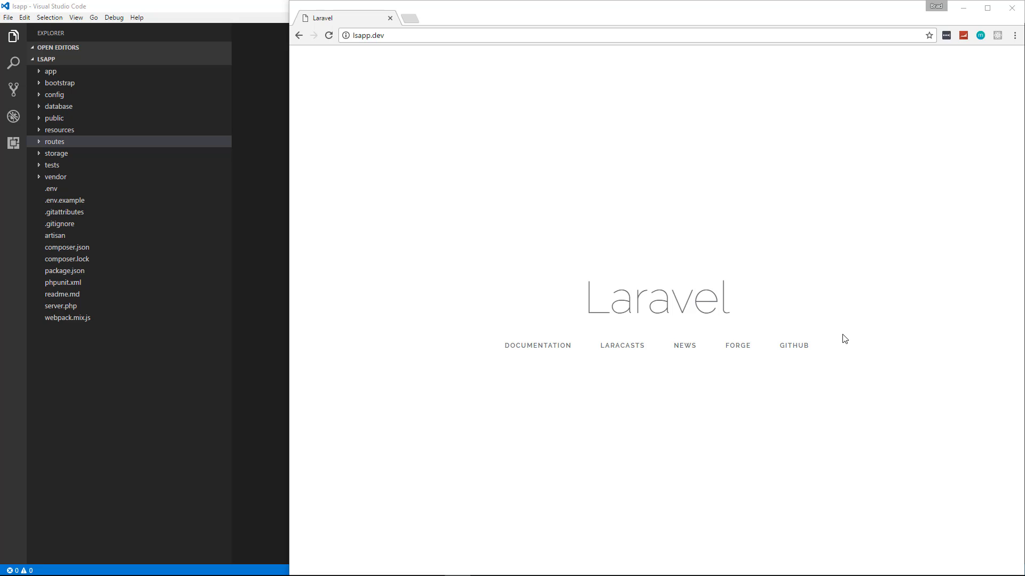
mouse_move(839, 345)
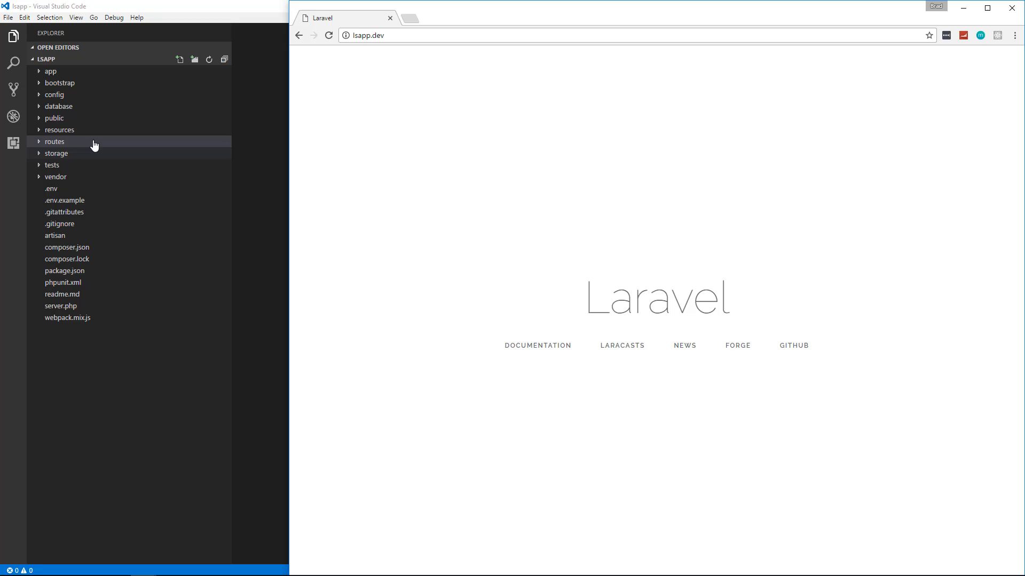
Comment out the welcome view with // and return 'Hello World' from the root route, then reload the site
click(53, 141)
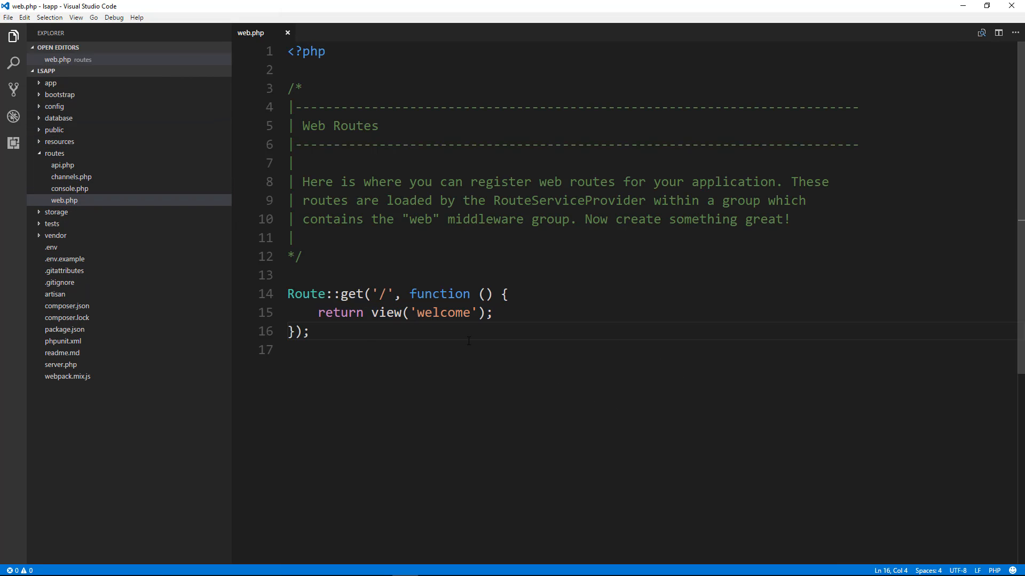
drag(287, 294, 333, 294)
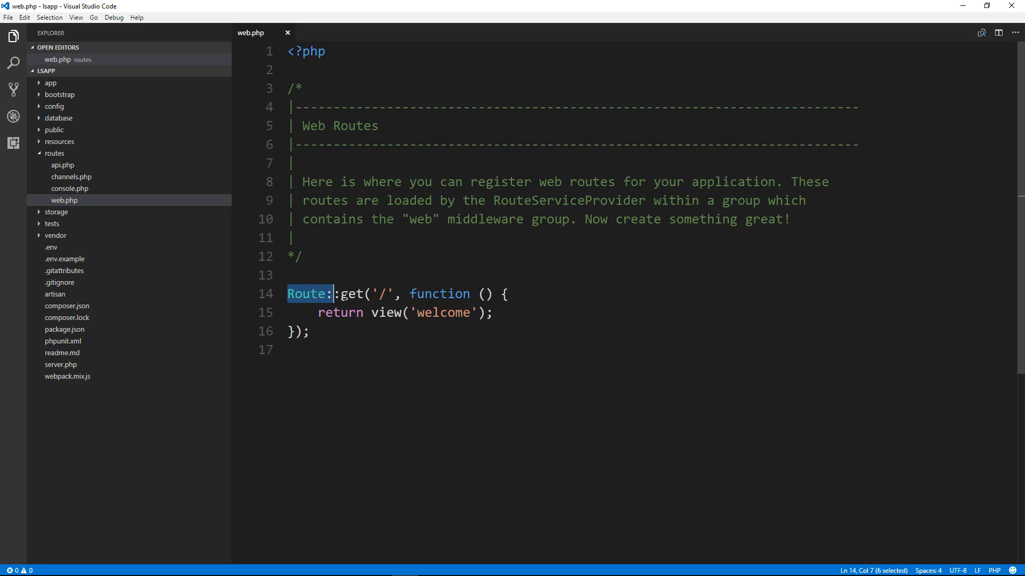
double_click(351, 293)
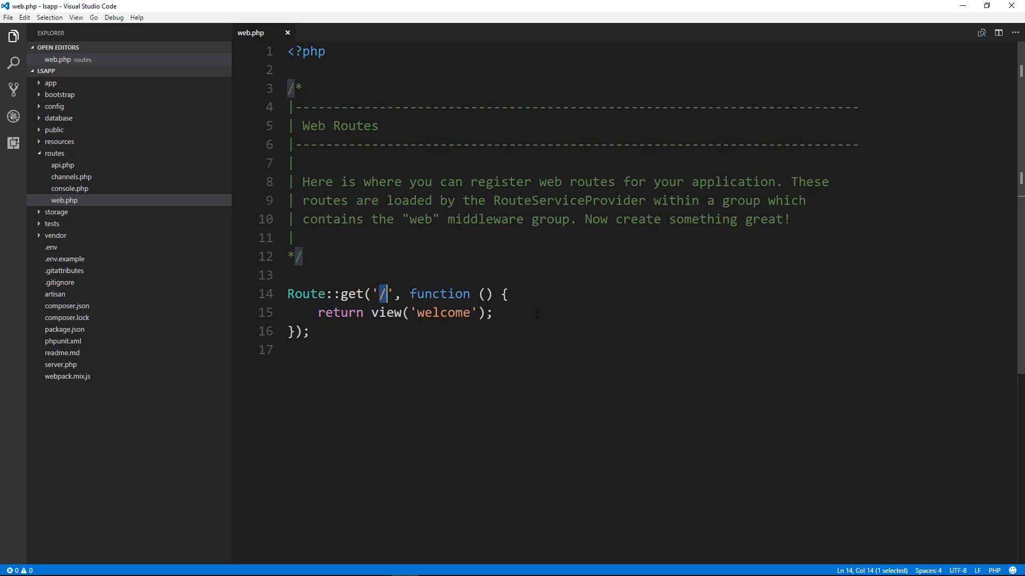
mouse_move(341, 312)
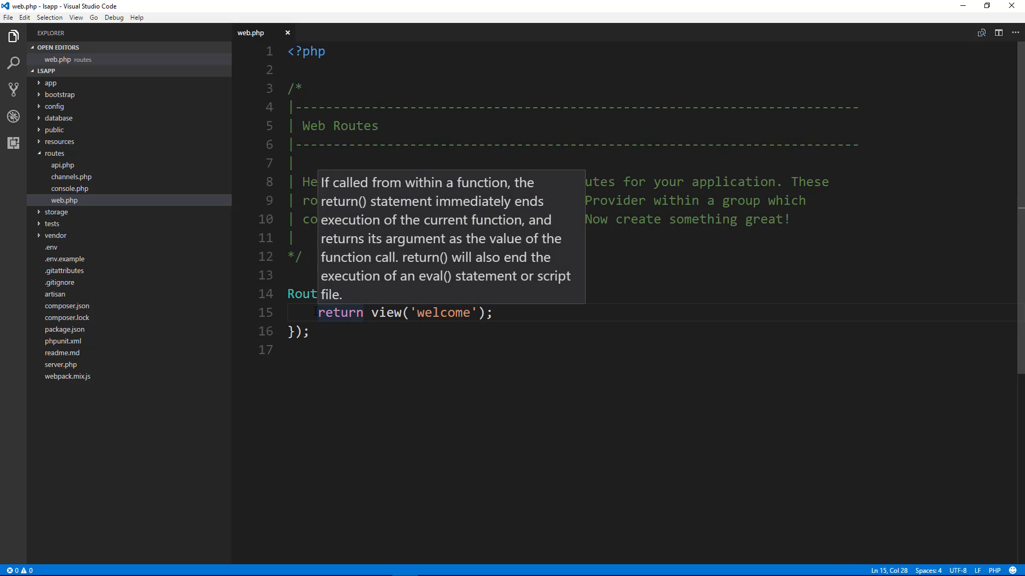
text(//)
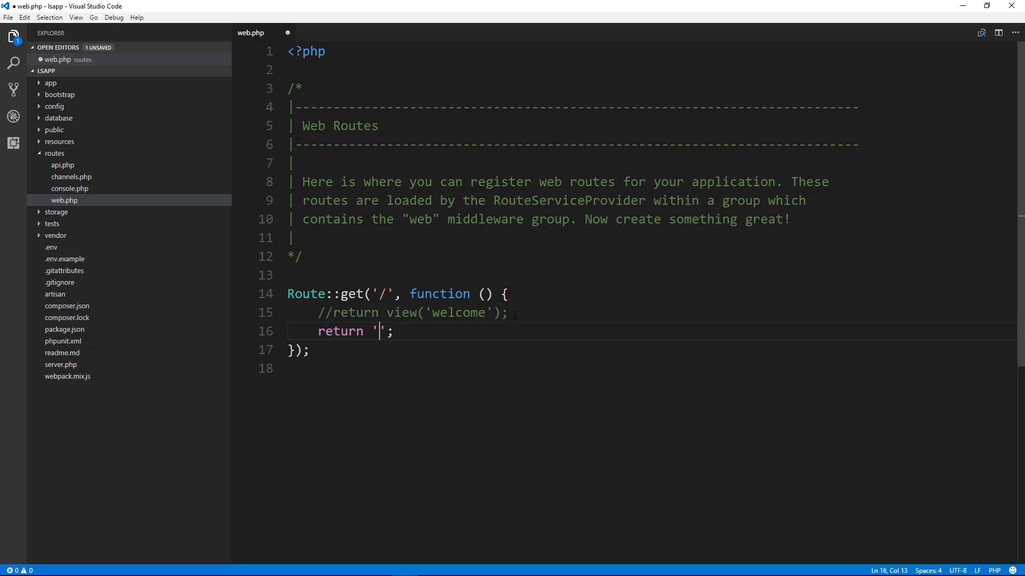
text(Hello World)
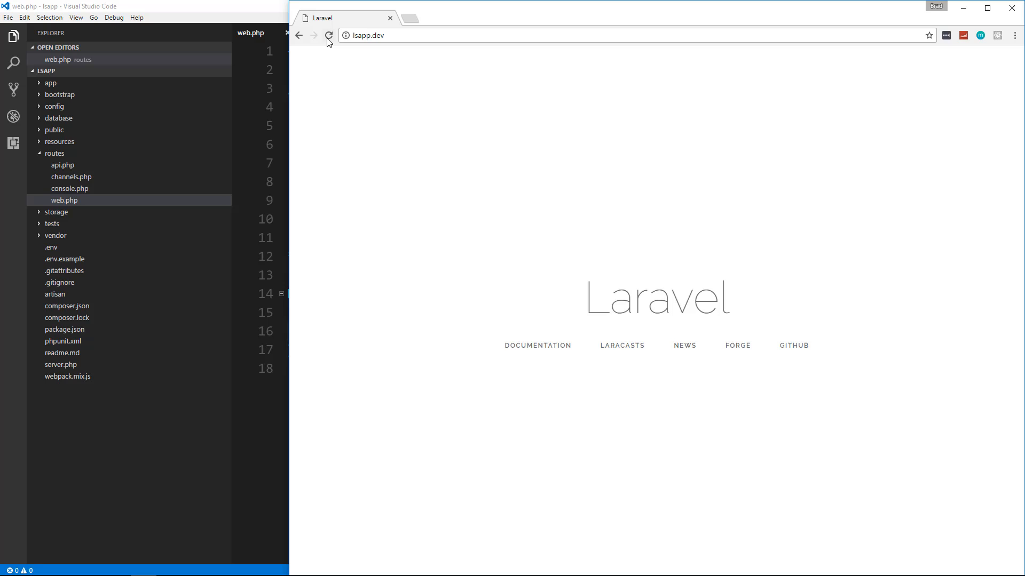
click(327, 34)
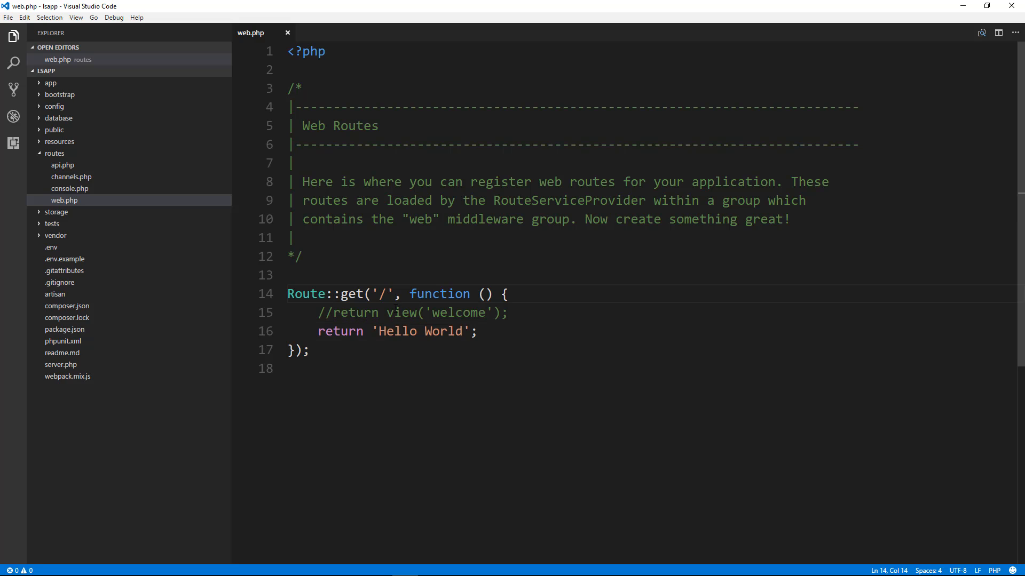
Duplicate the route block so '/' returns the welcome view and the copy answers '/hello'
text(hello)
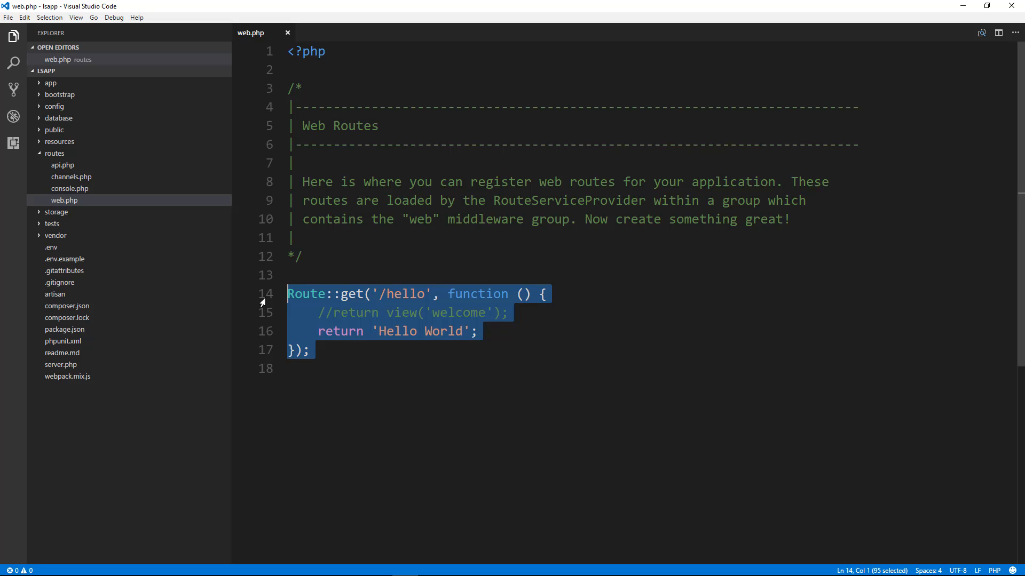
key(Ctrl+A)
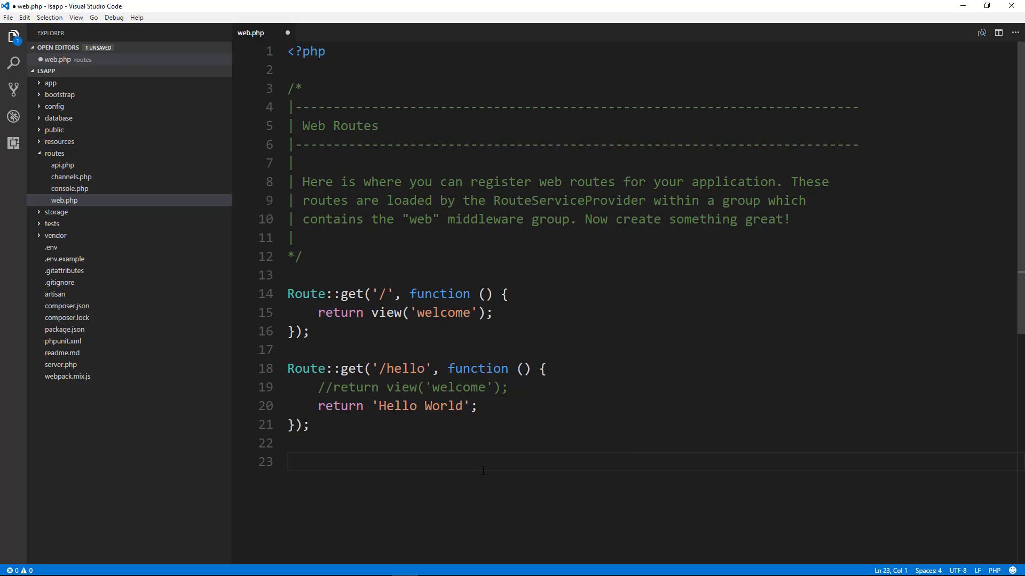
click(143, 566)
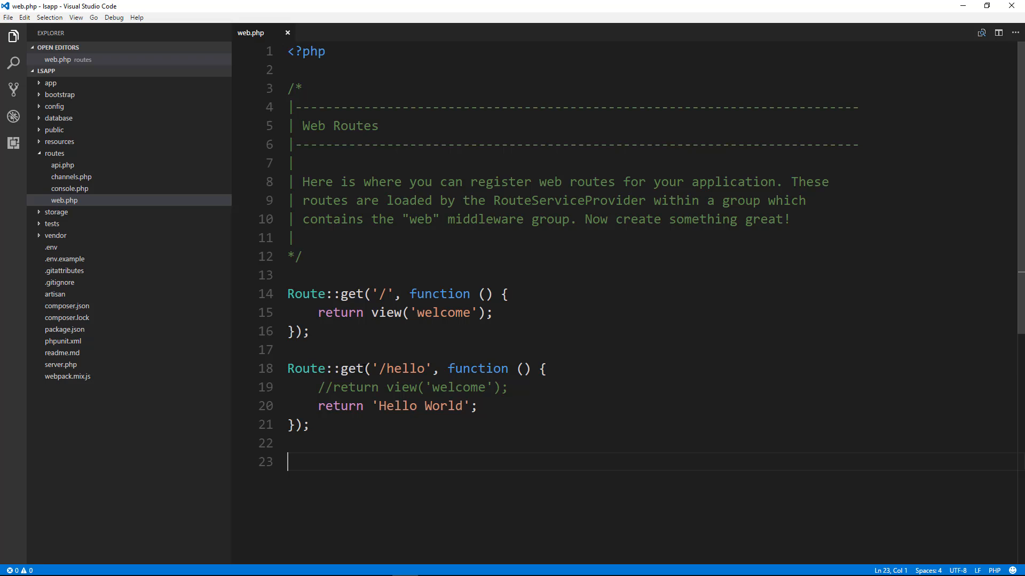
text(post)
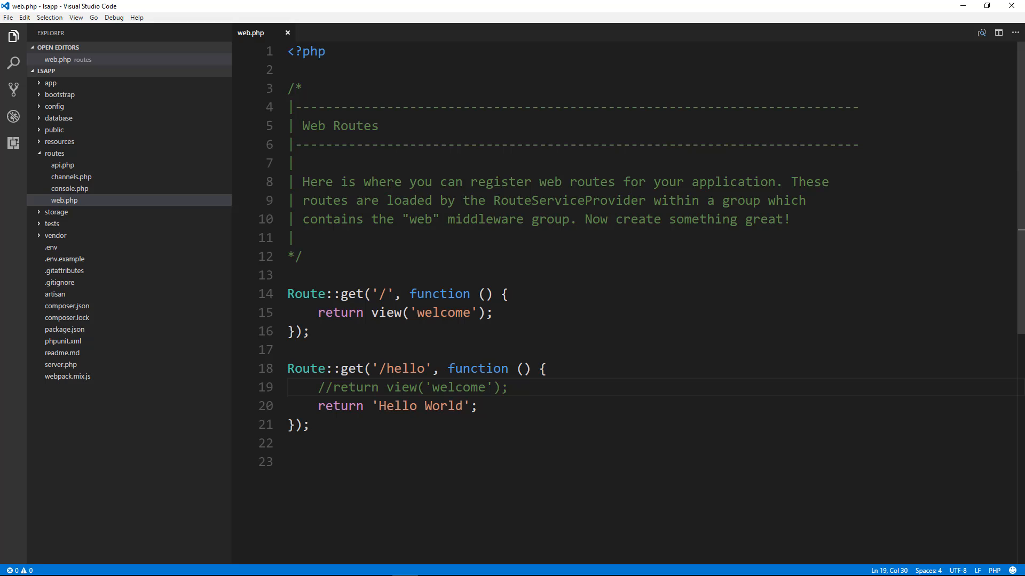
Wrap Hello World in <h1></h1> in the /hello route and reload lsapp.dev/hello
click(419, 387)
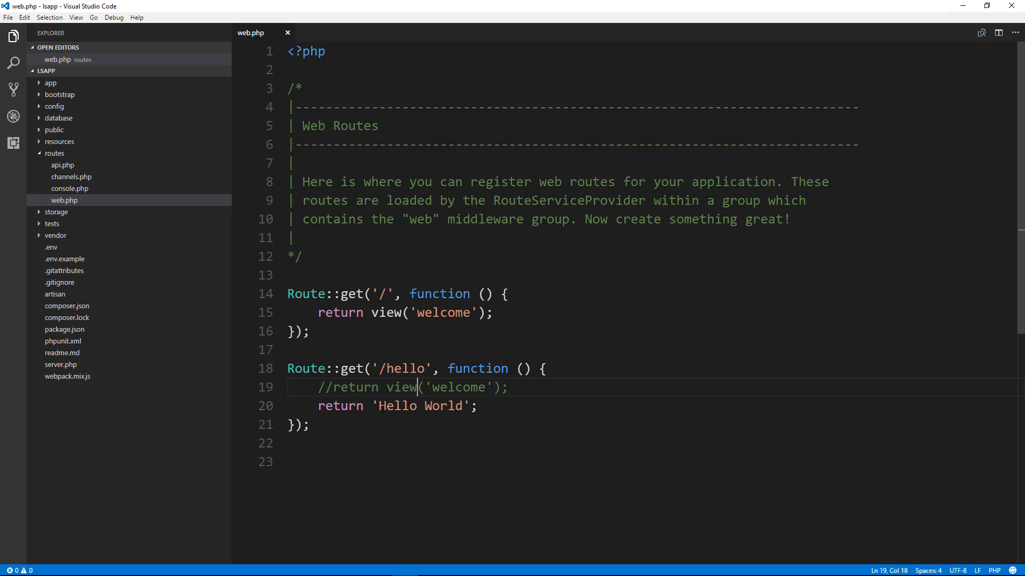
text(<h1>)
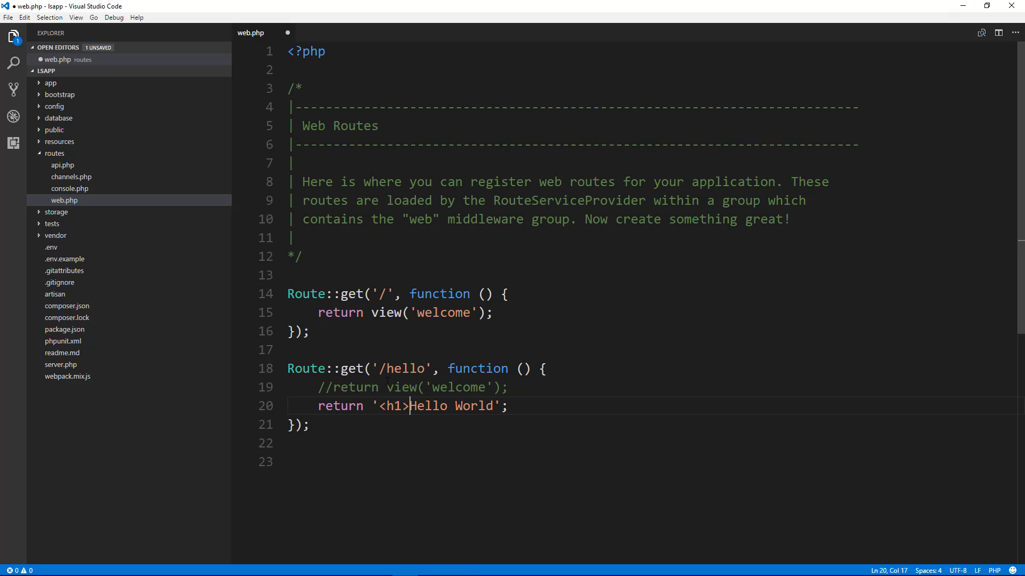
text(</)
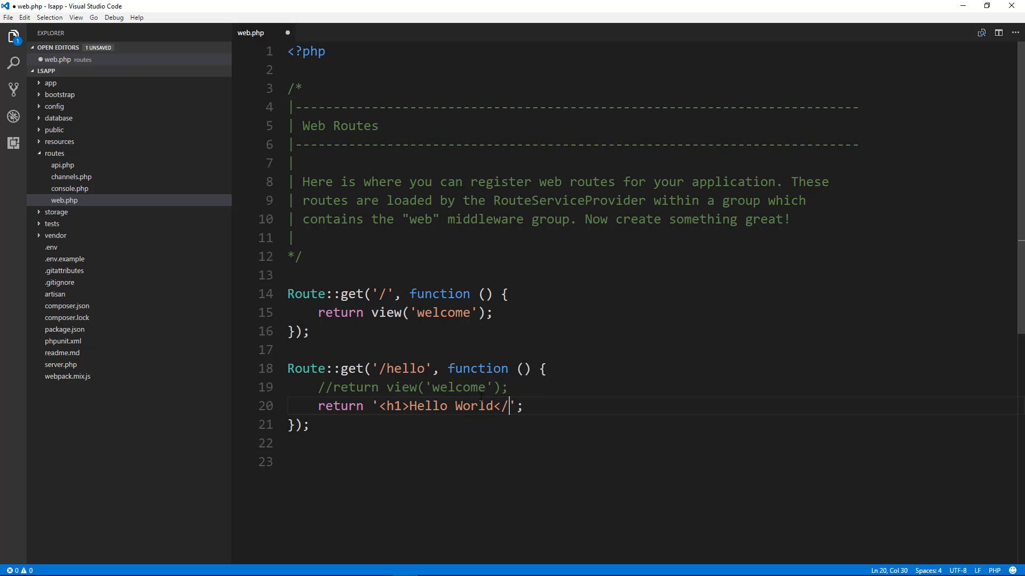
text(h1>)
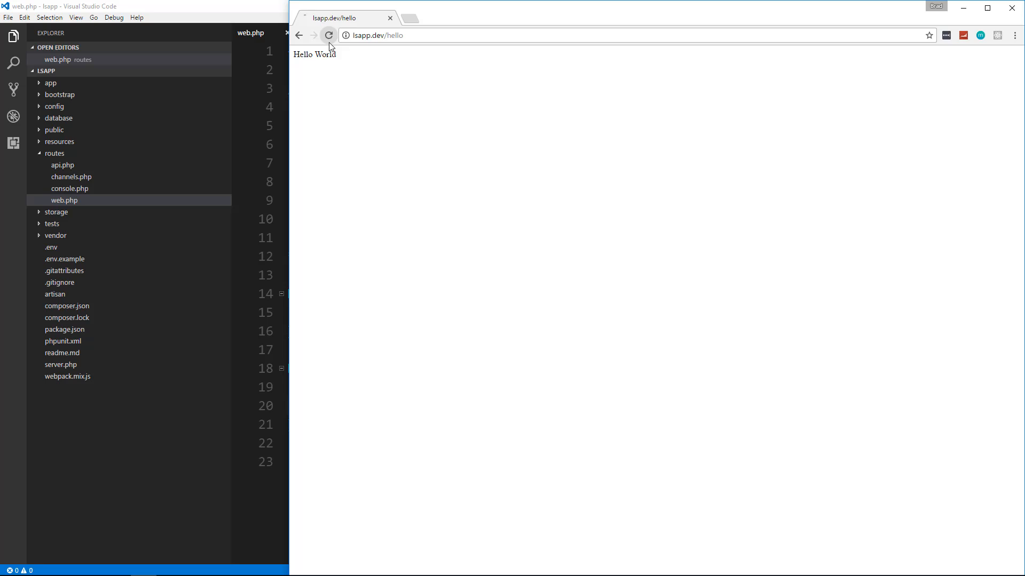
click(330, 35)
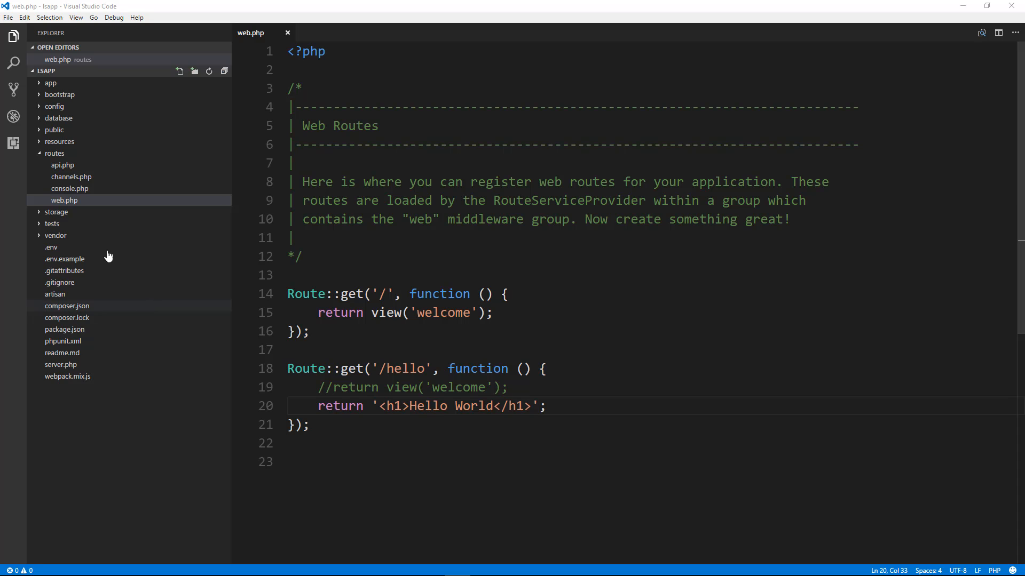
Add a pages folder under resources/views in the Explorer
click(59, 141)
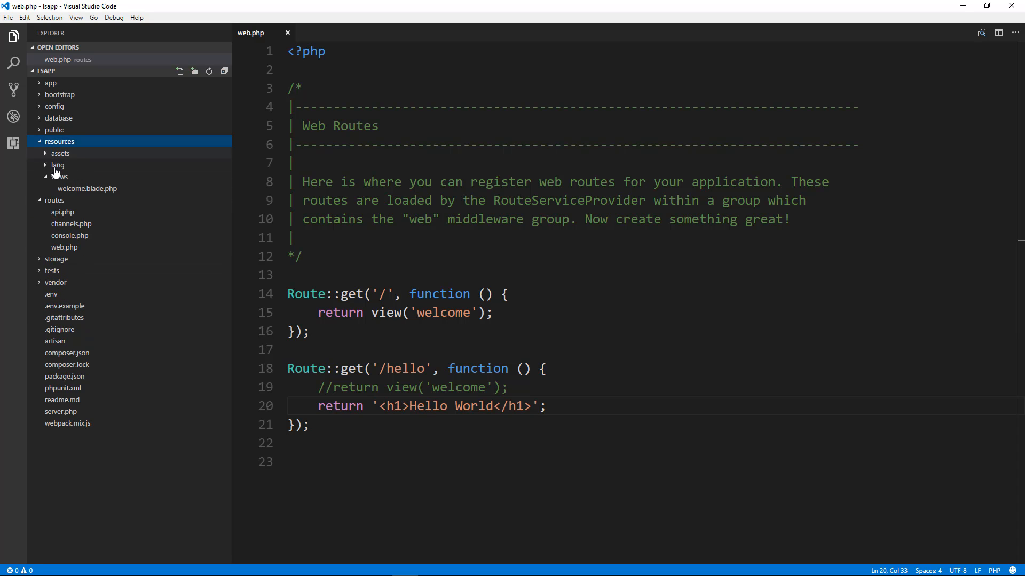
mouse_move(104, 196)
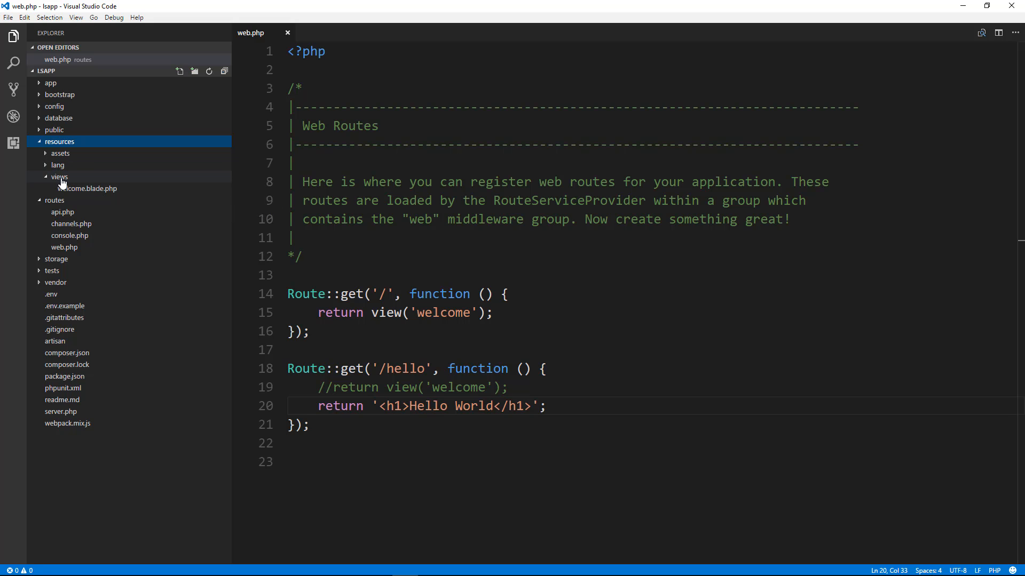
mouse_move(62, 176)
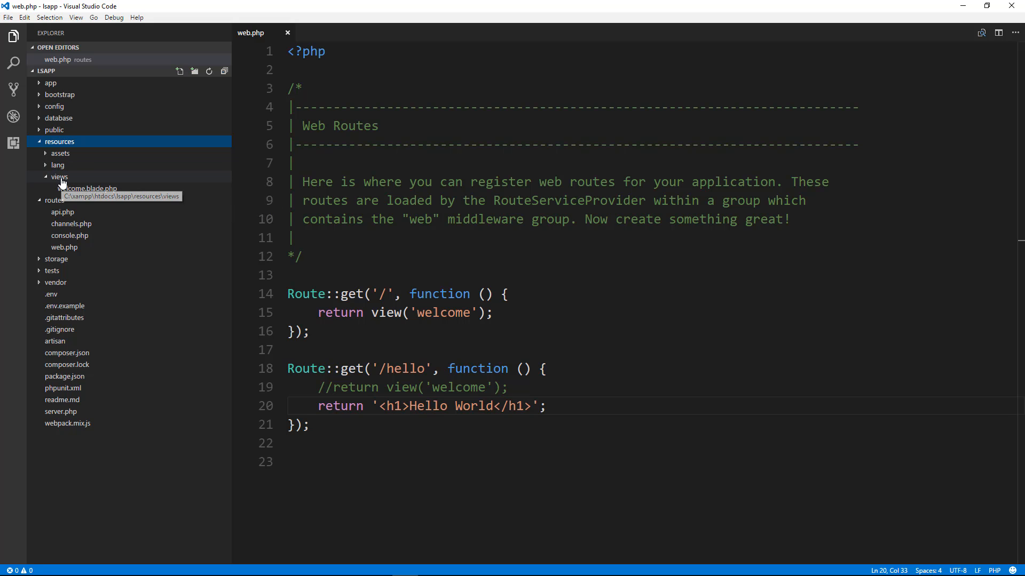
right_click(59, 176)
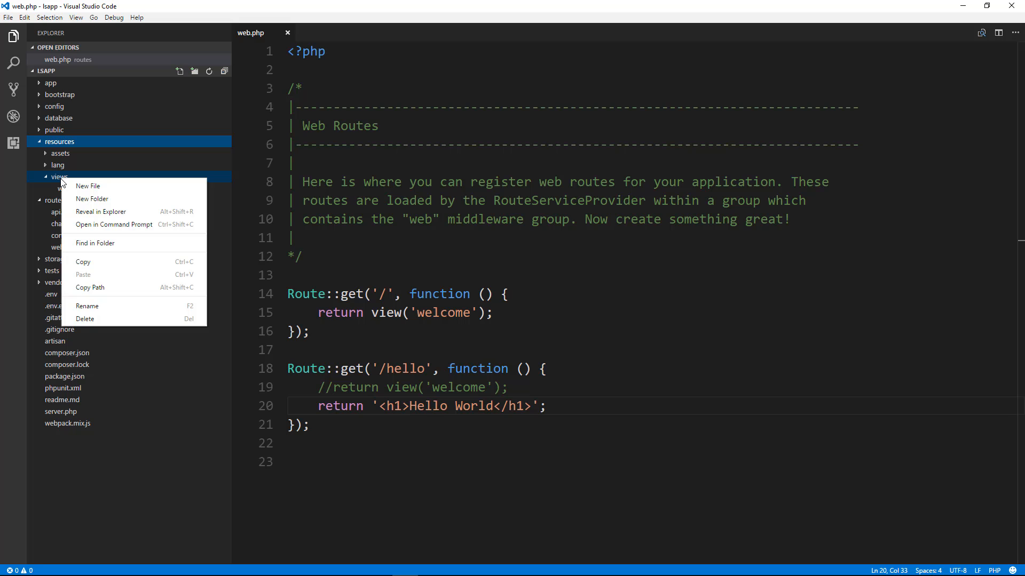
mouse_move(92, 199)
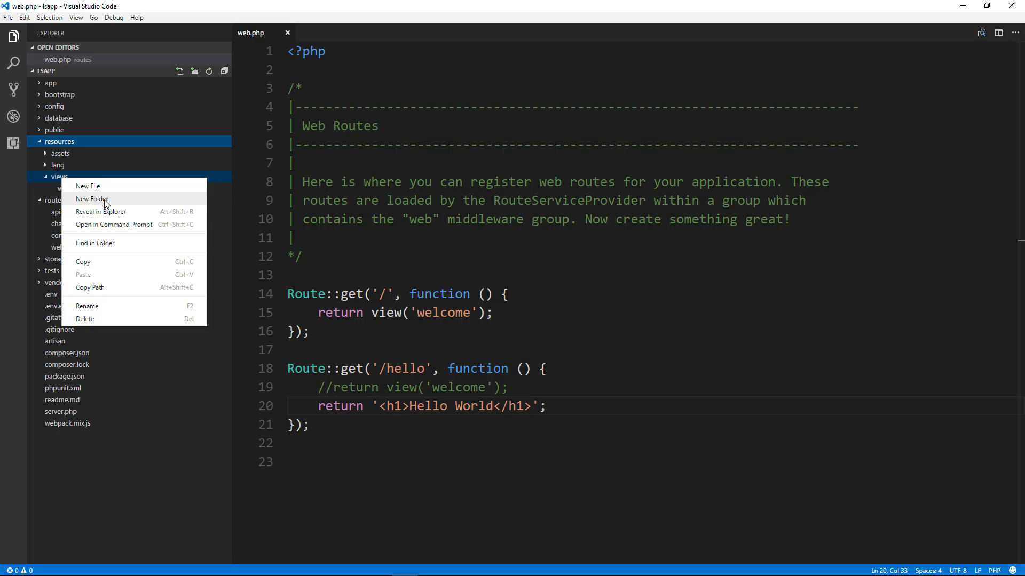
click(87, 186)
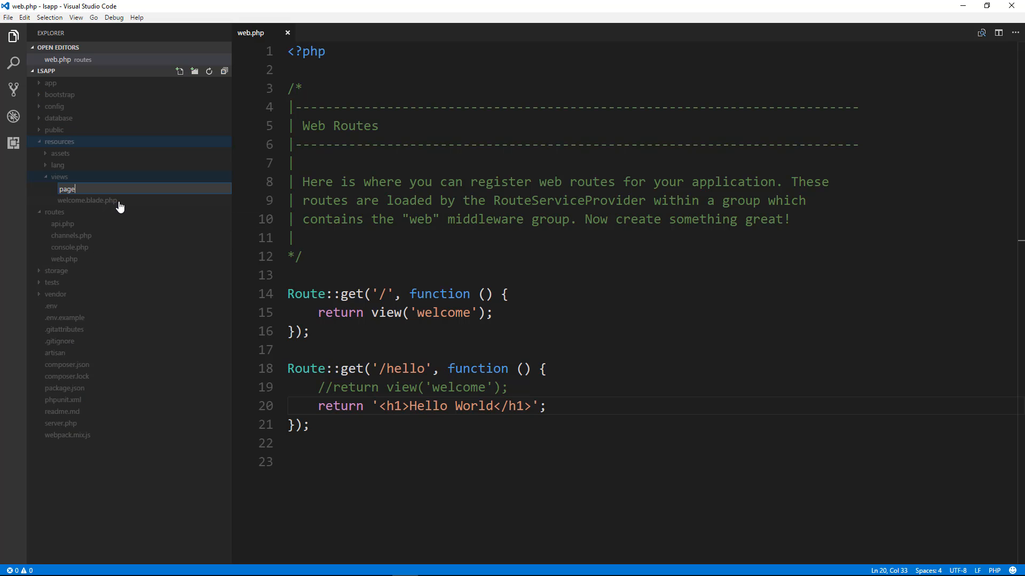
key(Enter)
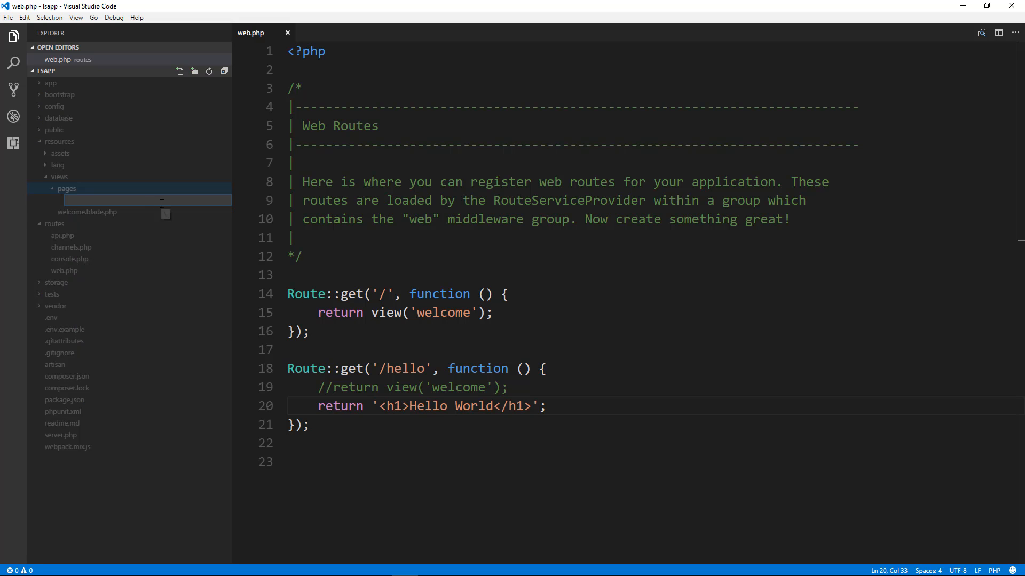
Create about.blade.php in the pages folder containing the word About
text(about.bklade.ph)
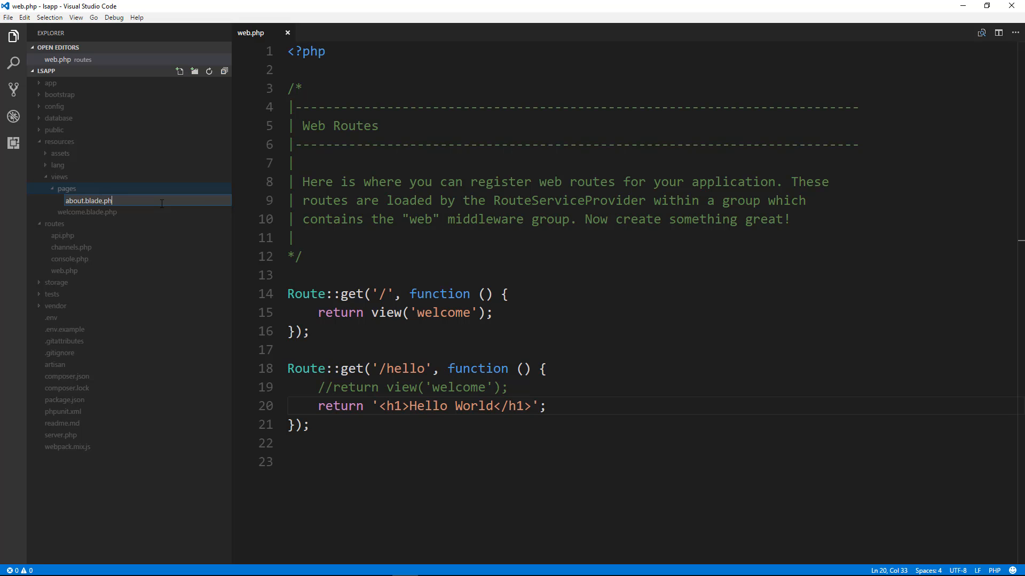
key(Enter)
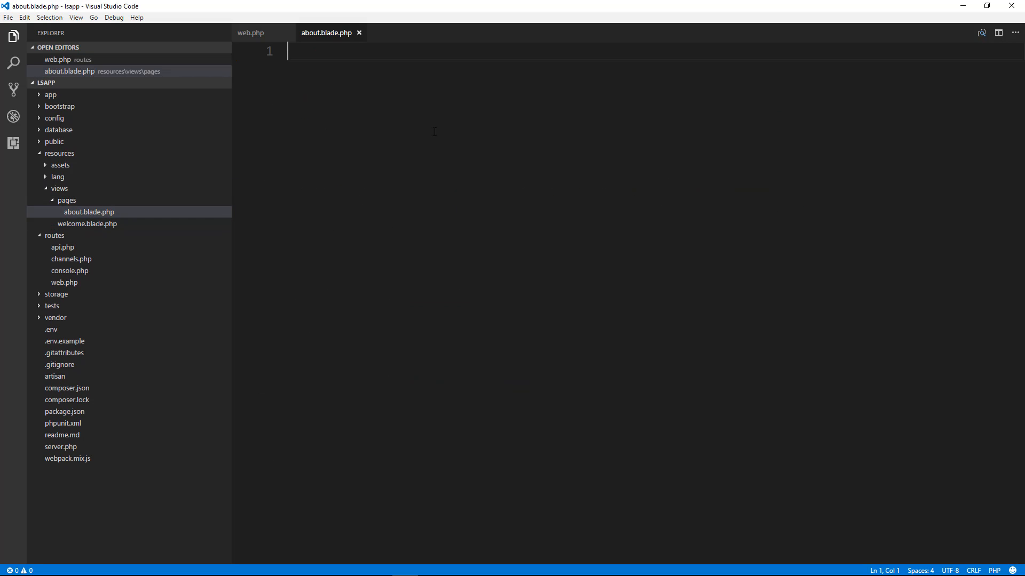
text(About)
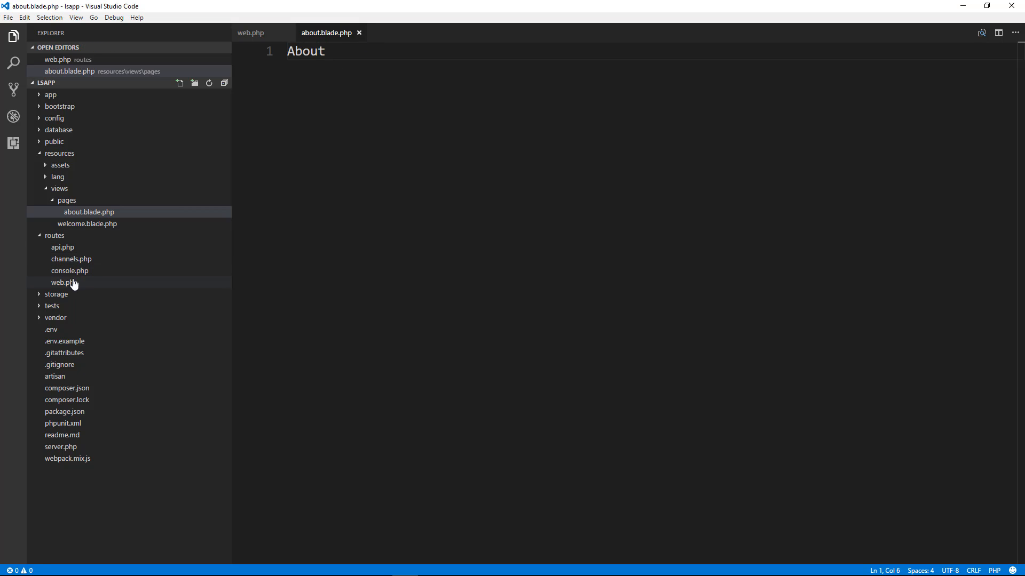
Comment out the /hello route and start Route::get('/about', function(){}) in web.php
click(63, 282)
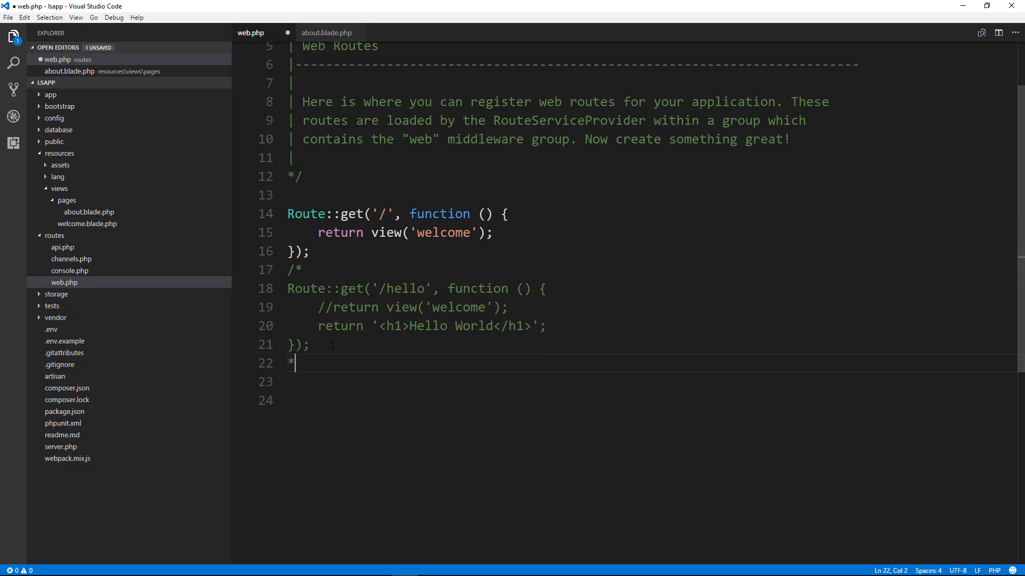
text(/)
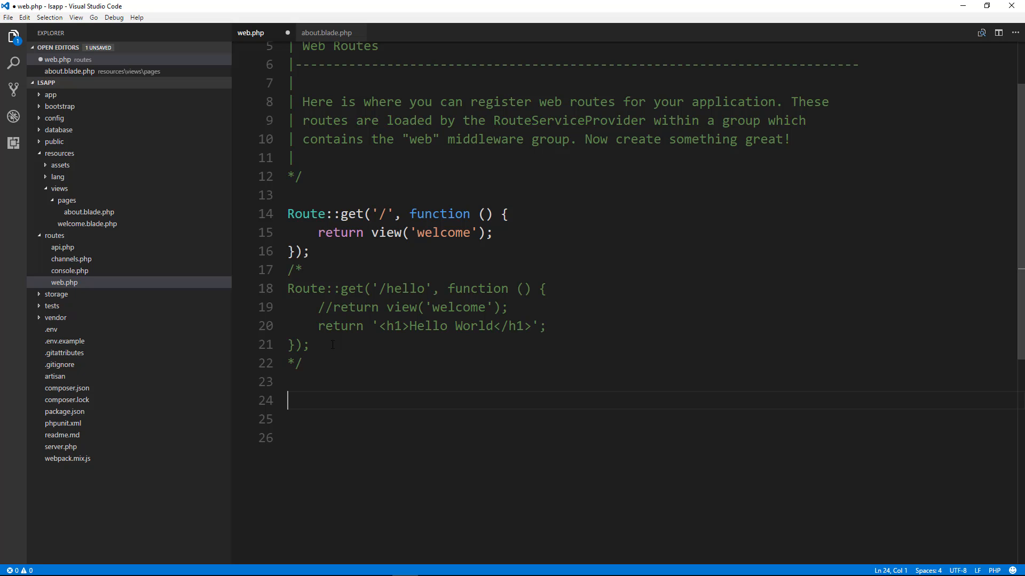
text(Route)
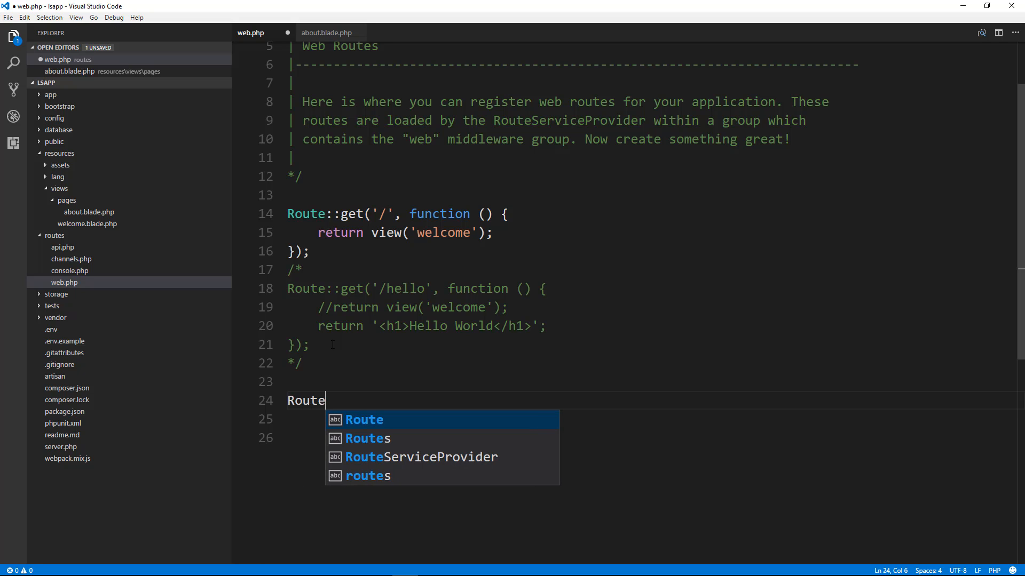
text(::get('');)
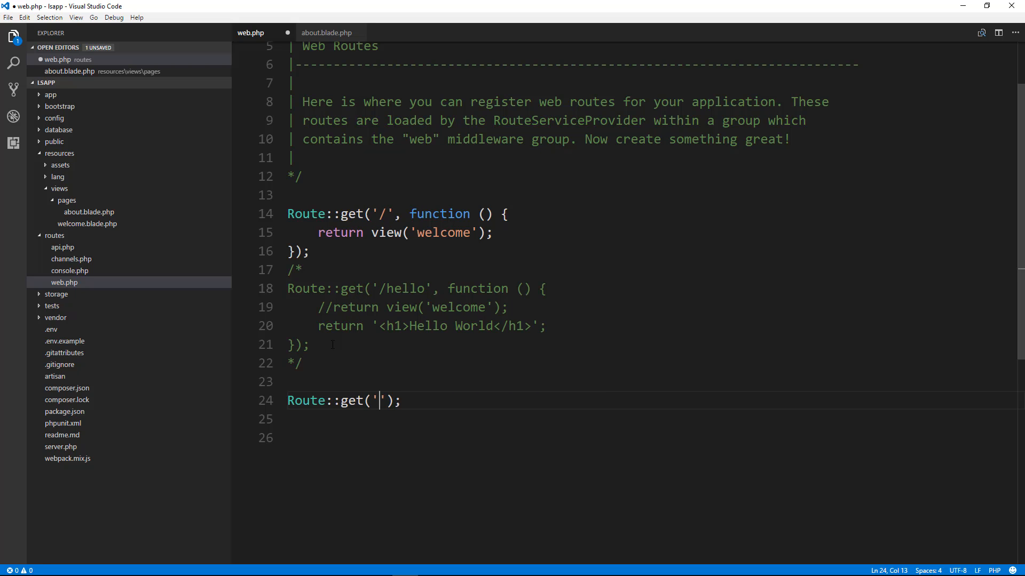
text(/about',)
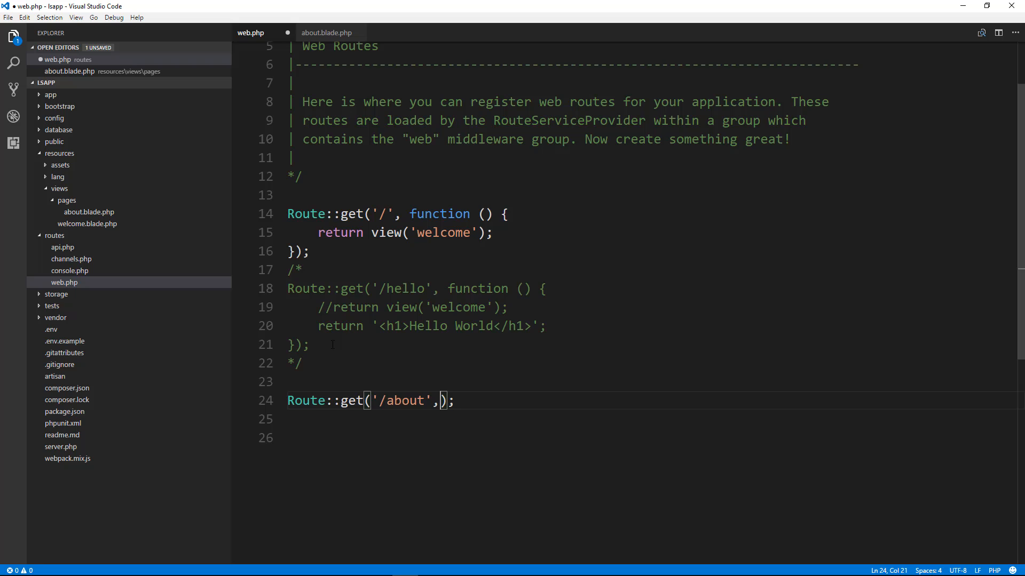
text(function(){})
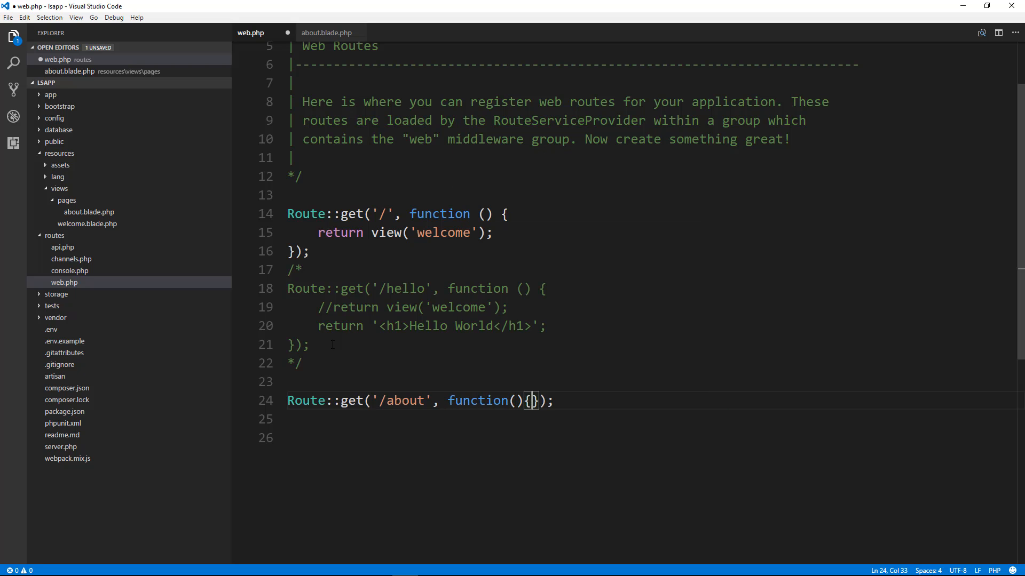
Return view('pages.about') from the /about route and load lsapp.dev/about in the browser
key(Enter)
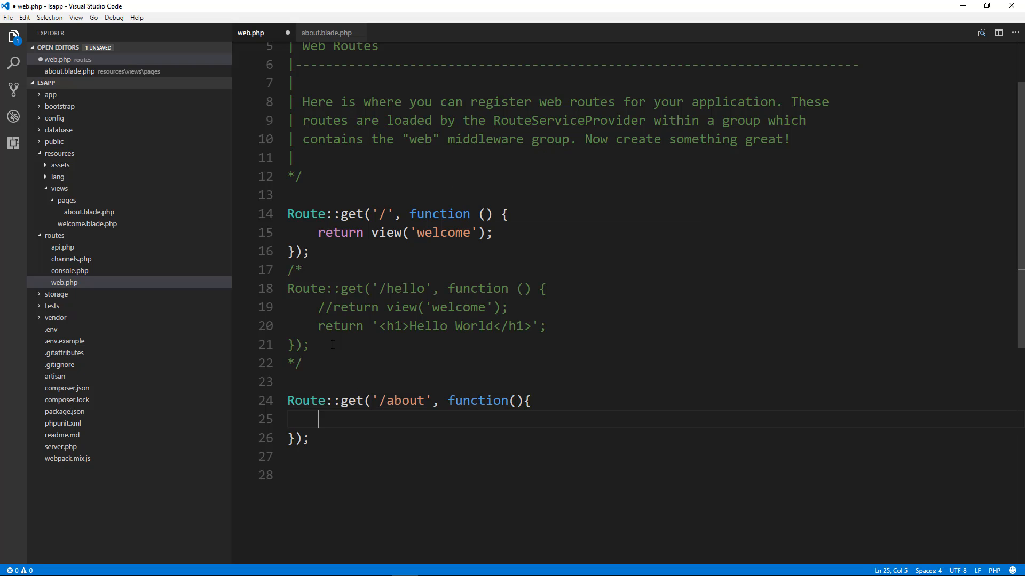
text(return view();)
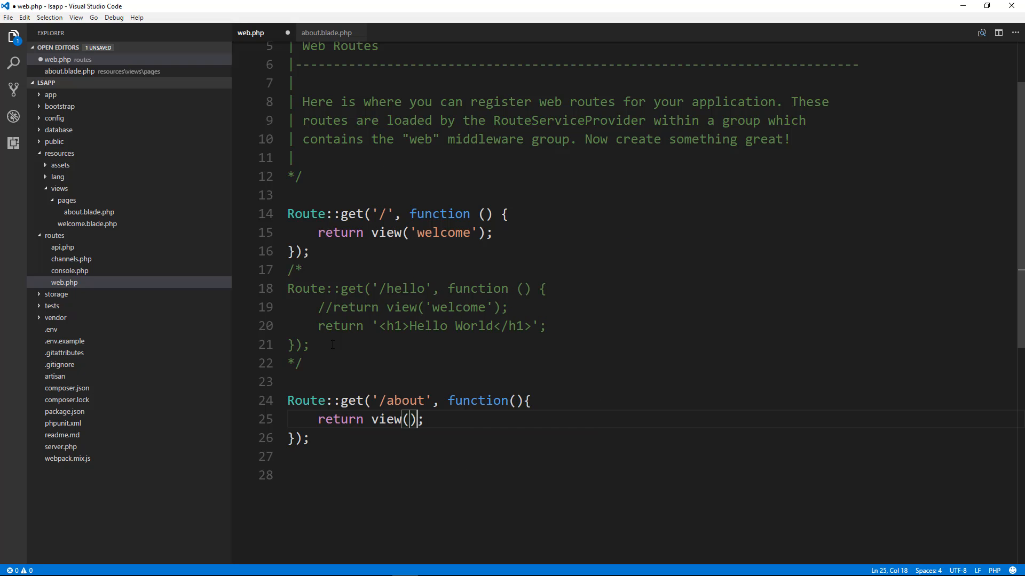
text('')
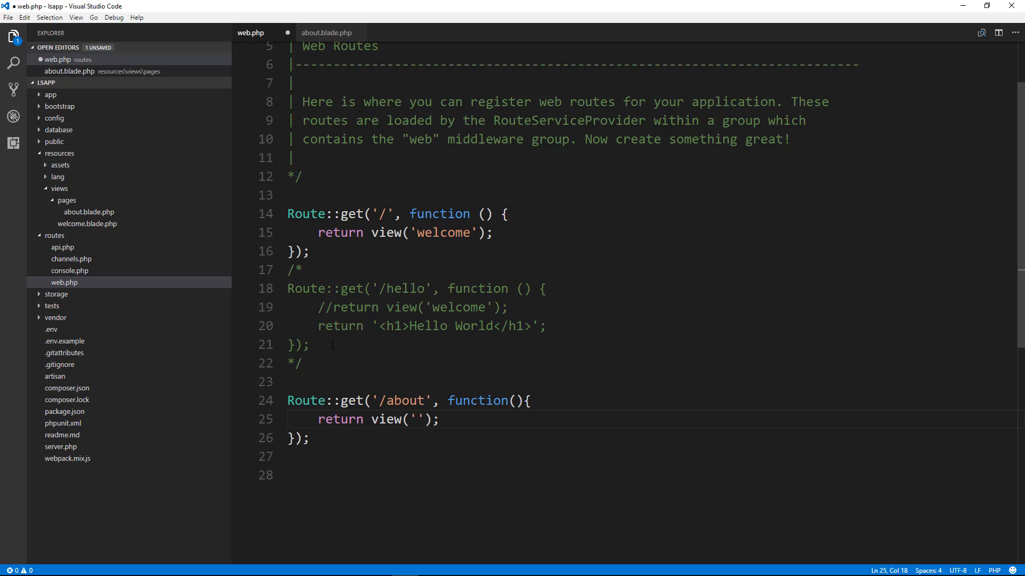
text(pages.)
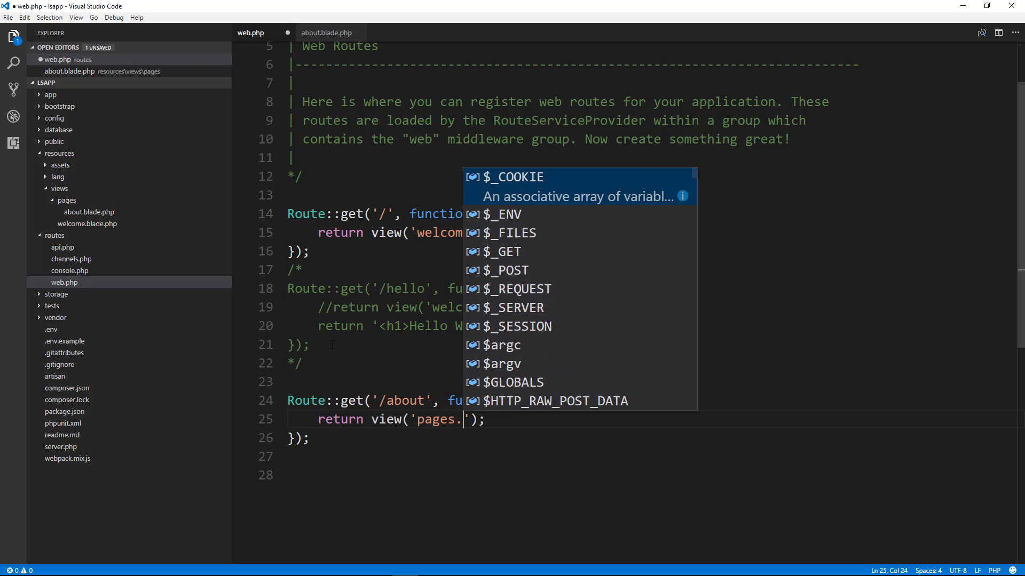
text(about)
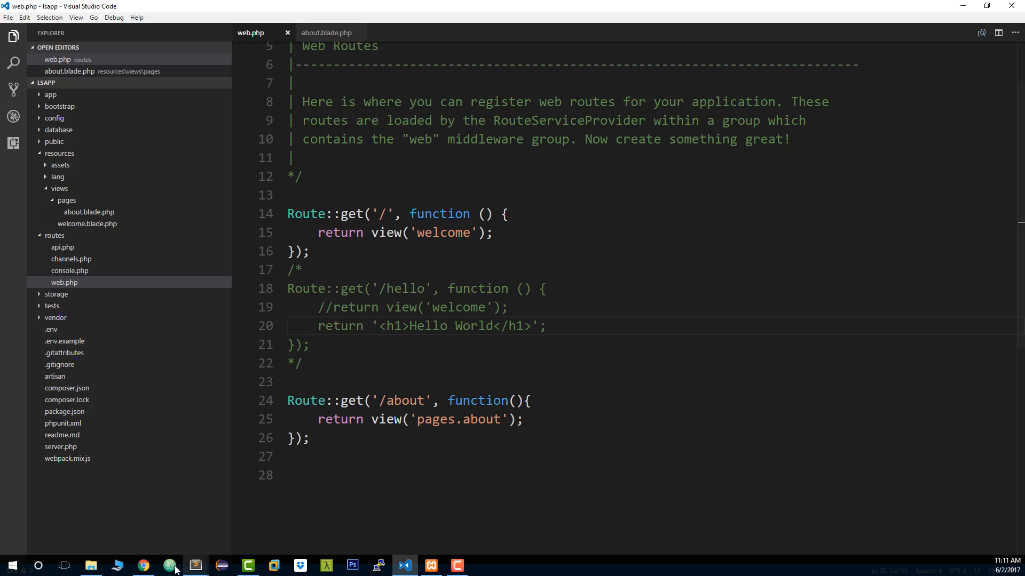
click(143, 564)
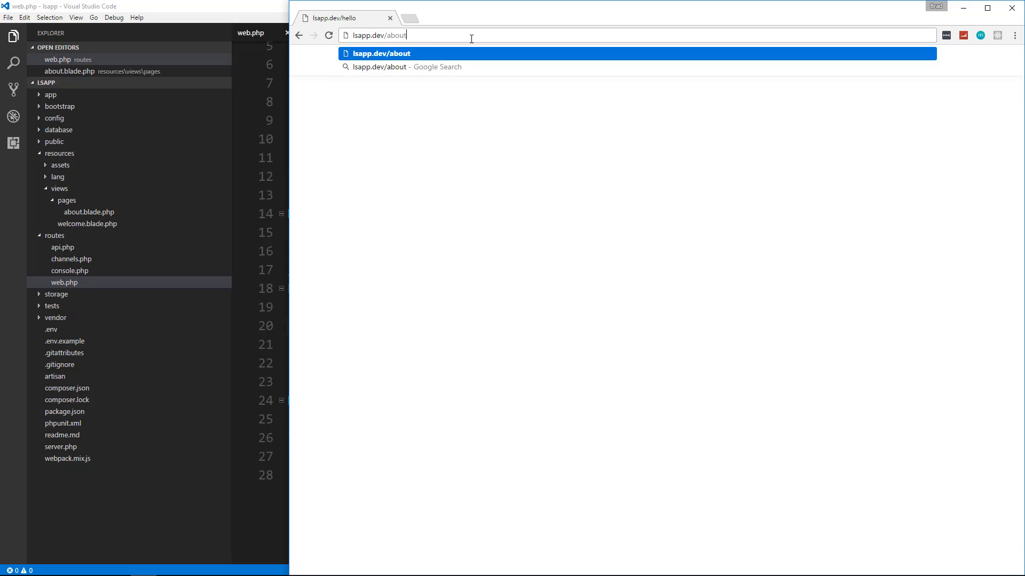
key(Enter)
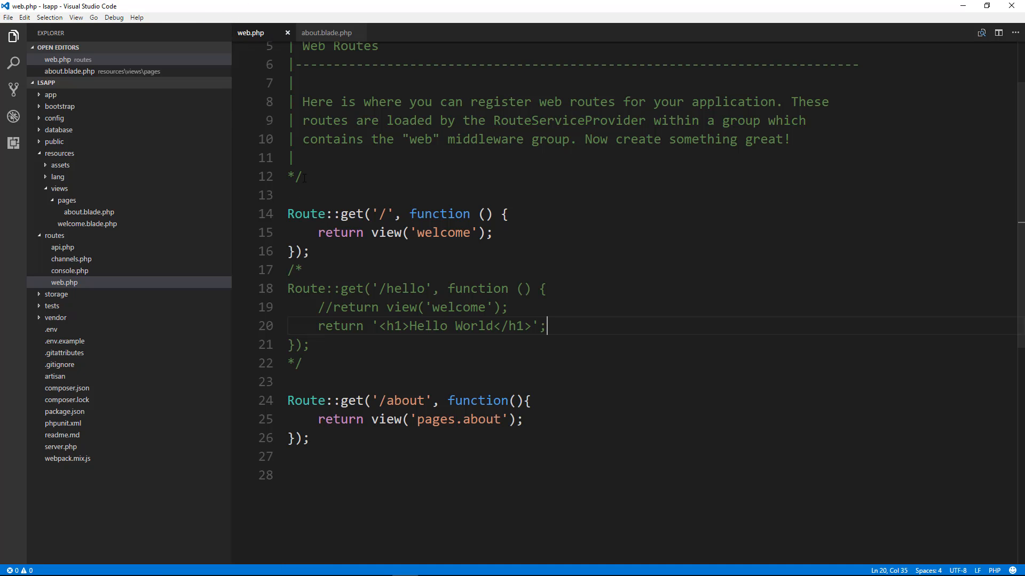
click(457, 419)
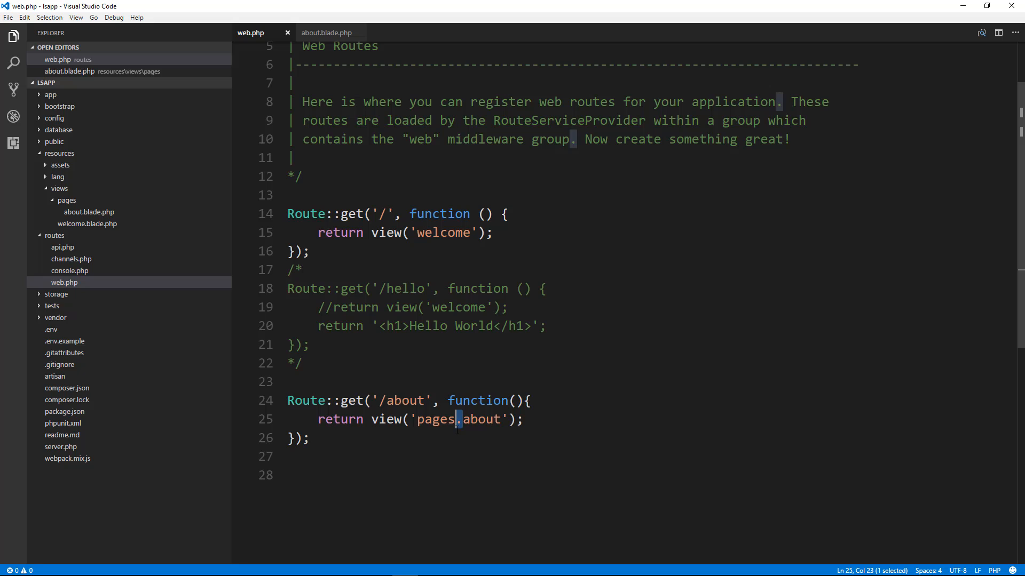
text(/)
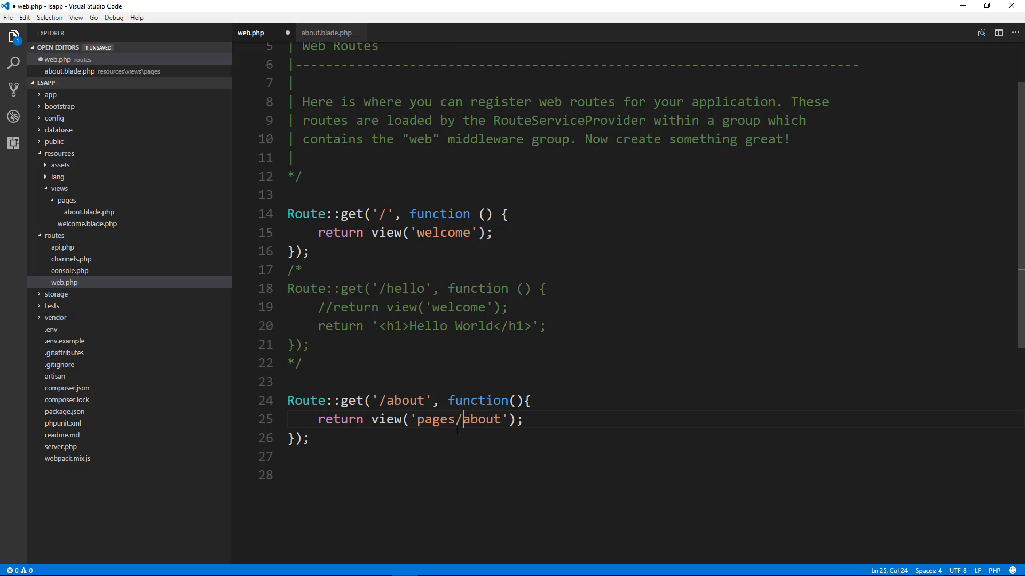
text(.)
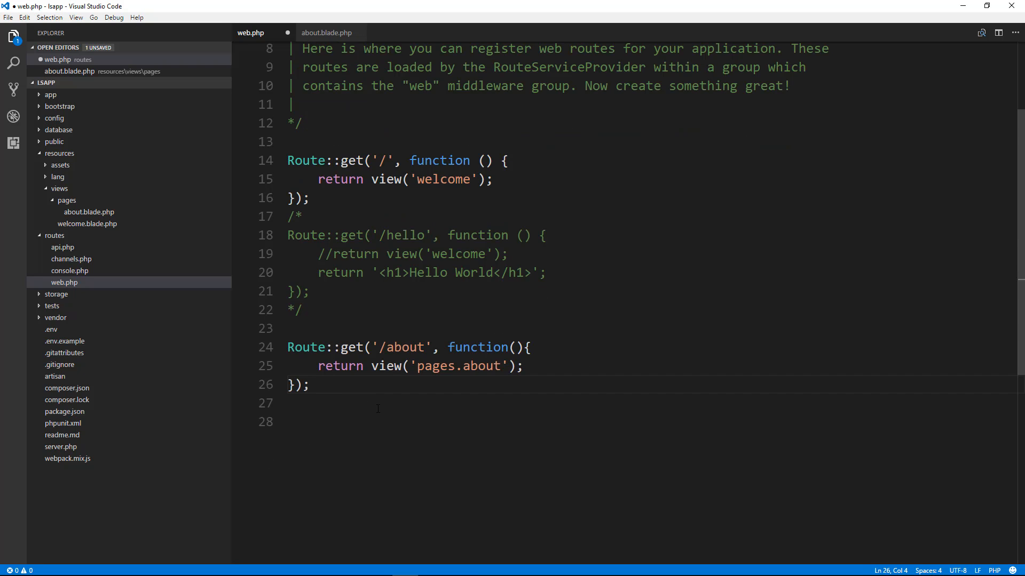
Turn the copied route into '/users/{id}' with function($id) as its handler
scroll(down, 3)
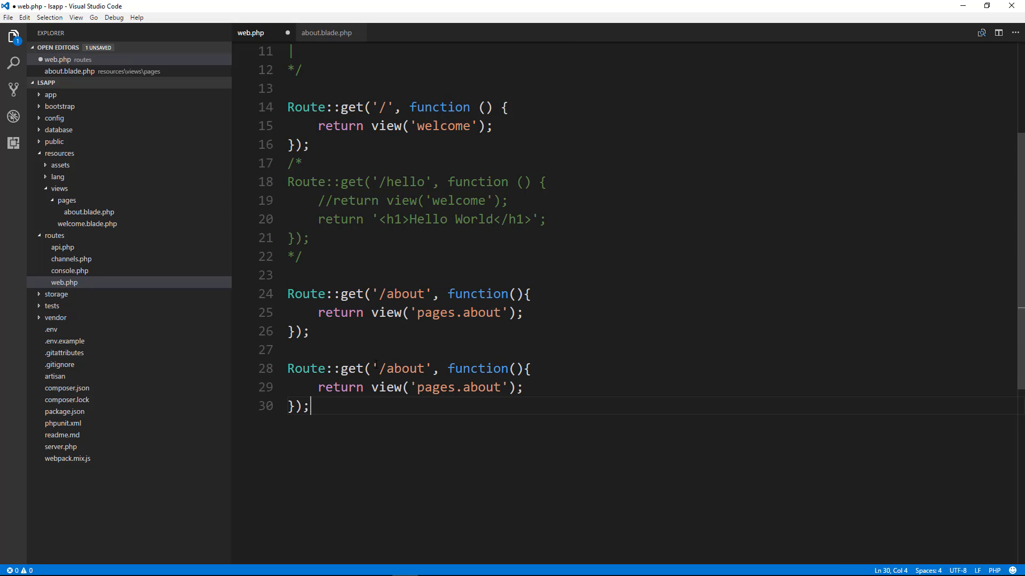
double_click(405, 368)
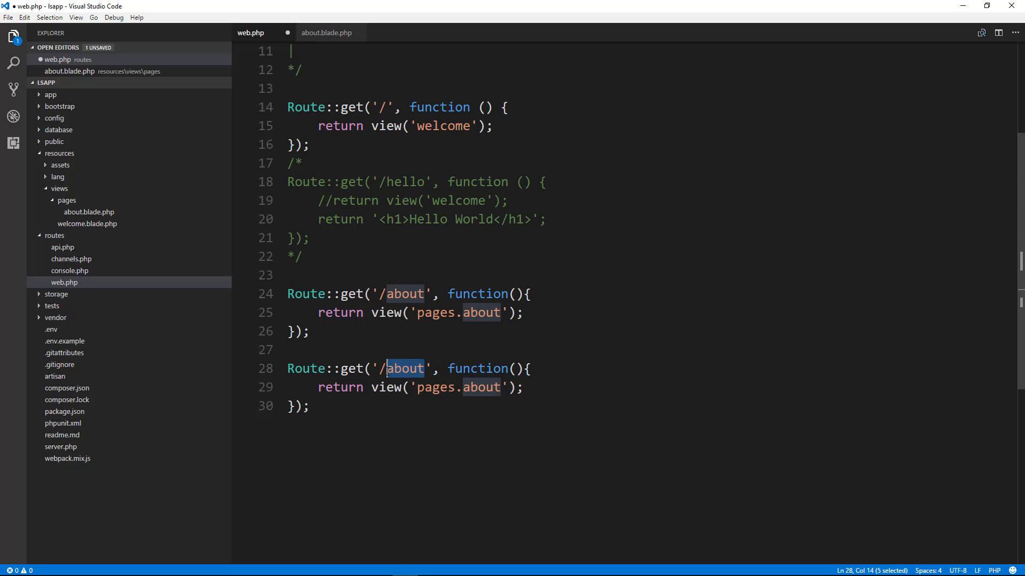
text(users)
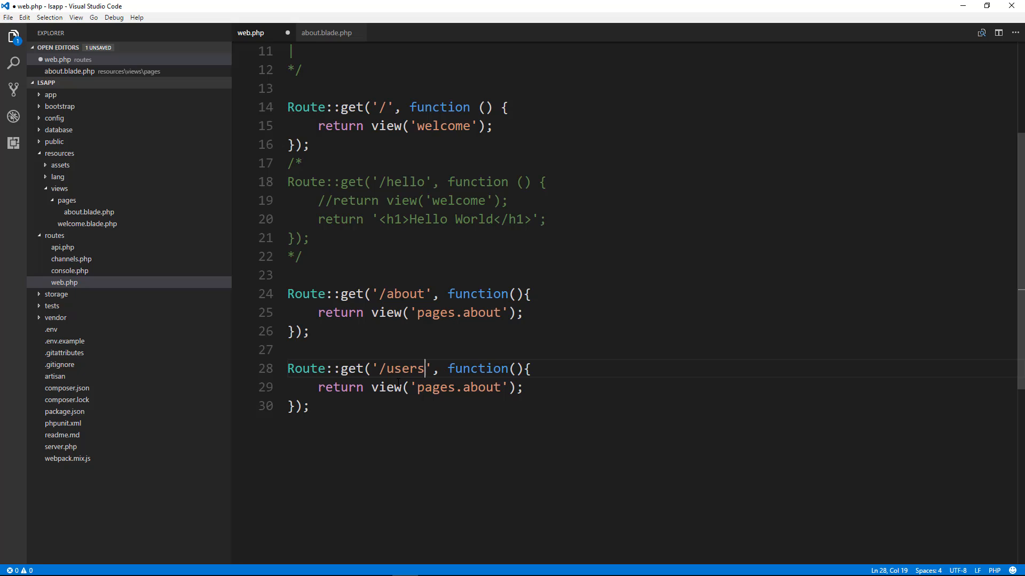
text(/)
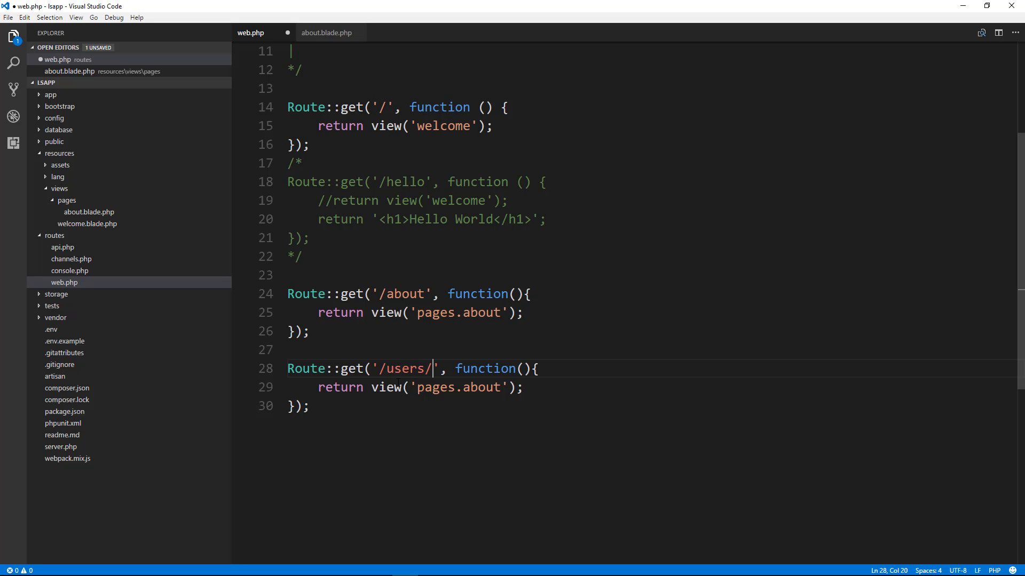
text({})
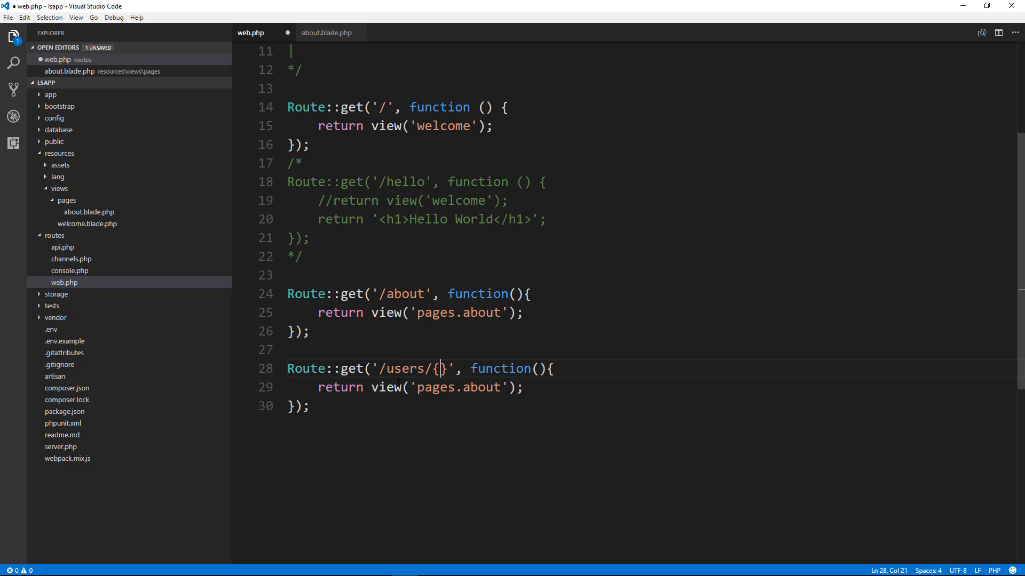
text(id)
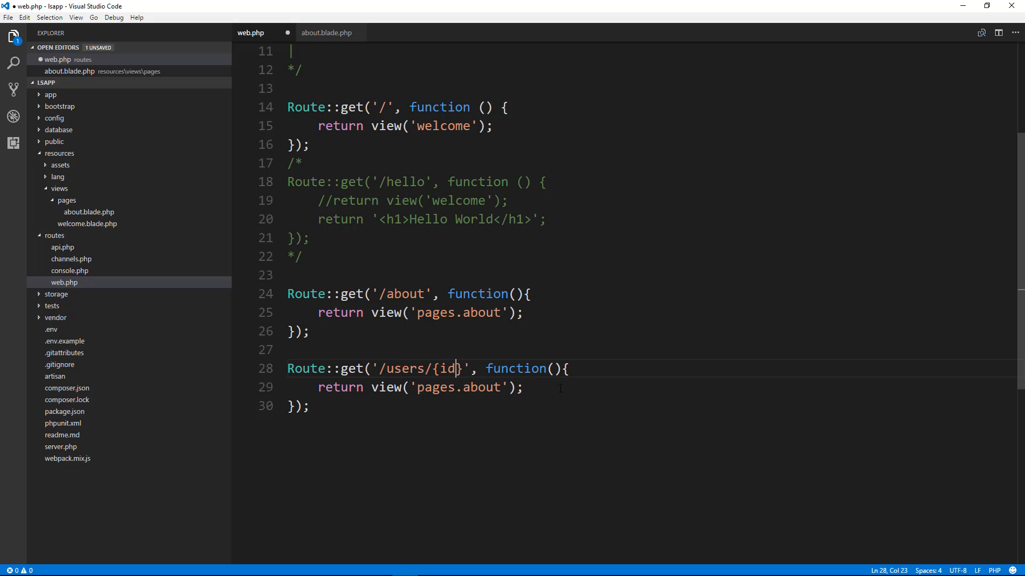
text($)
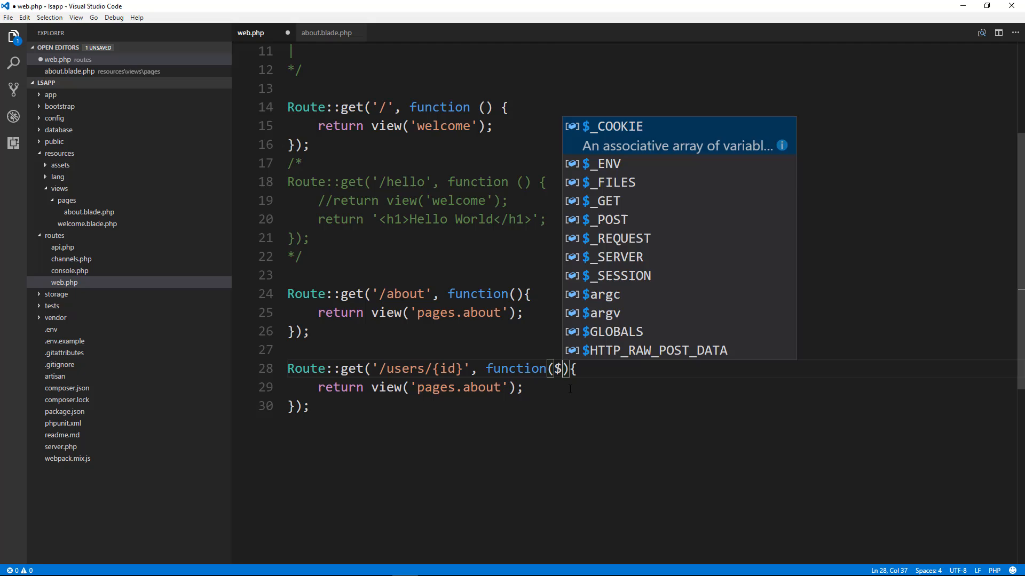
text(id)
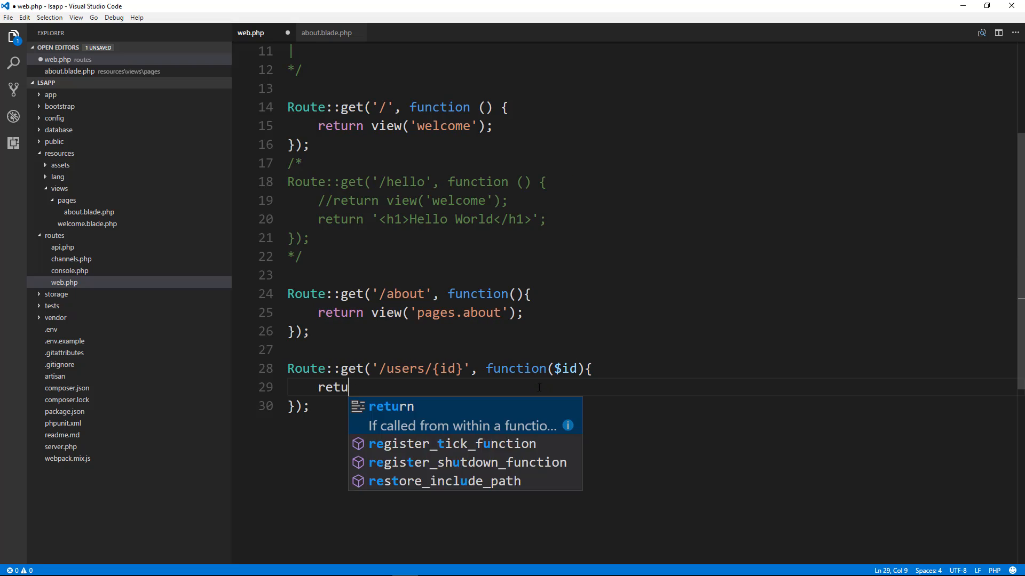
Return 'This is user '.$id from the users route and save web.php
key(Tab)
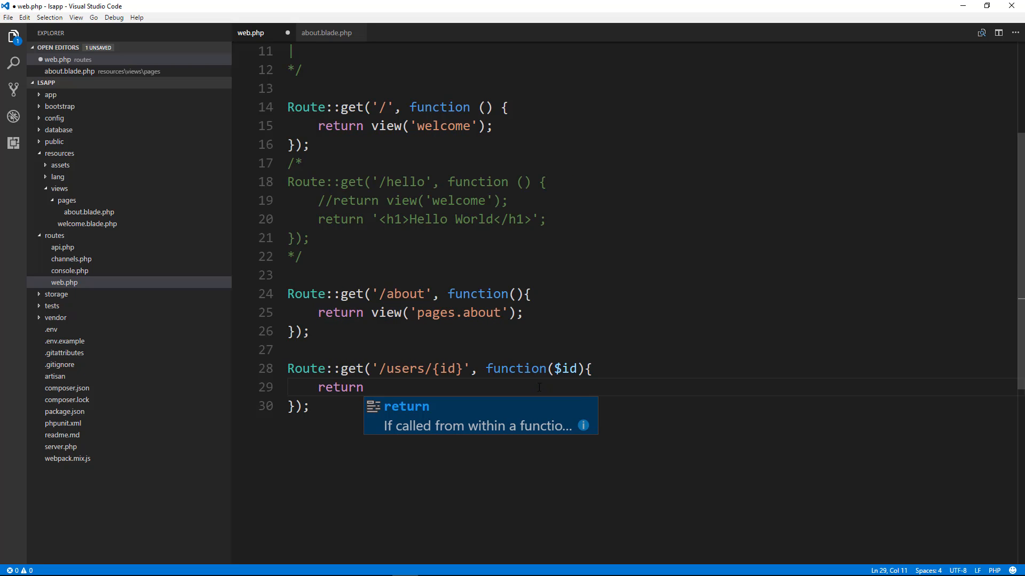
text($id;)
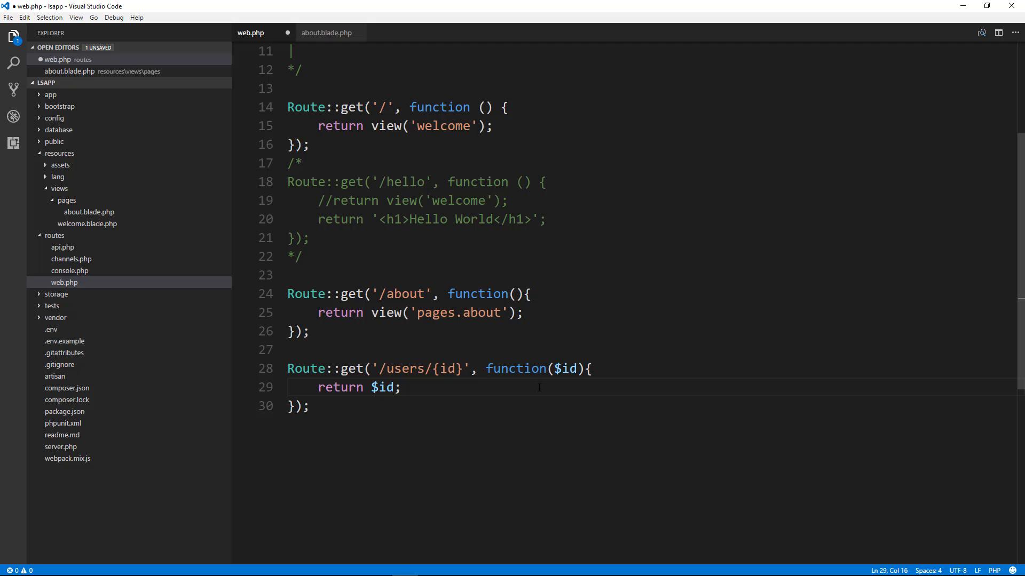
text(This is user ')
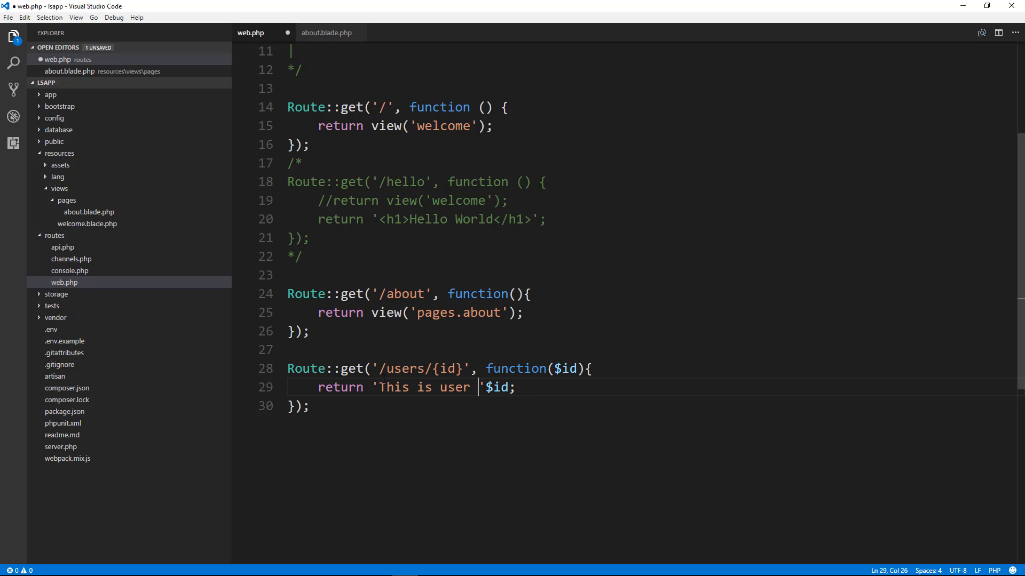
text(.)
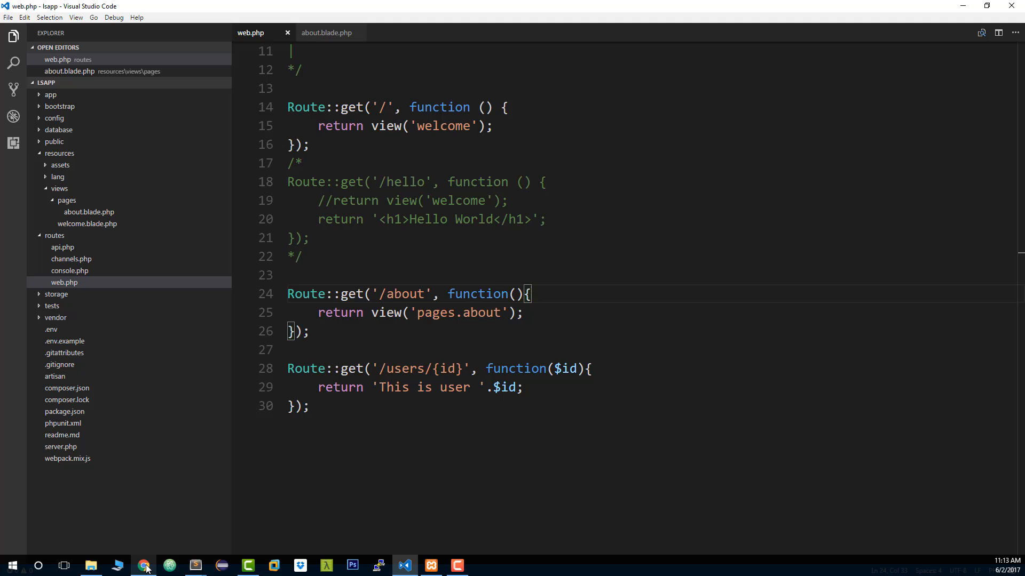
Load lsapp.dev/users/Brad and then lsapp.dev/users/22 to confirm the route echoes the id
click(142, 565)
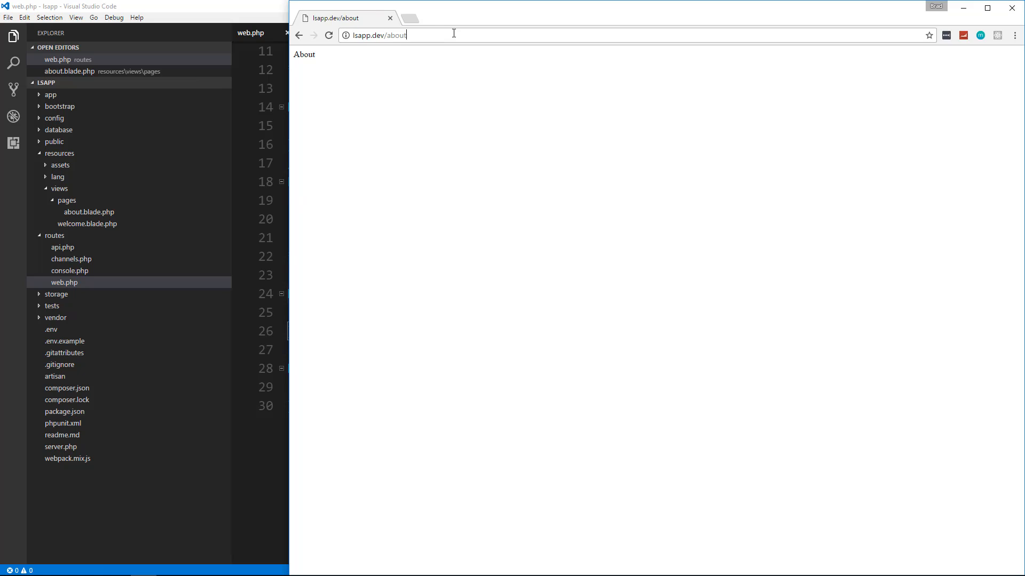
text(lsapp.dev/users/)
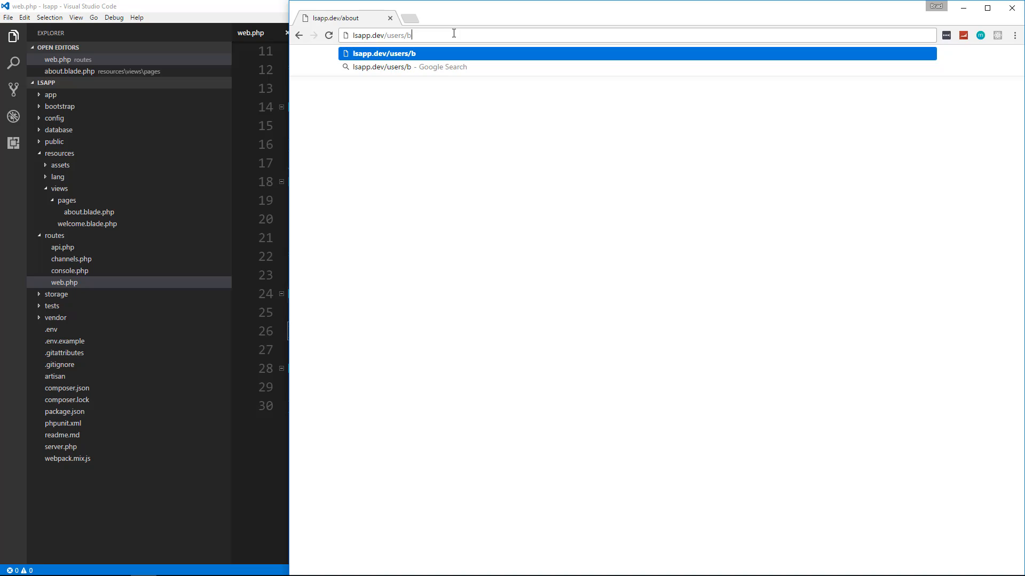
text(Brad)
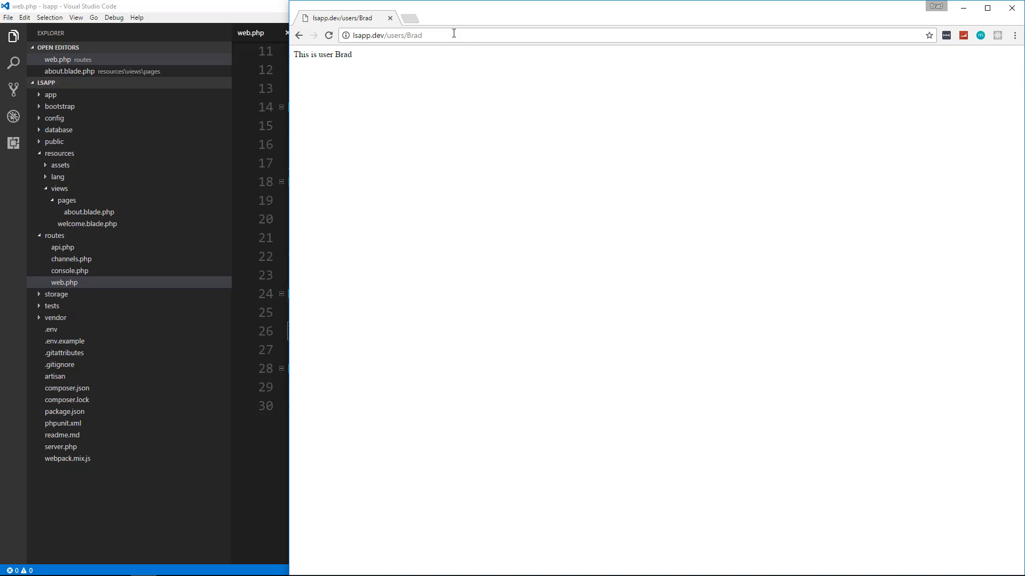
double_click(414, 35)
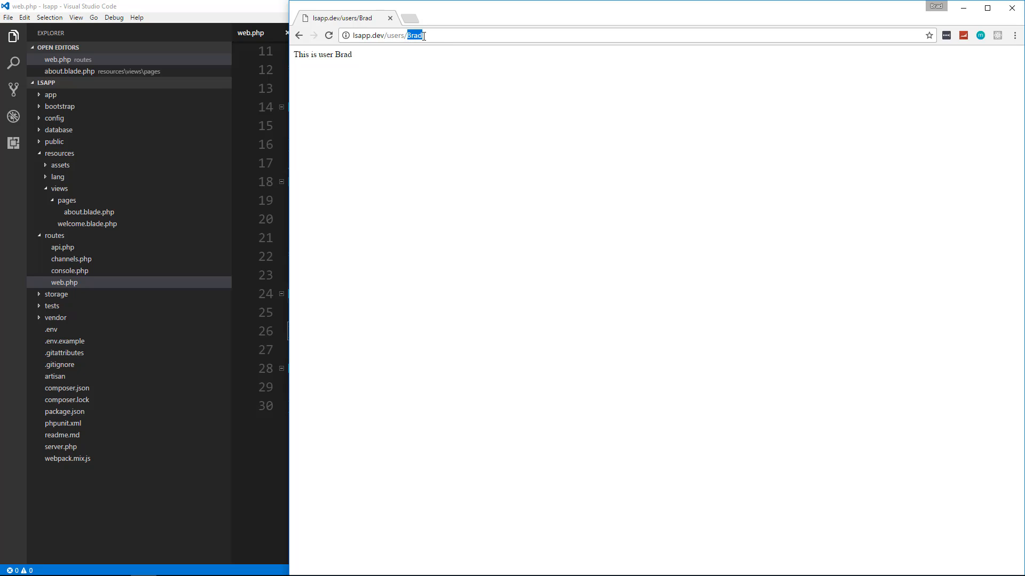
text(22)
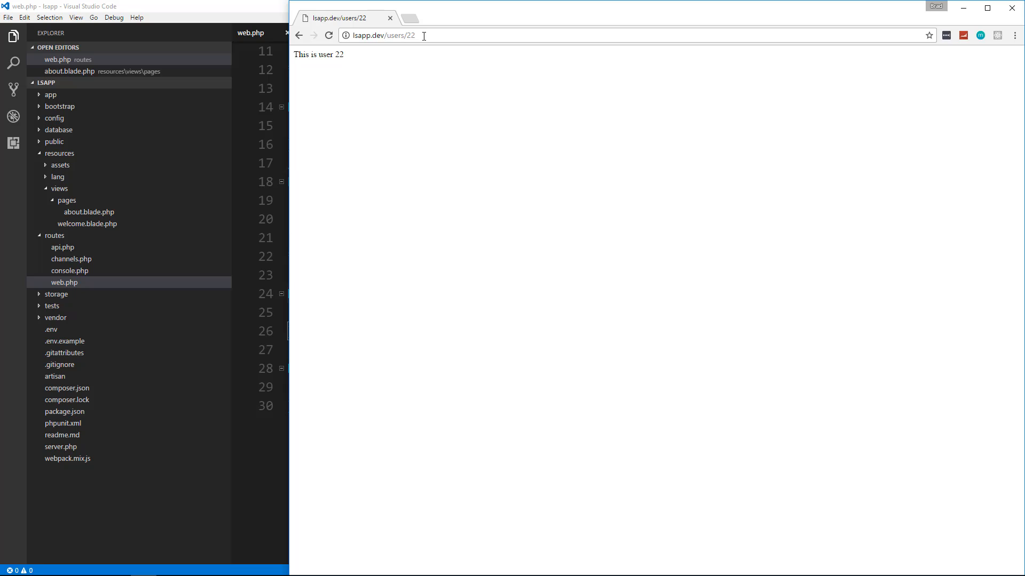
mouse_move(371, 86)
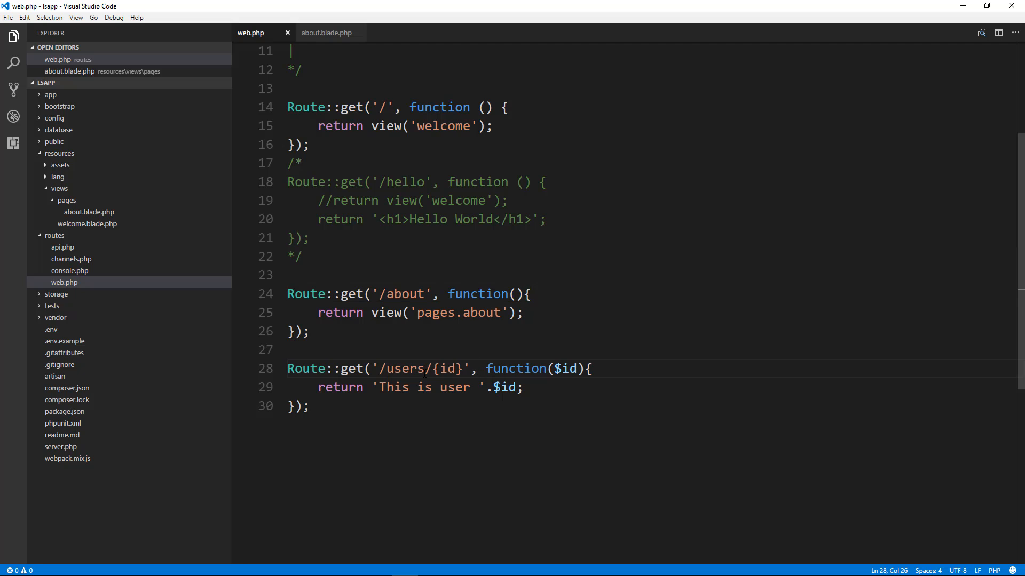
Extend the route to '/users/{id}/{name}' returning 'This is user '.$name.' with an id of '.$id
text(/)
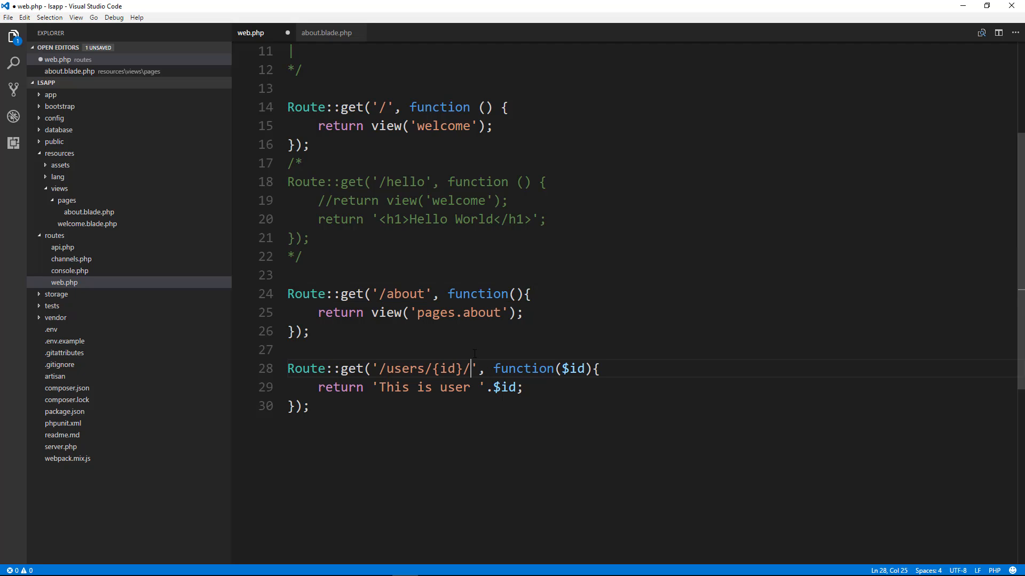
text({name})
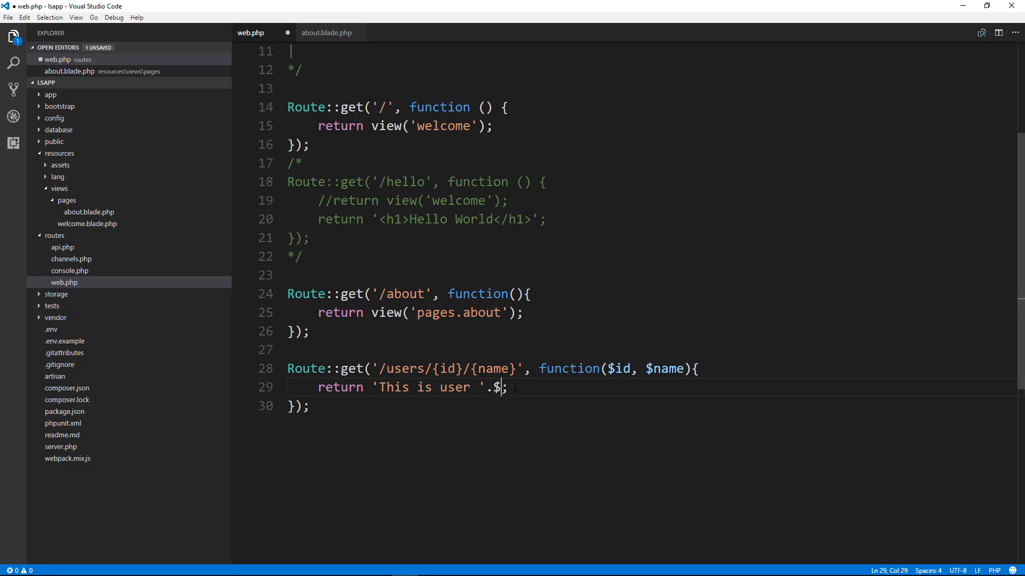
text(name.')
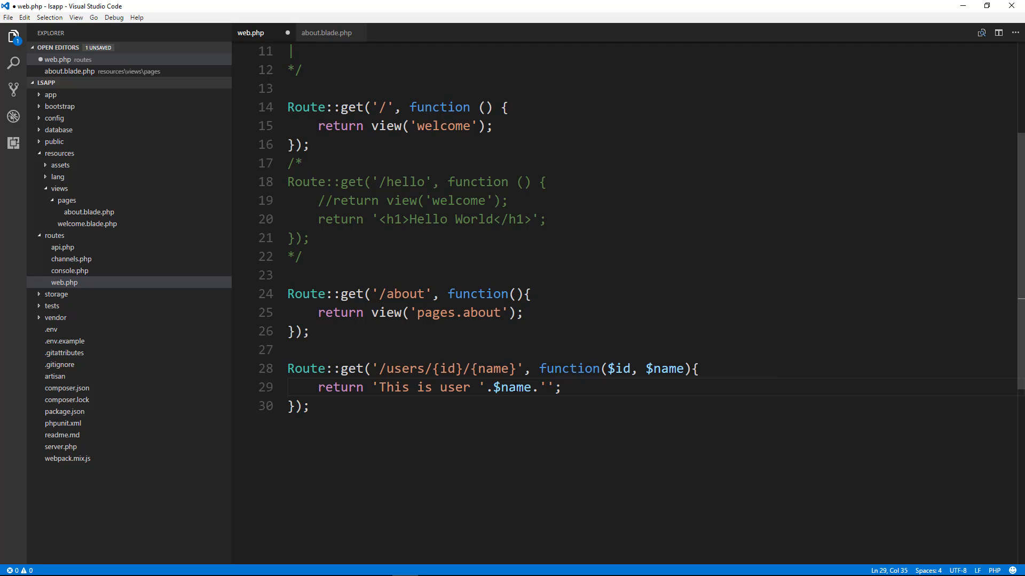
text(with a)
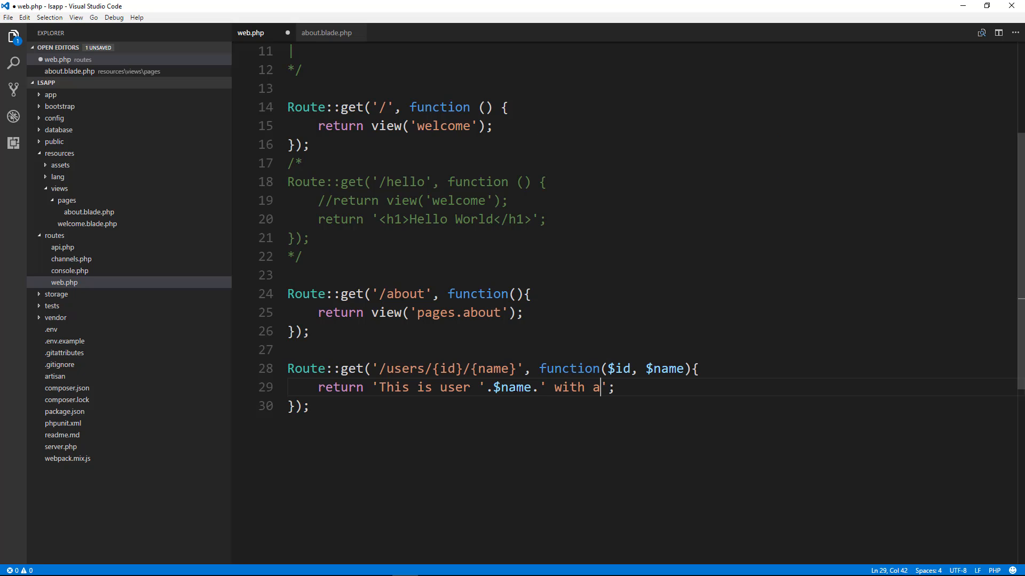
text(n id of)
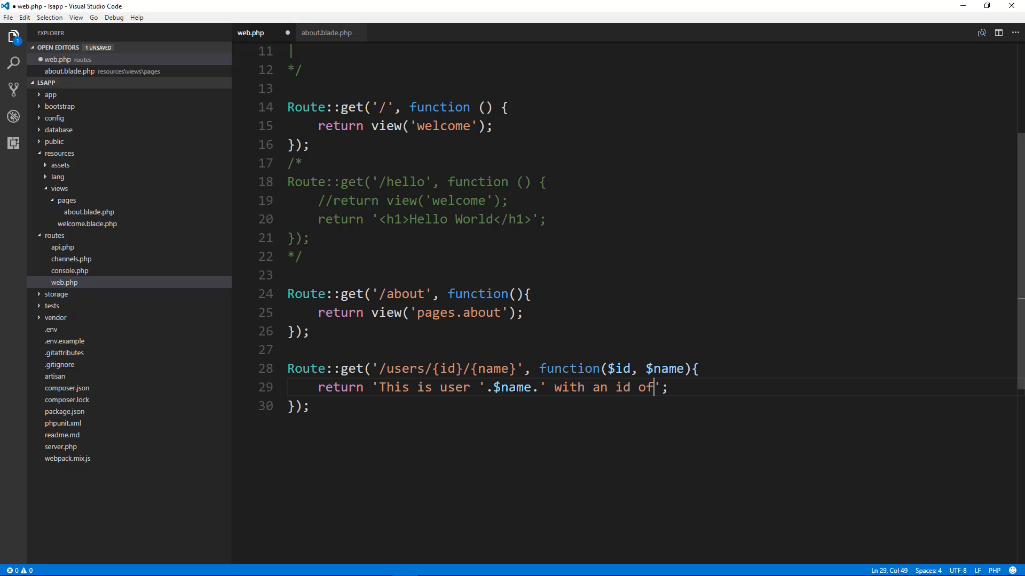
text(.$i)
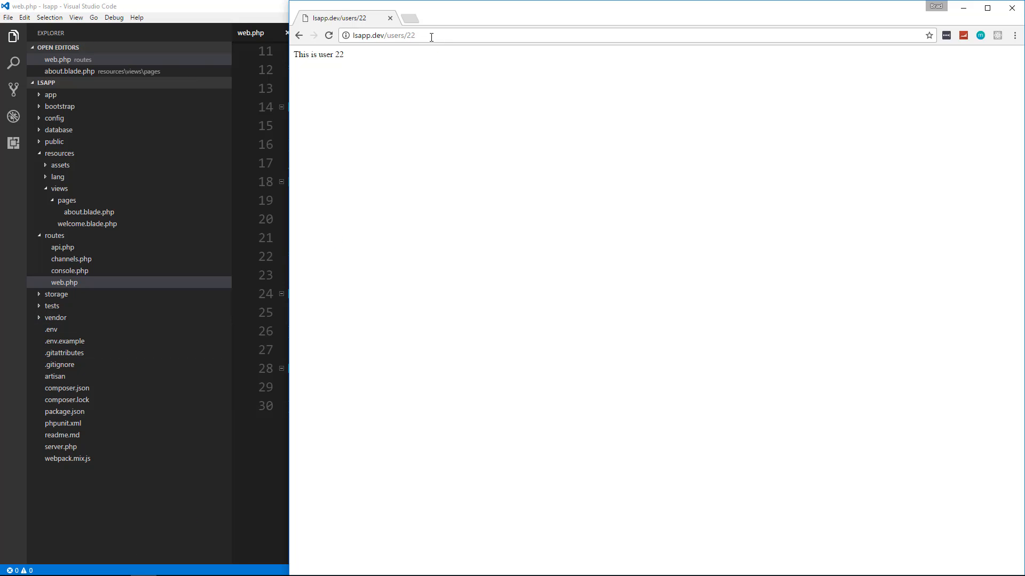
Load lsapp.dev/users/2/brad to test the id-and-name route
text(lsapp.dev/users/)
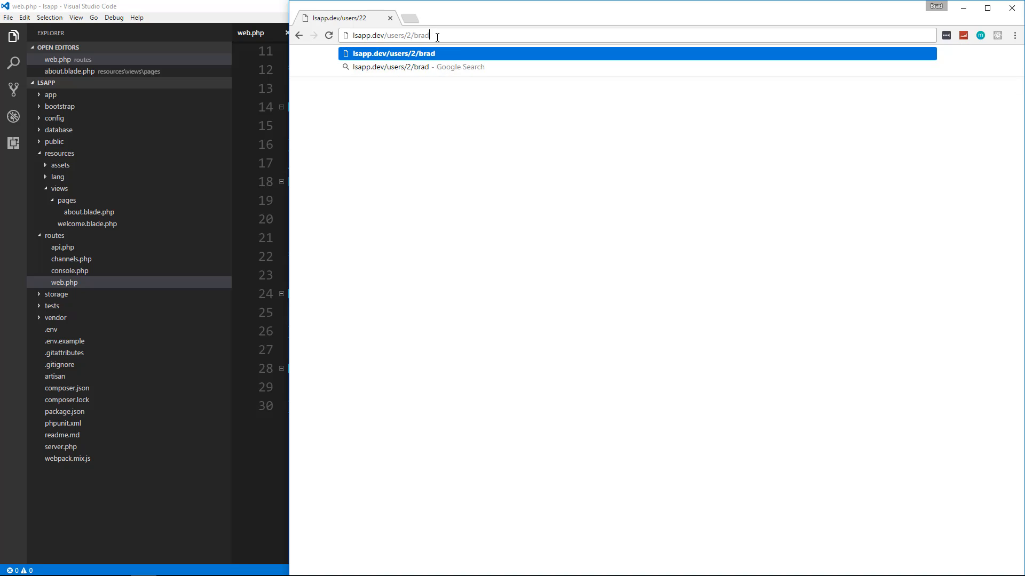
key(Enter)
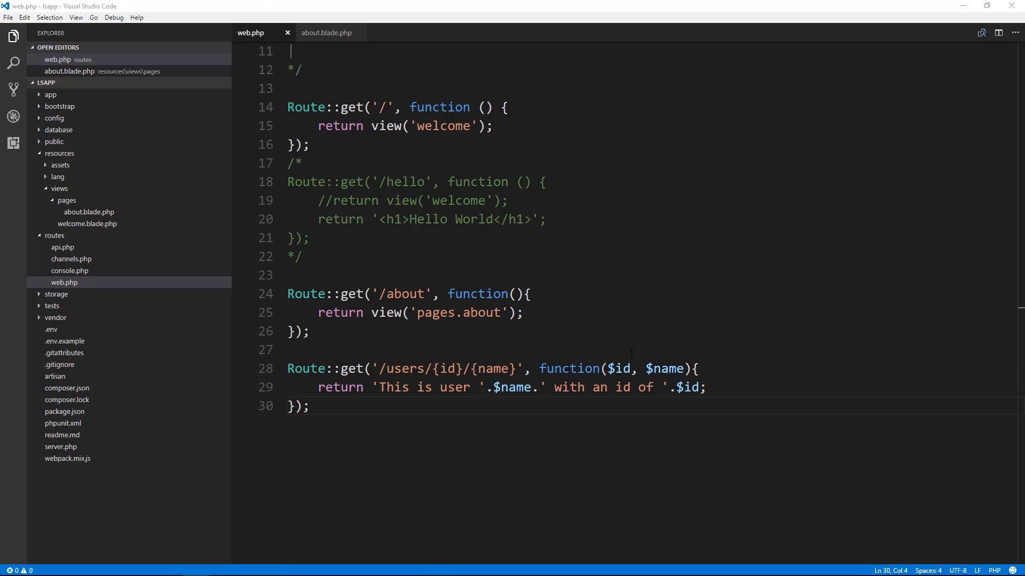
Move the users route into the /* */ block with the hello route, leaving root and /about active
scroll(down, 3)
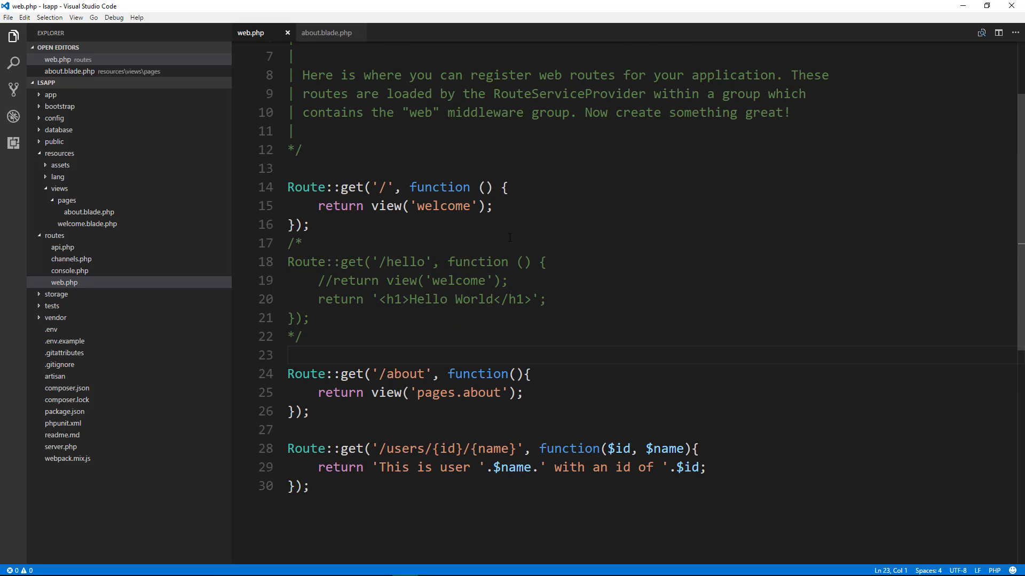
scroll(down, 3)
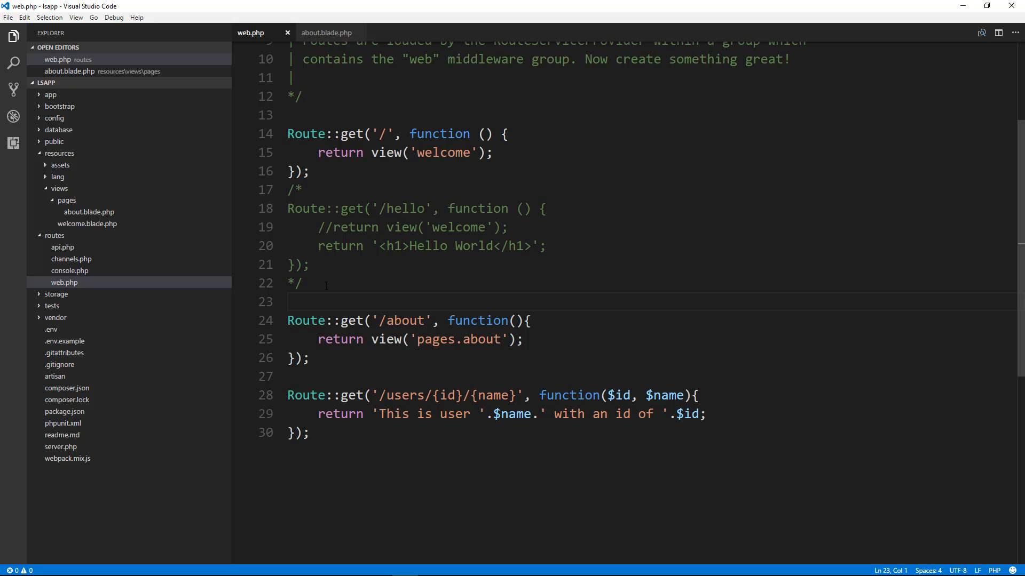
click(307, 358)
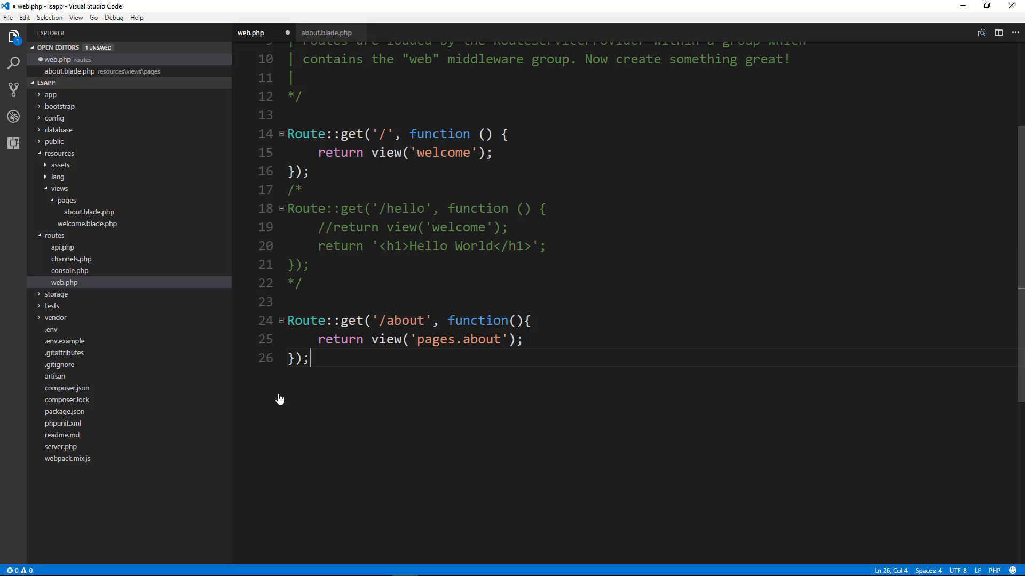
key(Enter)
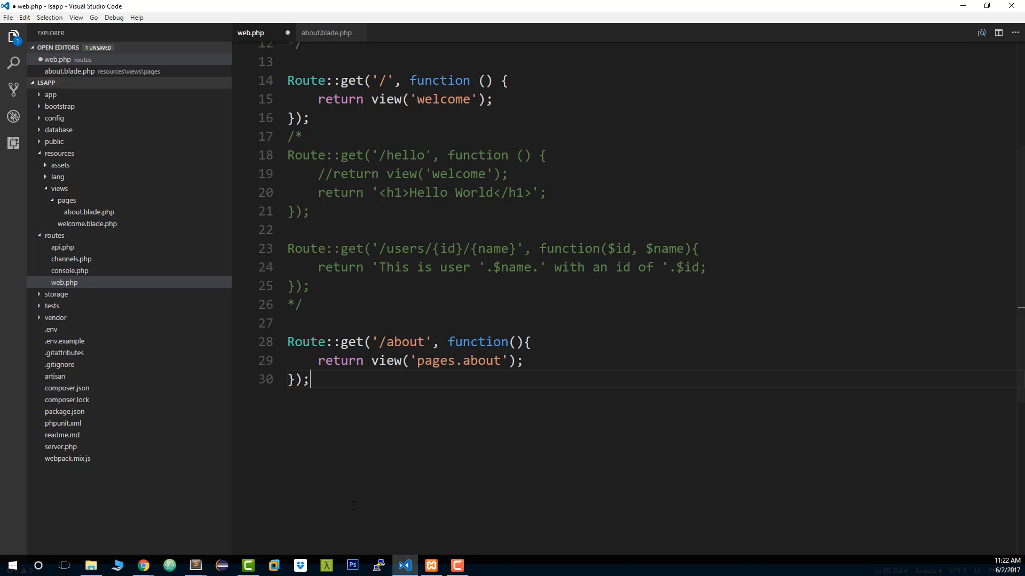
Show the bash Integrated Terminal panel via the View menu at the lsapp folder
click(58, 17)
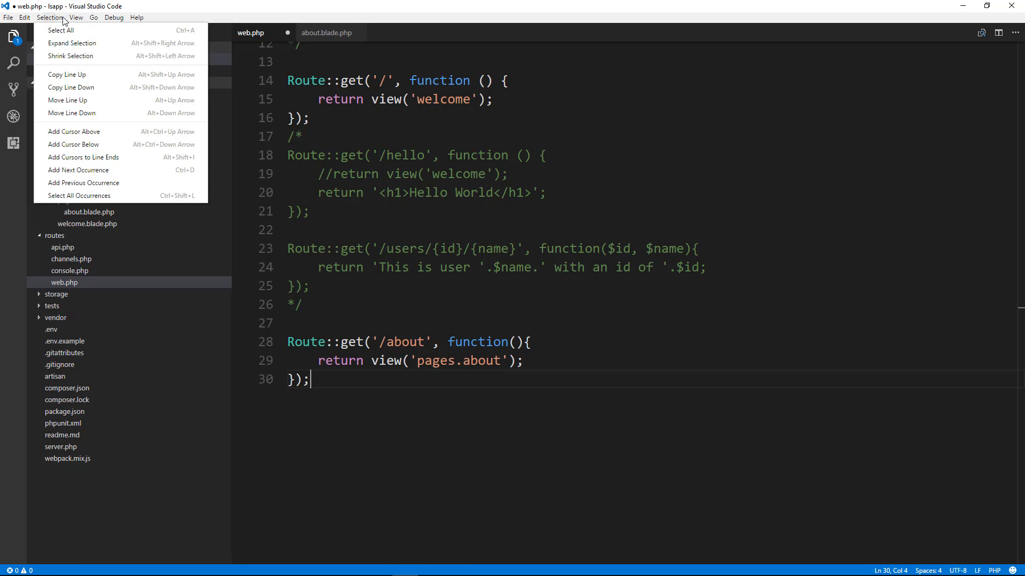
click(77, 17)
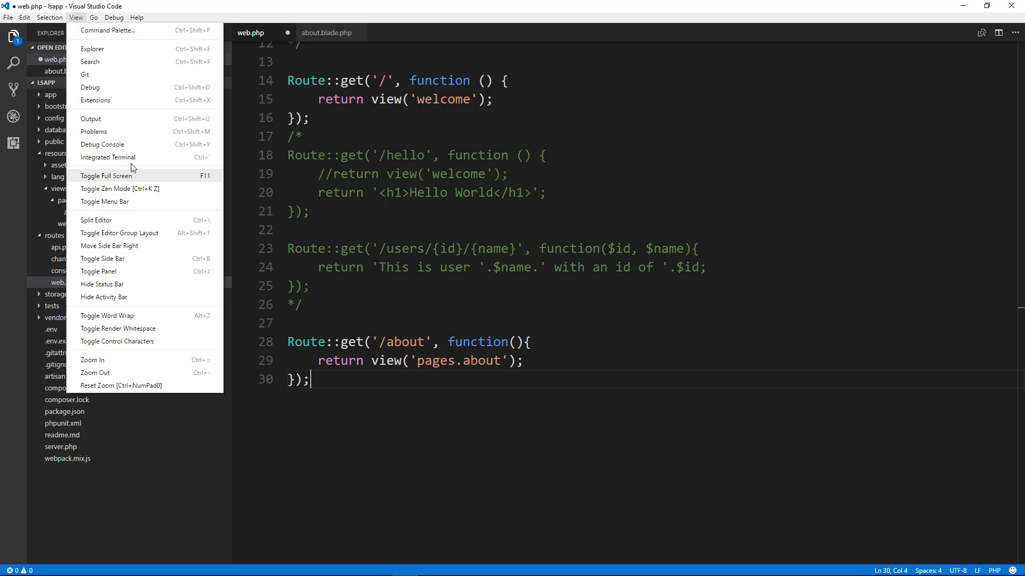
click(108, 157)
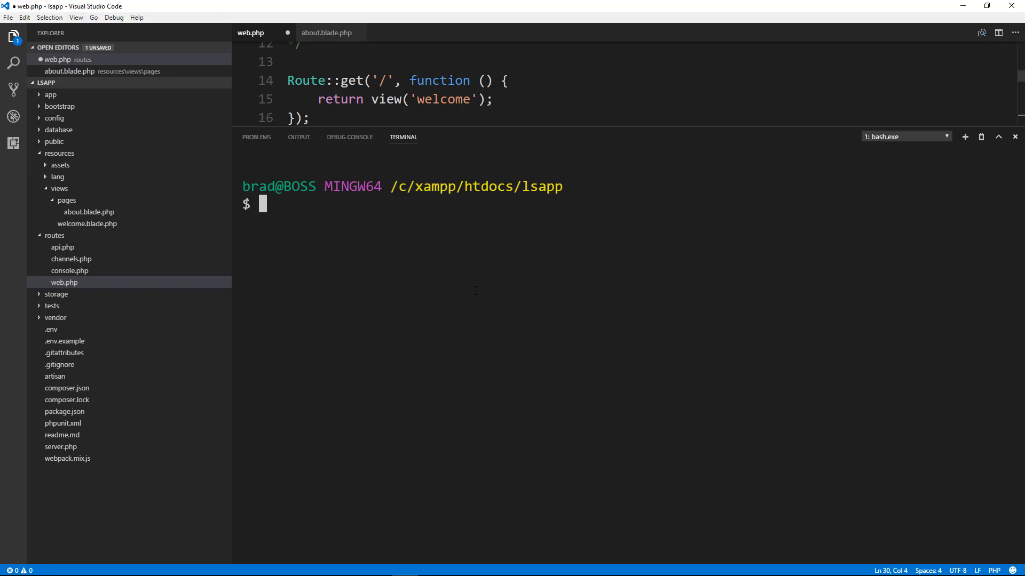
mouse_move(506, 384)
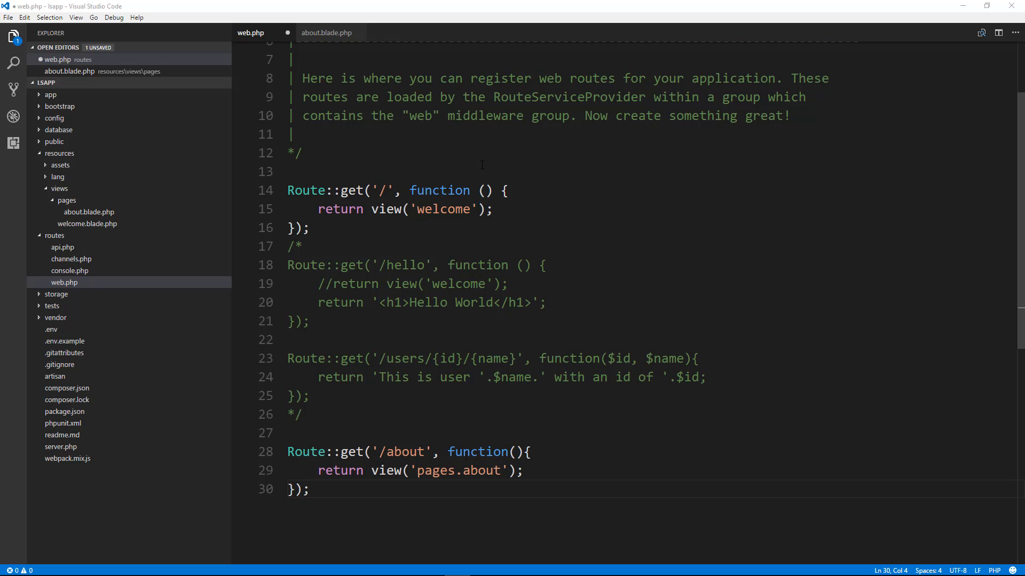
click(113, 17)
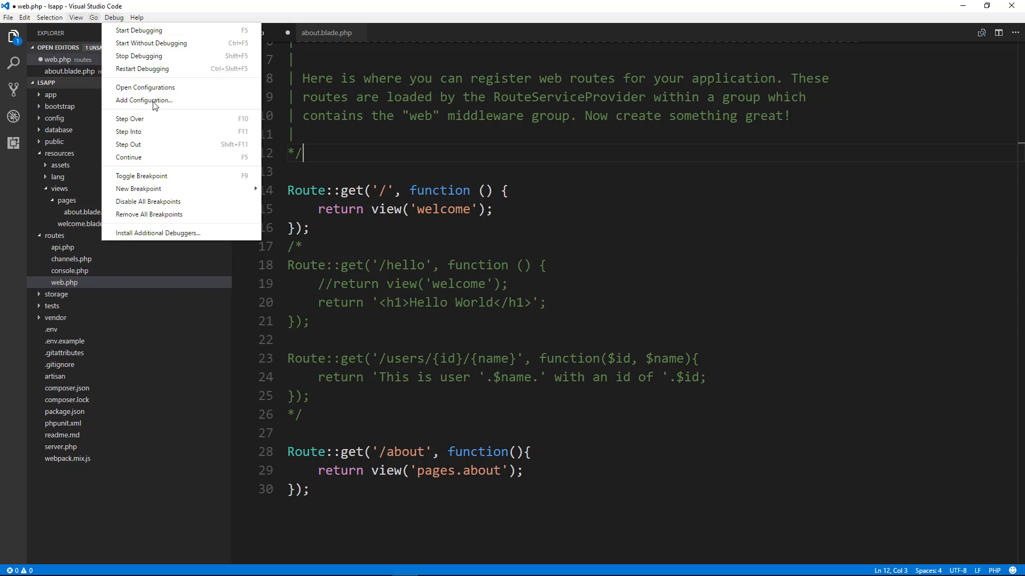
click(78, 17)
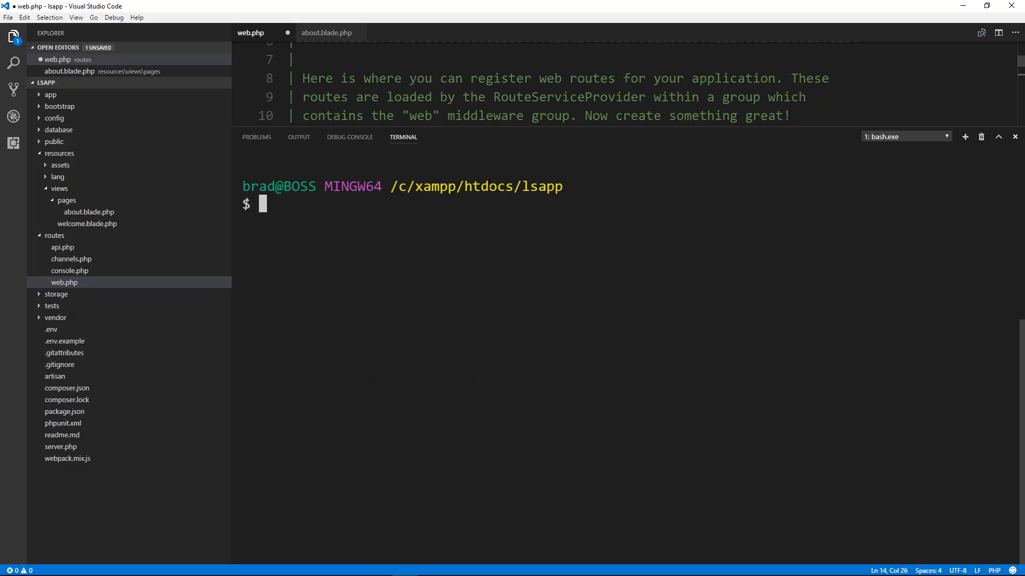
Enter the command php artisan make:controller PagesController in the integrated terminal
text(php)
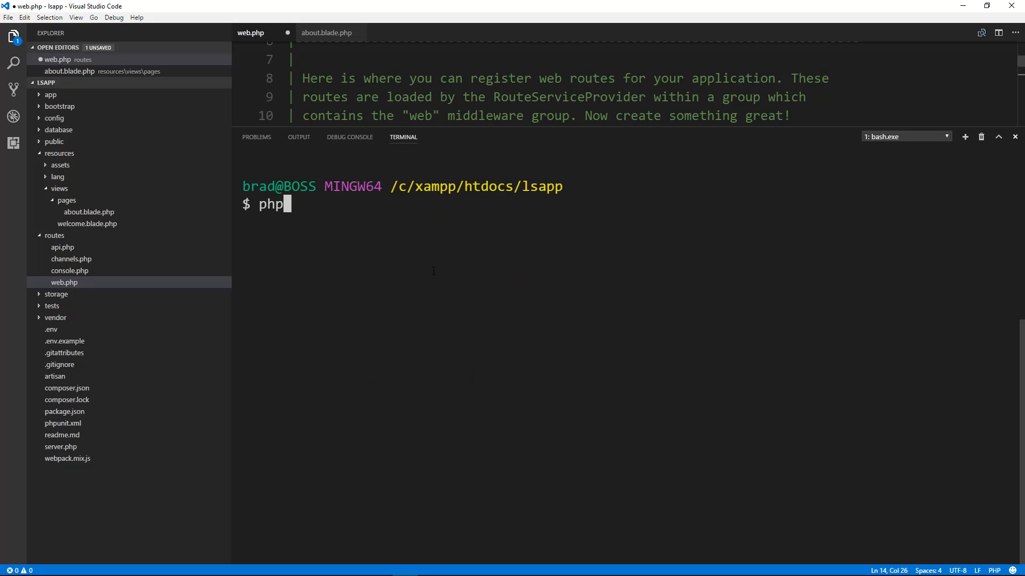
text(artisa)
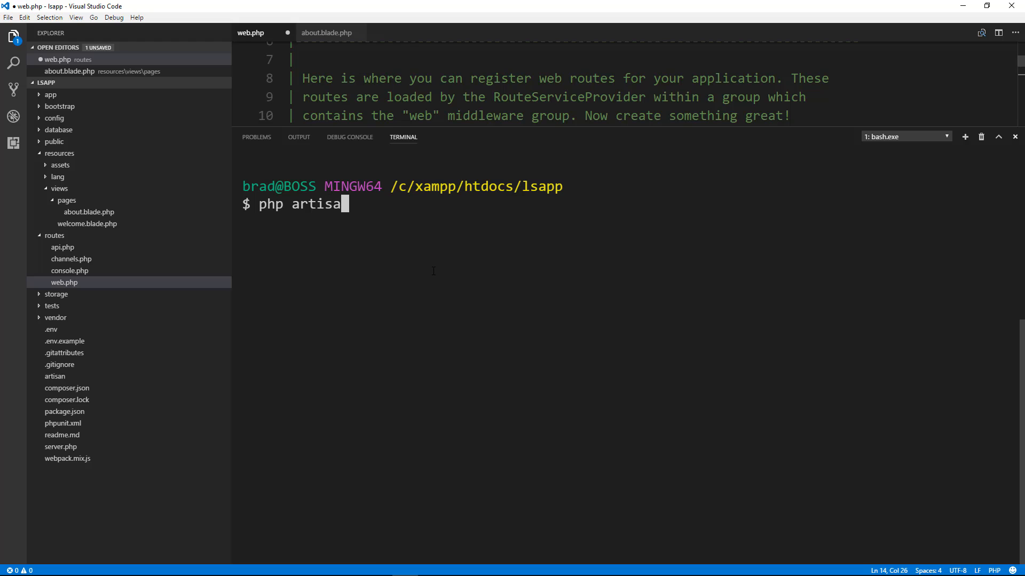
text(n)
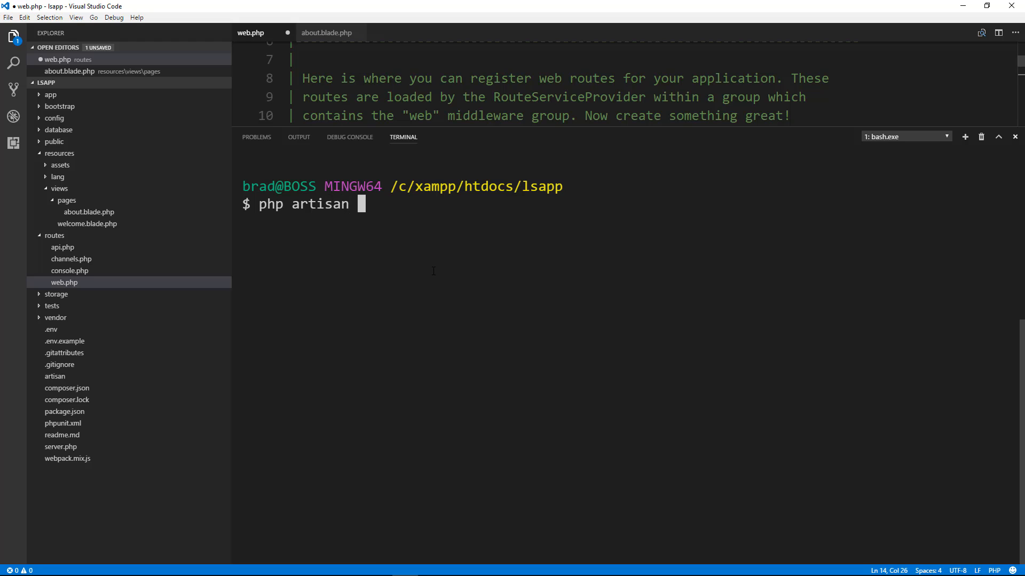
text(make)
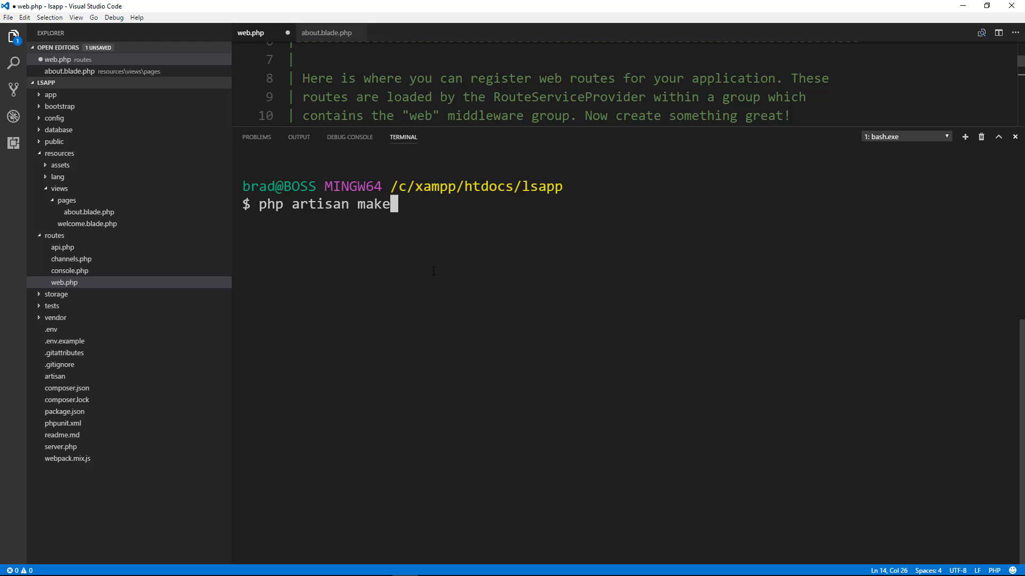
text(:contr)
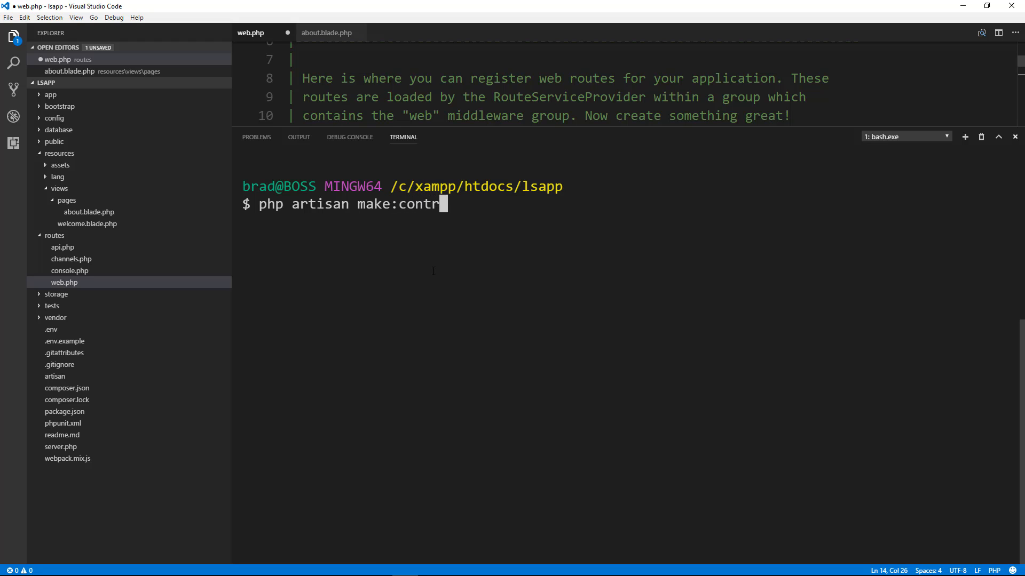
text(oller)
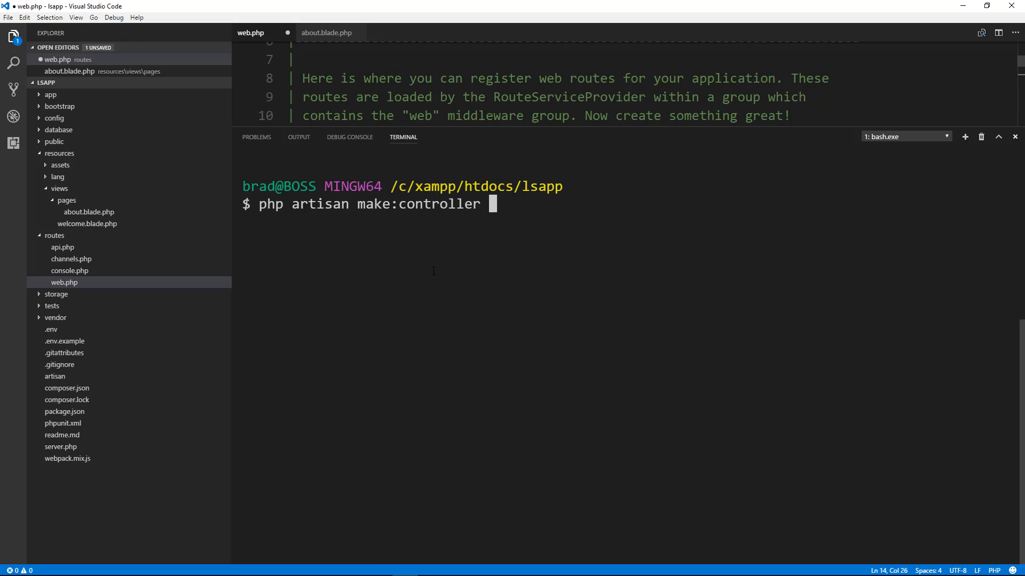
text(PagesCo)
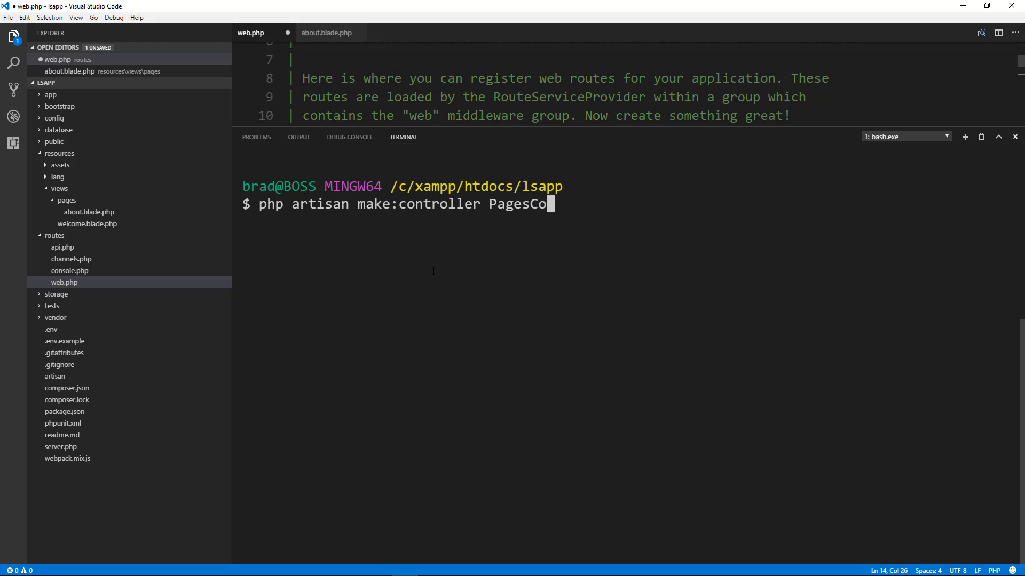
text(ntroller)
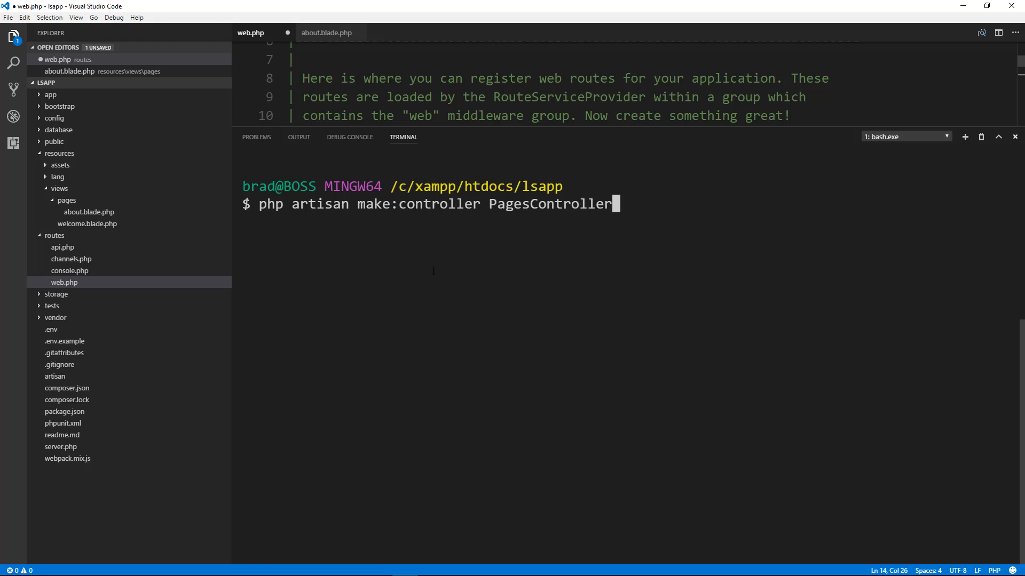
mouse_move(572, 235)
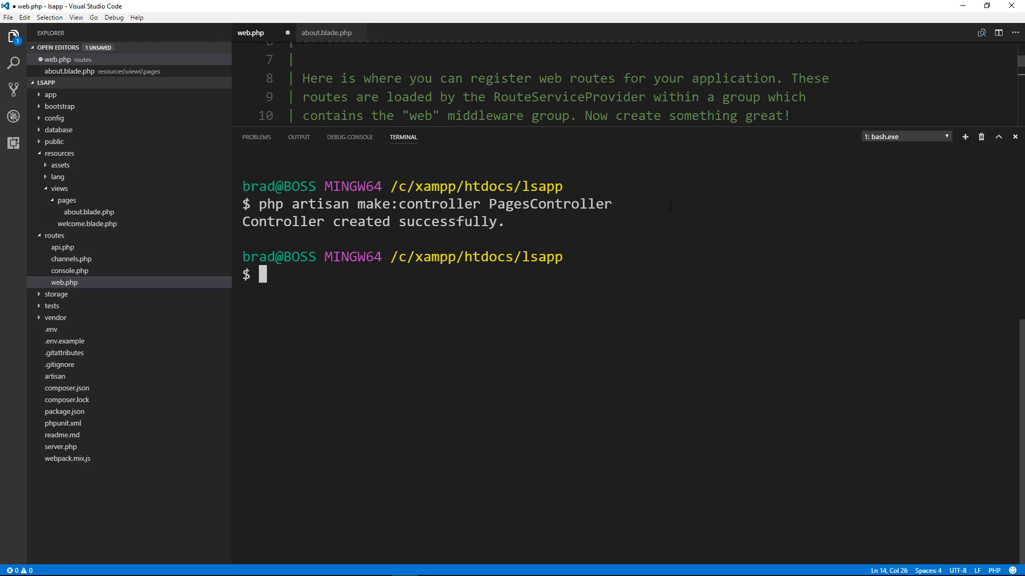
mouse_move(691, 250)
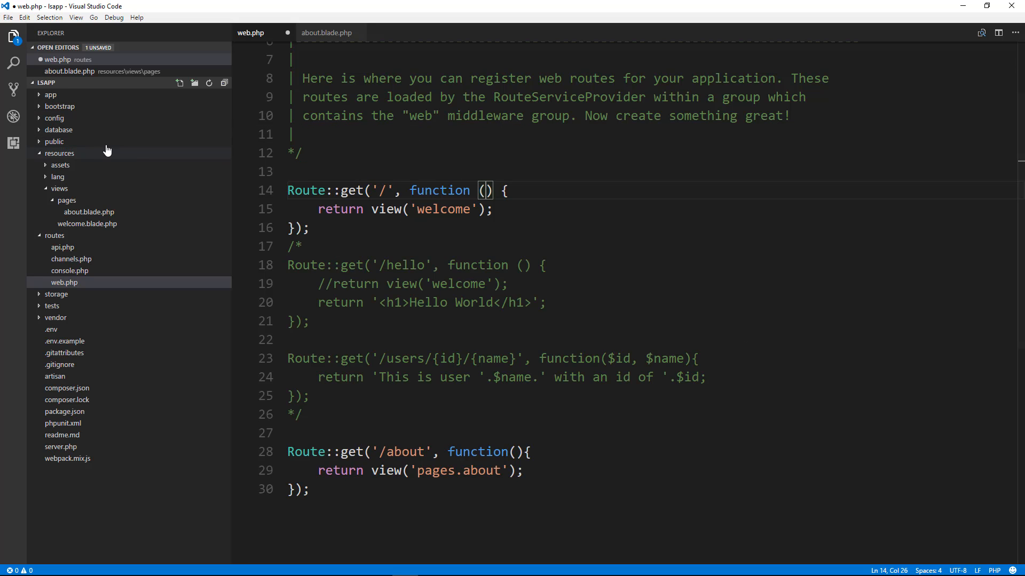
Expand app > Http > Controllers and bring up PagesController.php in the editor
click(51, 94)
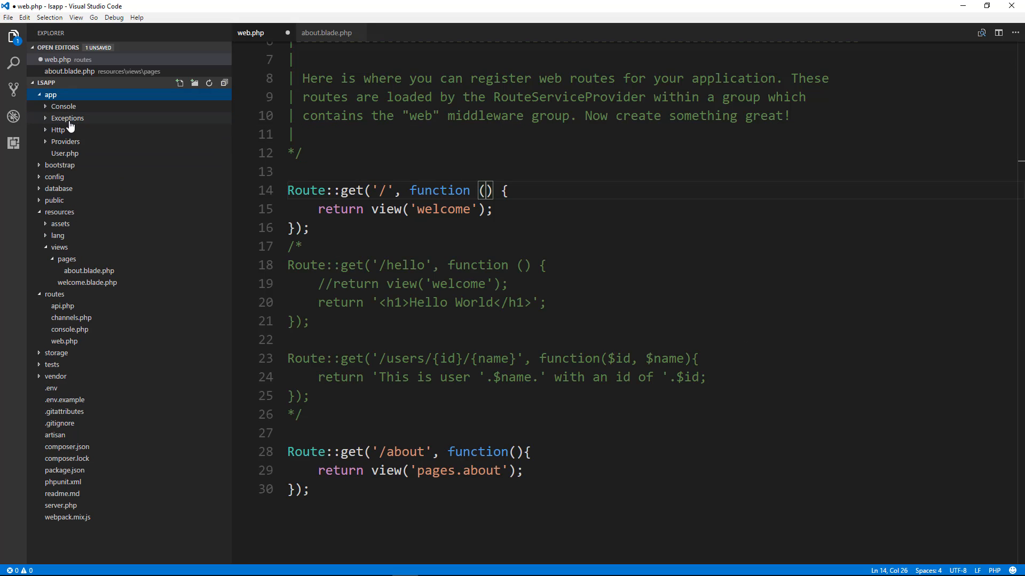
click(58, 130)
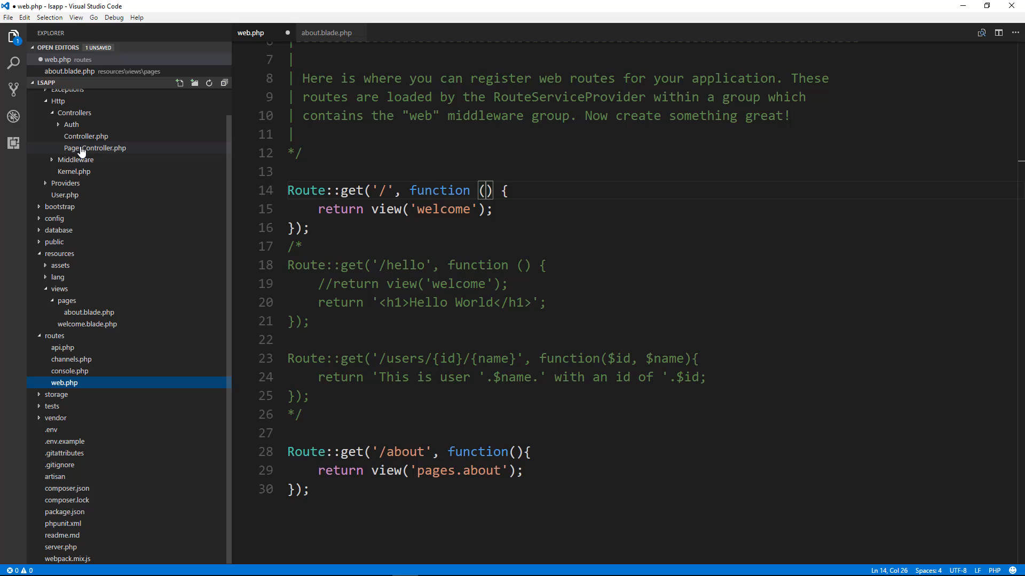
double_click(95, 148)
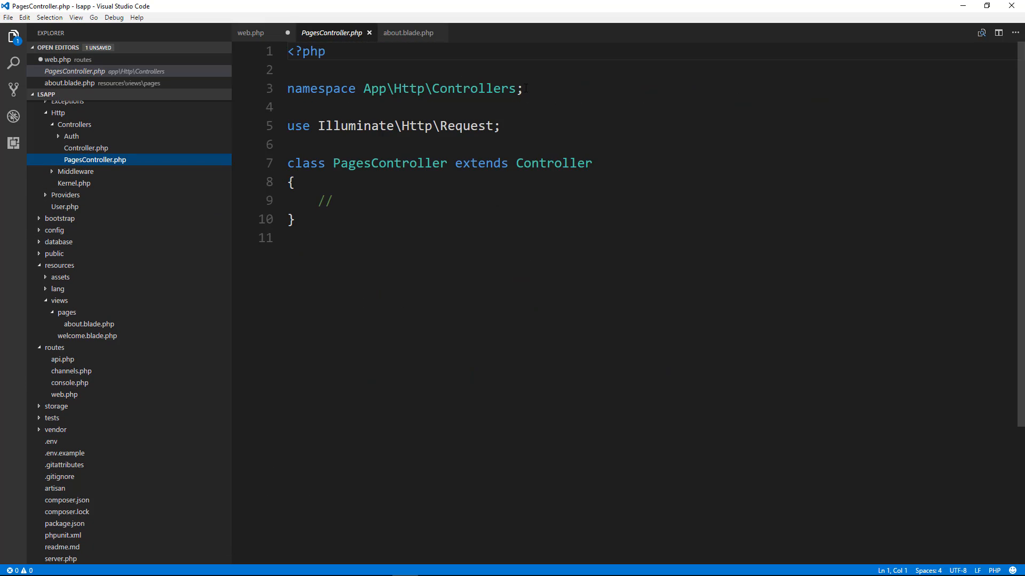
drag(363, 88, 418, 88)
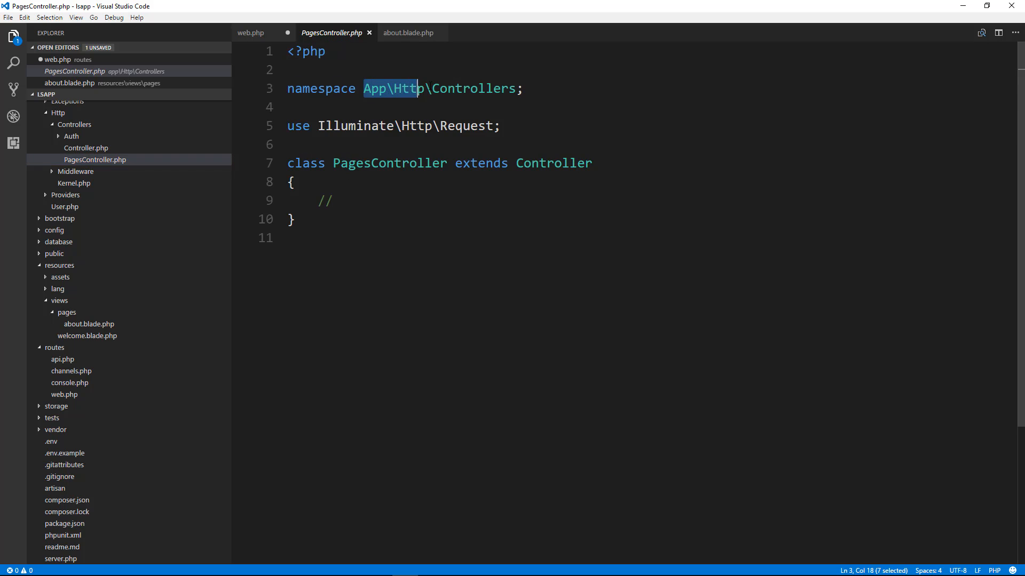
drag(363, 88, 514, 89)
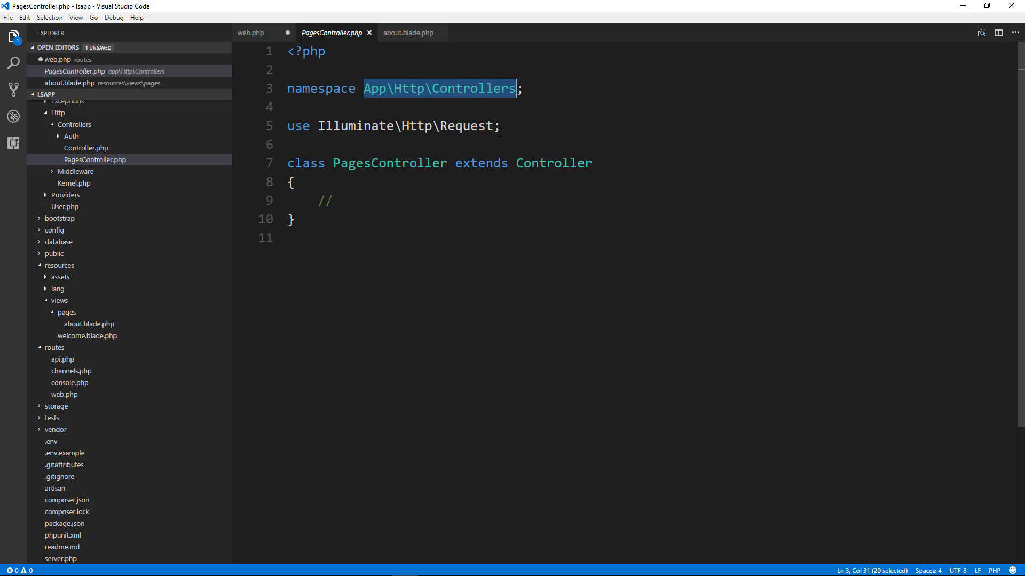
double_click(467, 126)
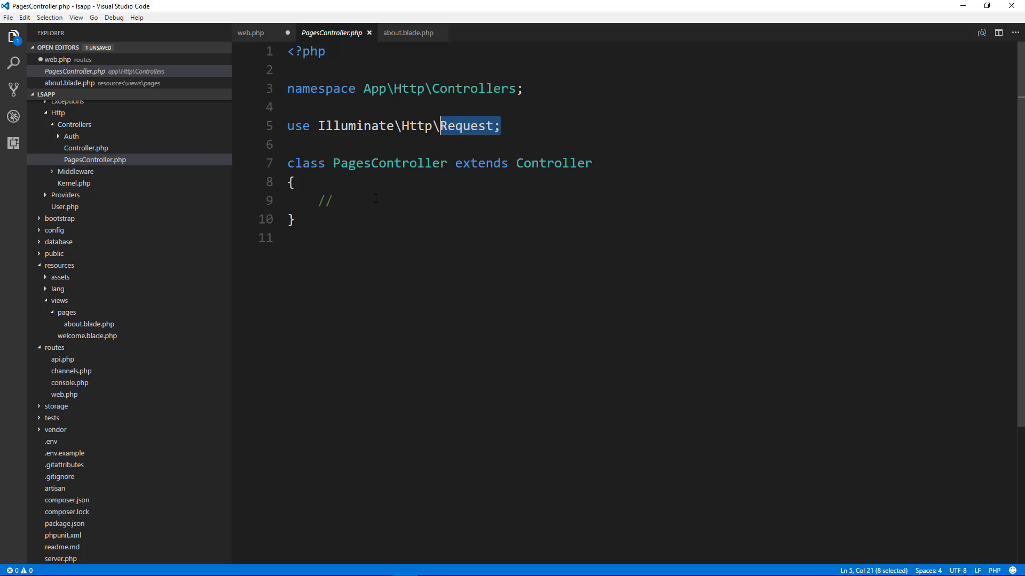
double_click(389, 162)
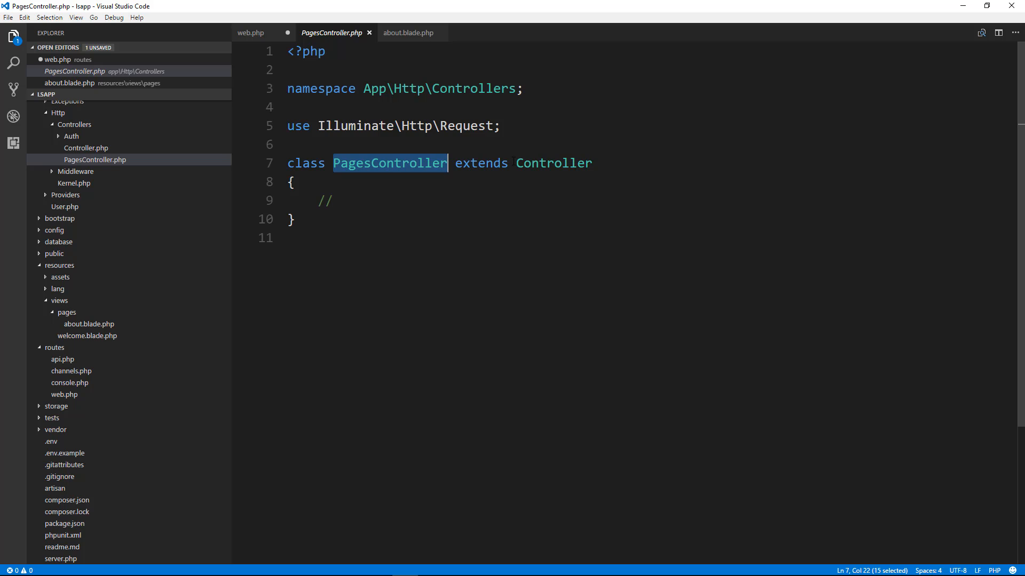
double_click(553, 162)
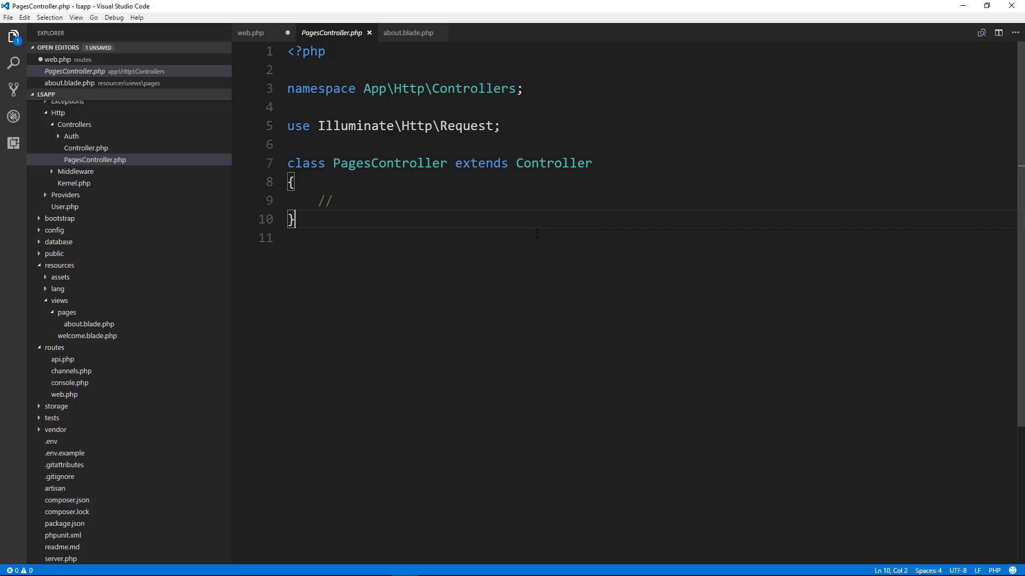
double_click(553, 163)
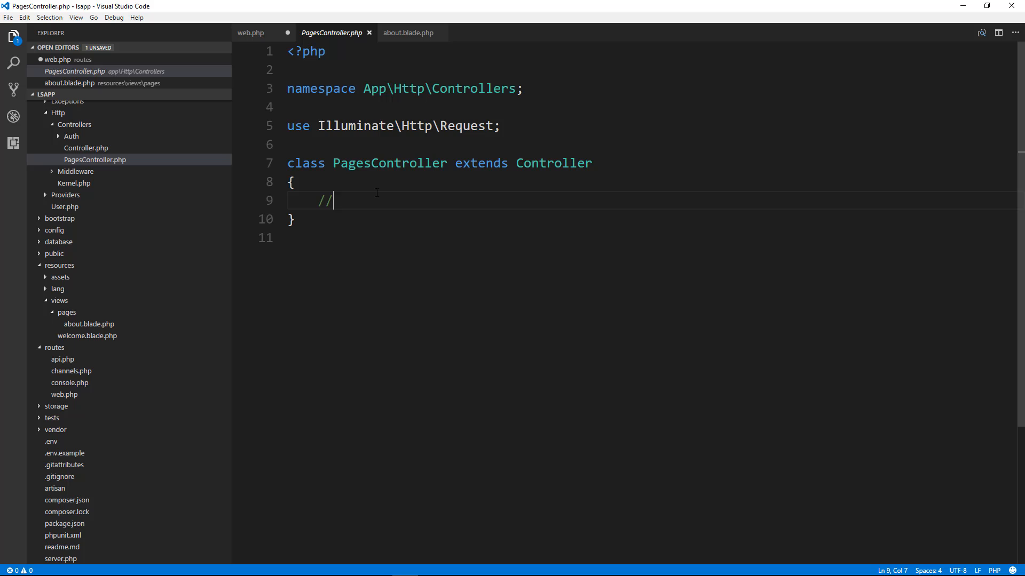
Replace the class comment with public function index() returning 'INDEX', then go back to web.php
key(Backspace)
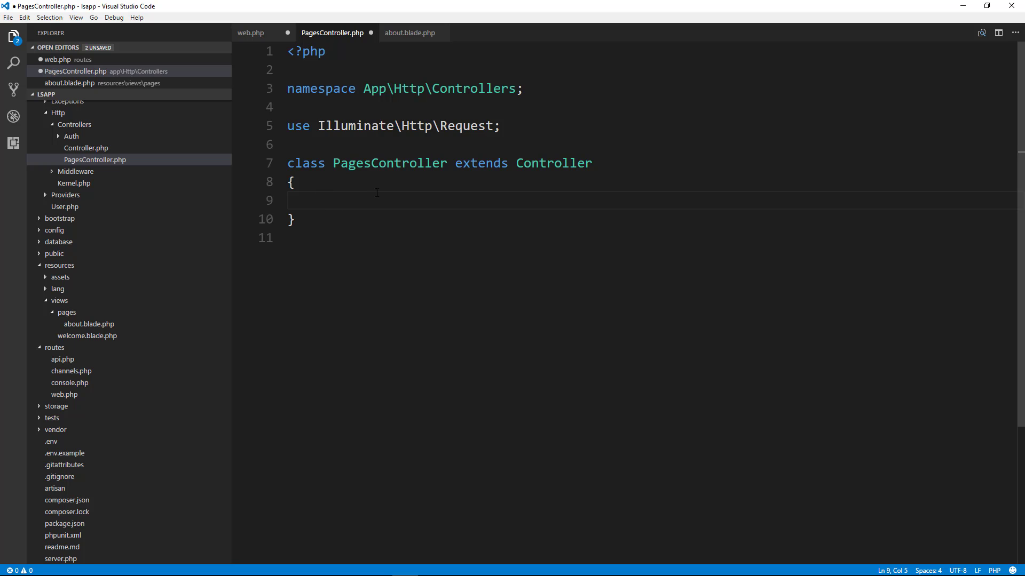
text(public)
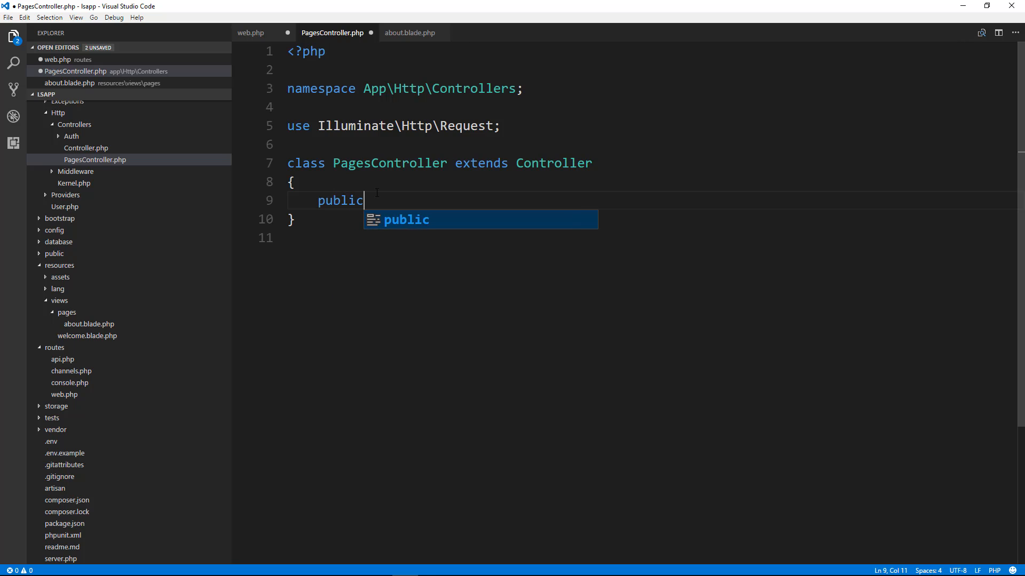
text(function index(){)
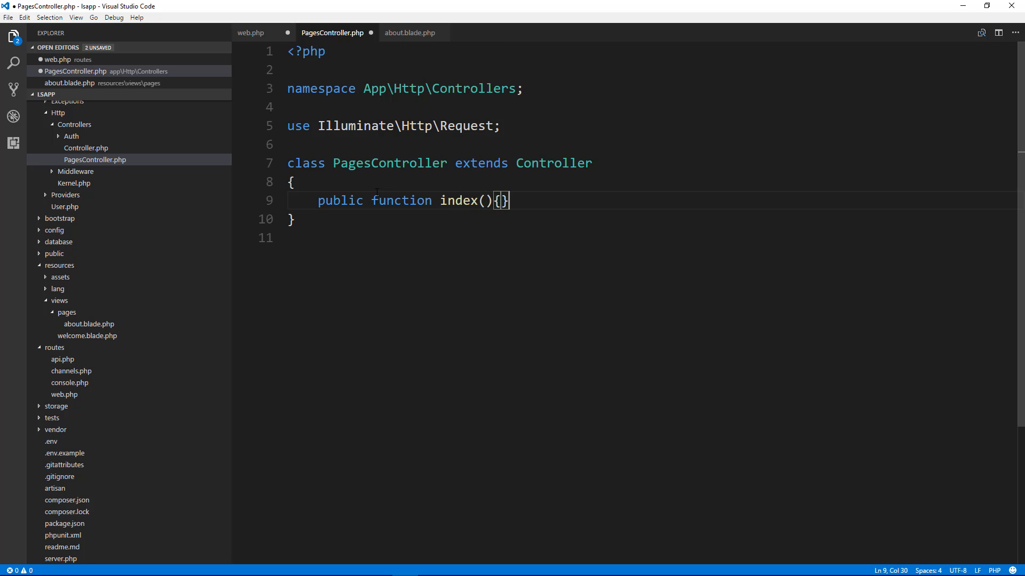
key(Enter)
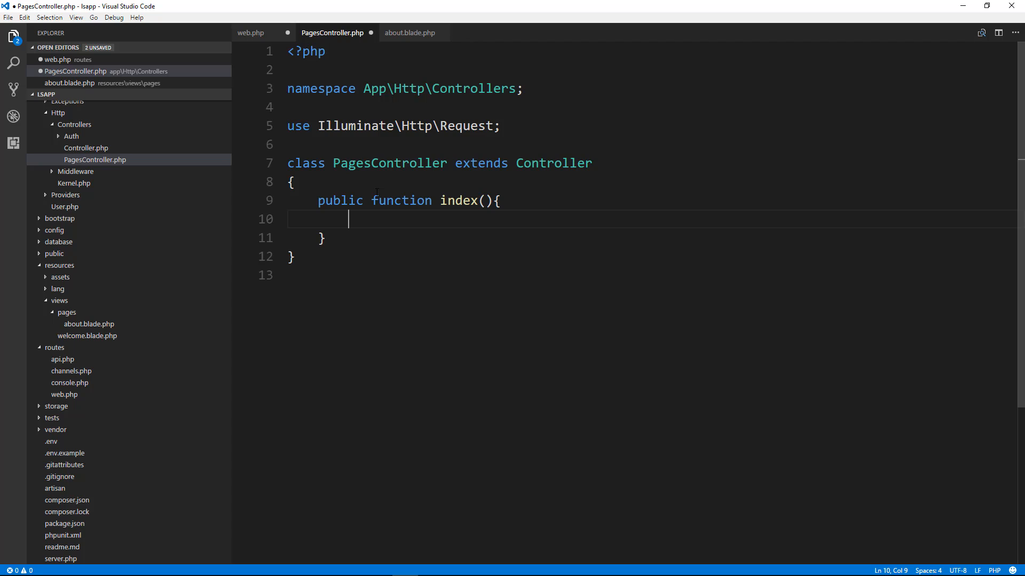
text(return '';)
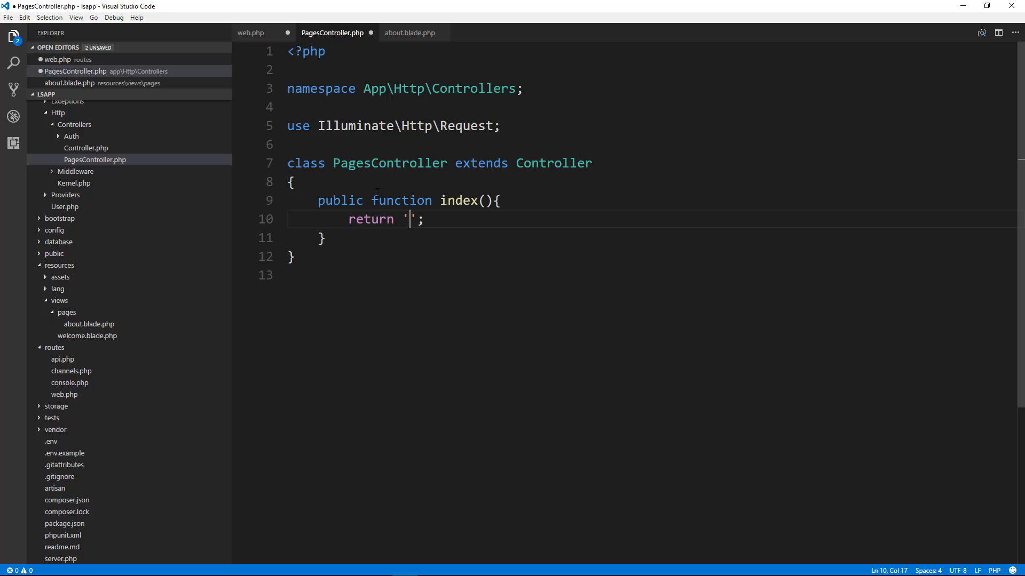
text(INDX)
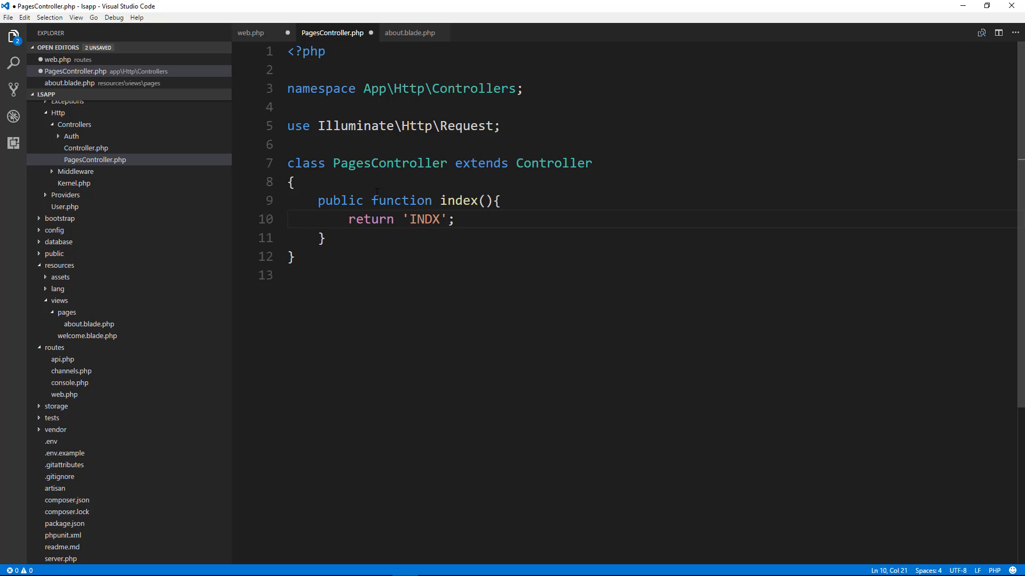
text(E)
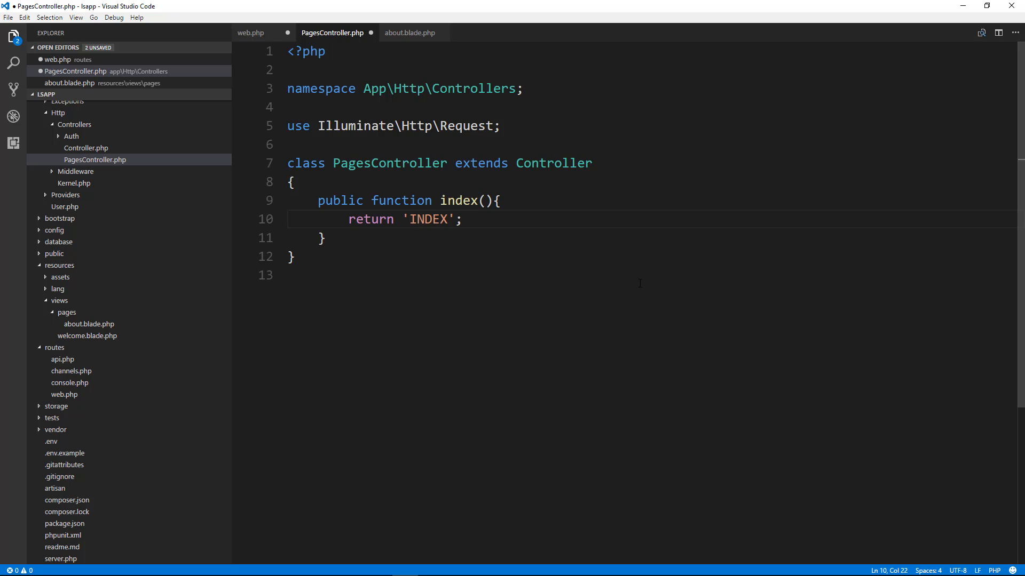
click(252, 32)
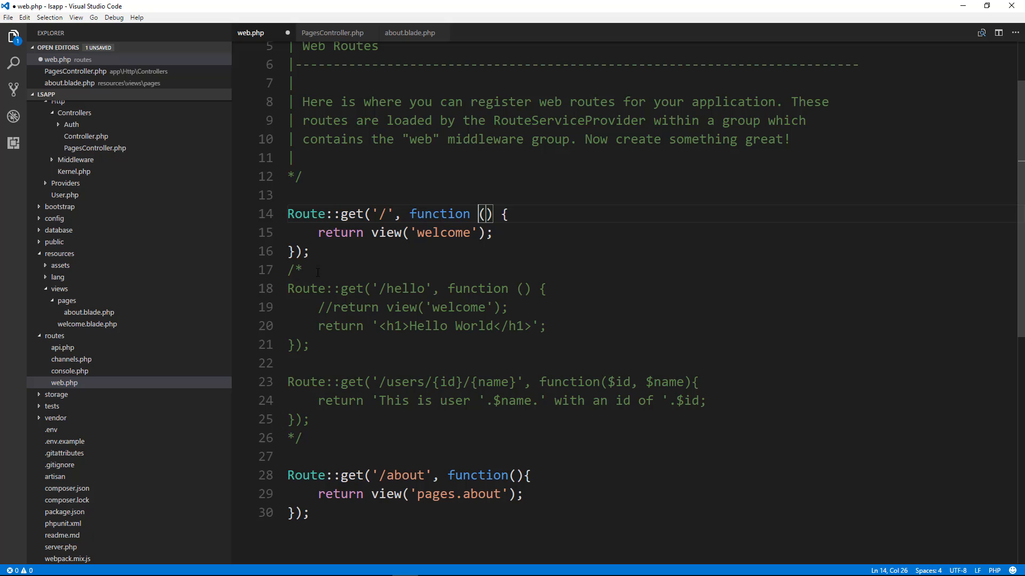
Cut the Route::get('/') welcome block and paste it below the commented routes, above /about
drag(287, 213, 309, 252)
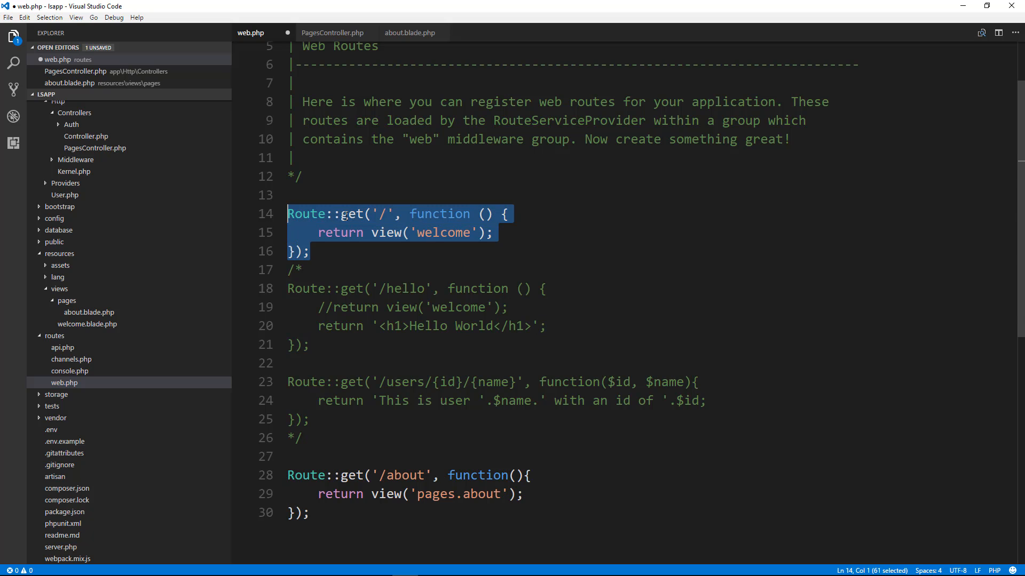
key(Delete)
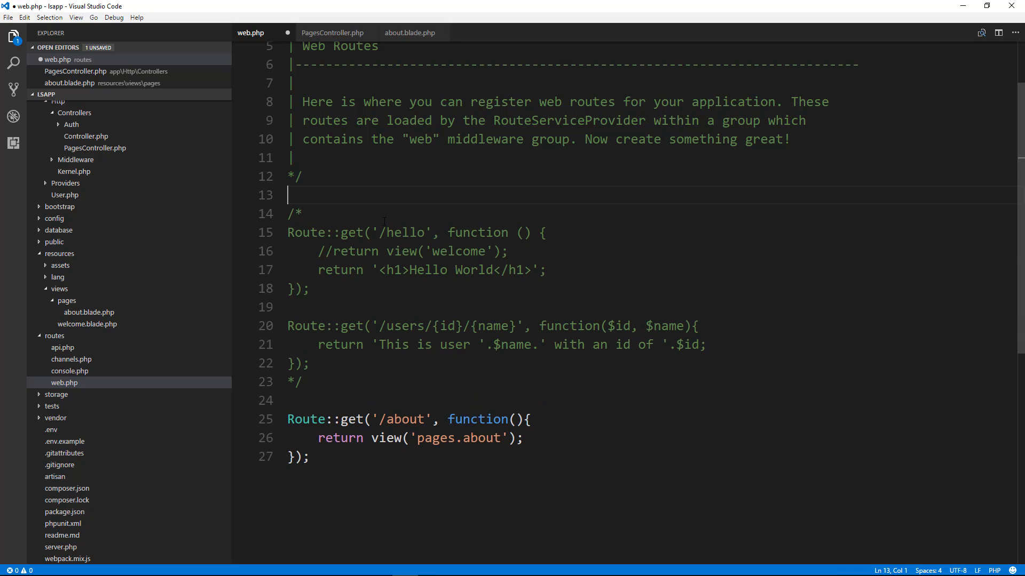
text(Route::get('/', function () {\n    return view('welcome');\n});)
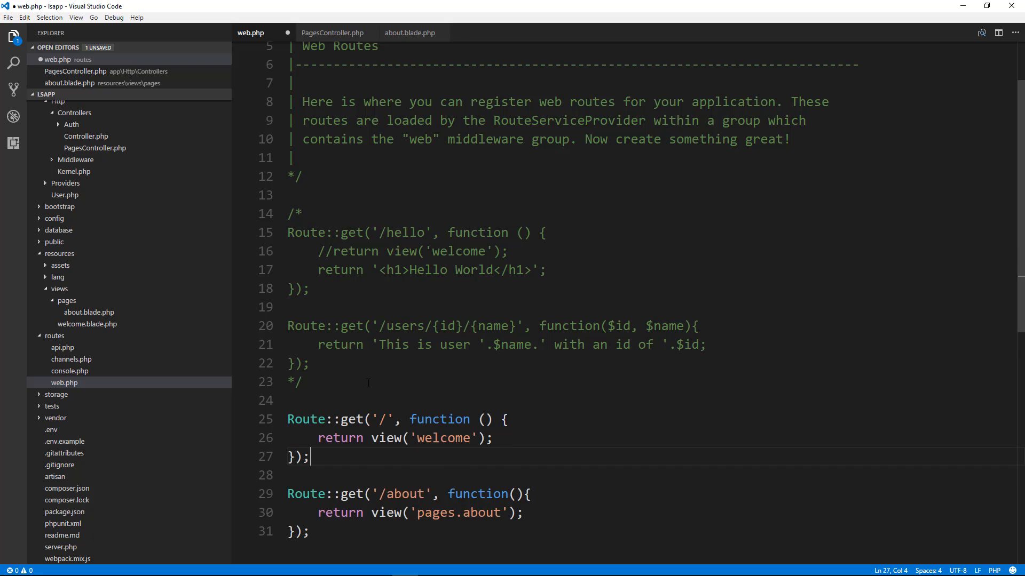
scroll(down, 3)
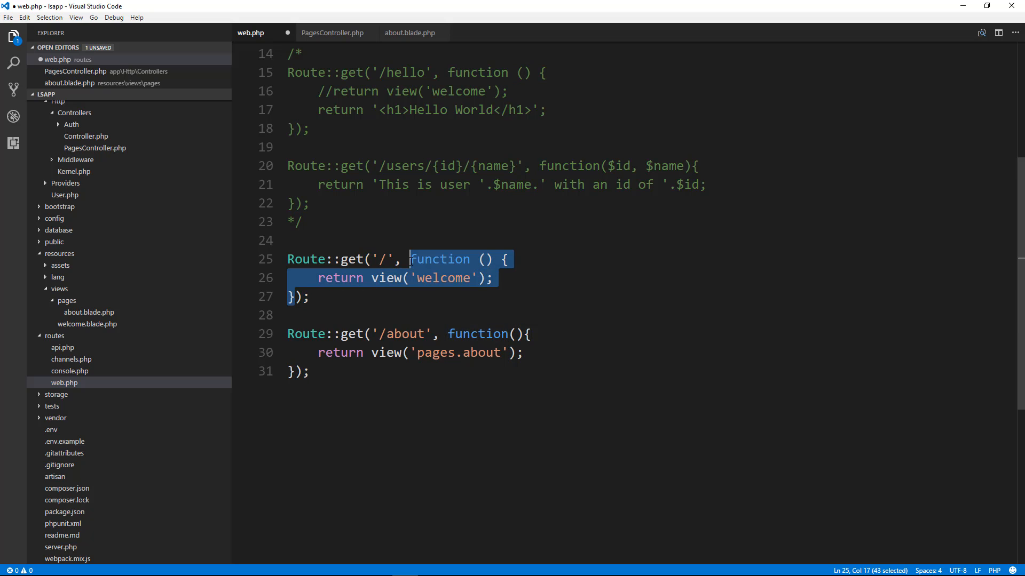
Replace the home route's closure with 'PagesController@index'
key(Delete)
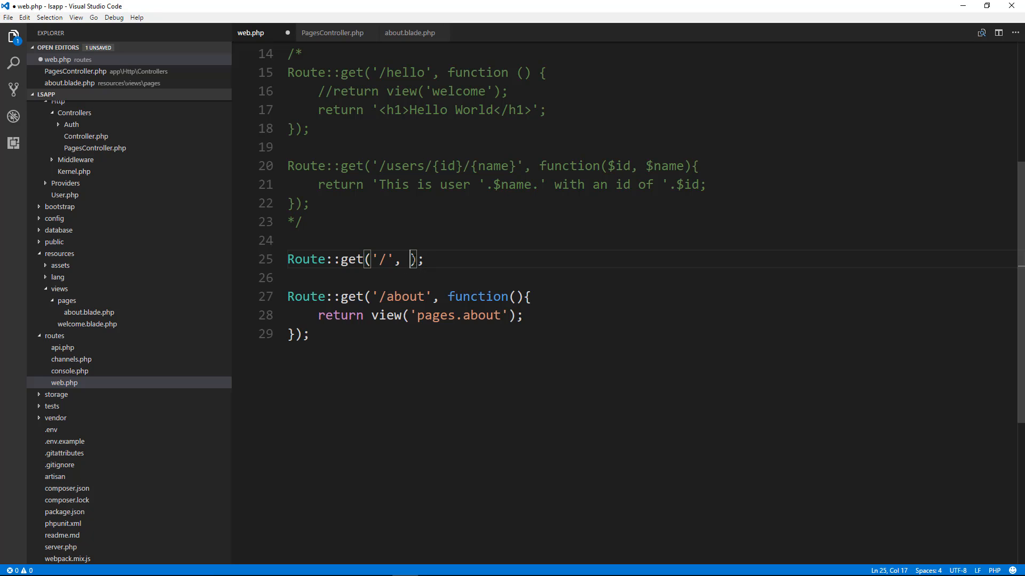
text(')
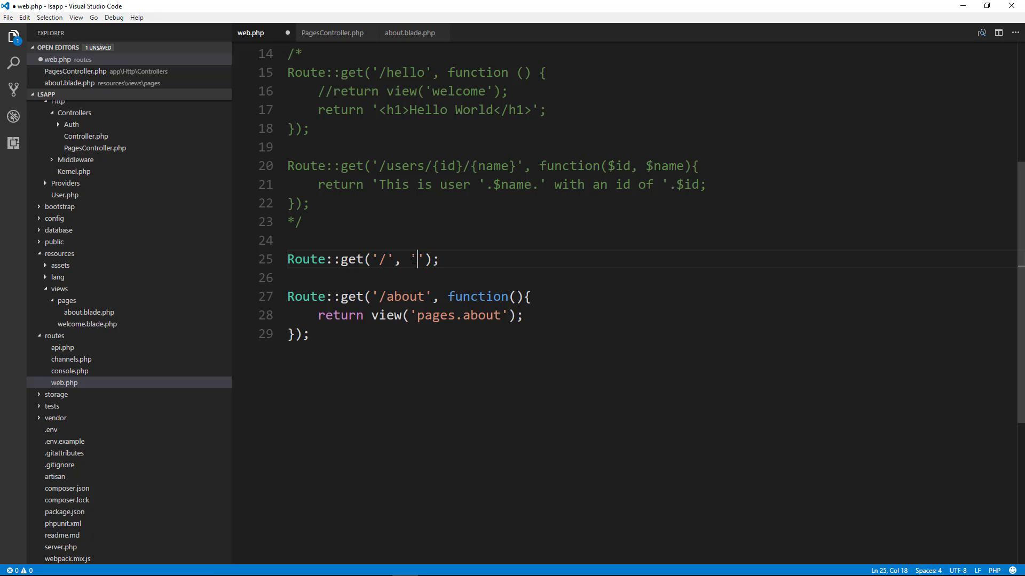
text(PagesContr)
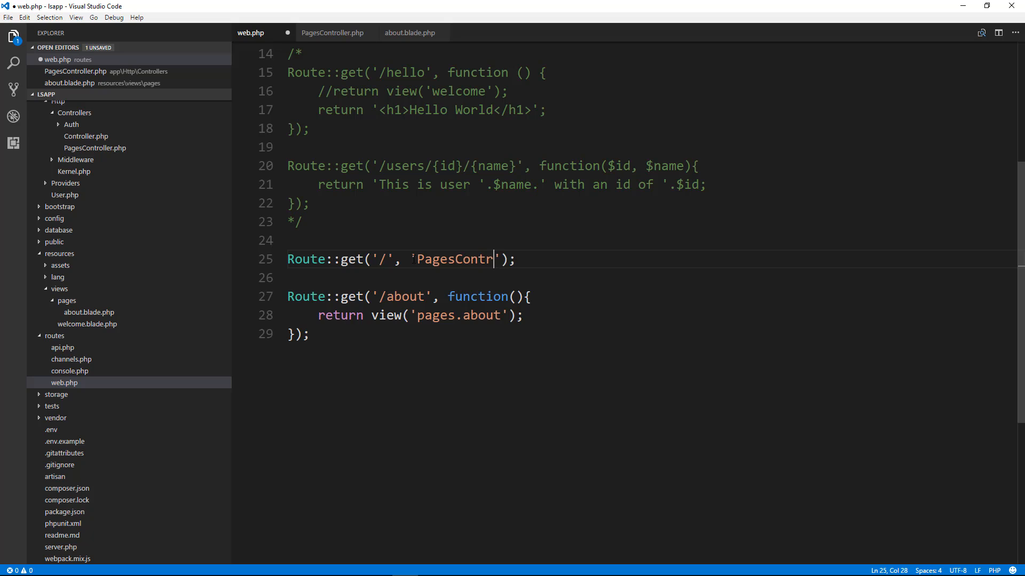
text(oller)
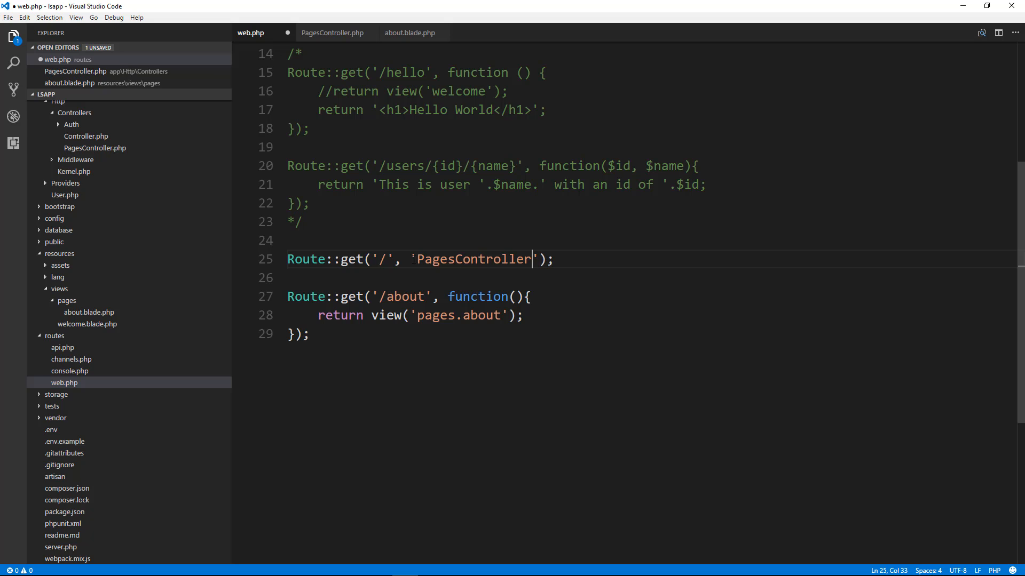
text(@)
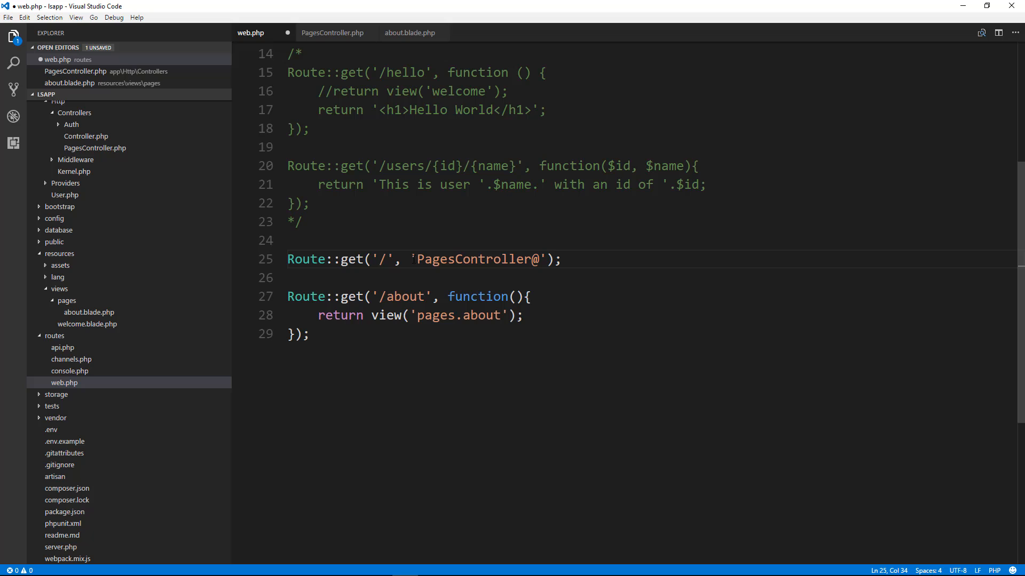
text(index)
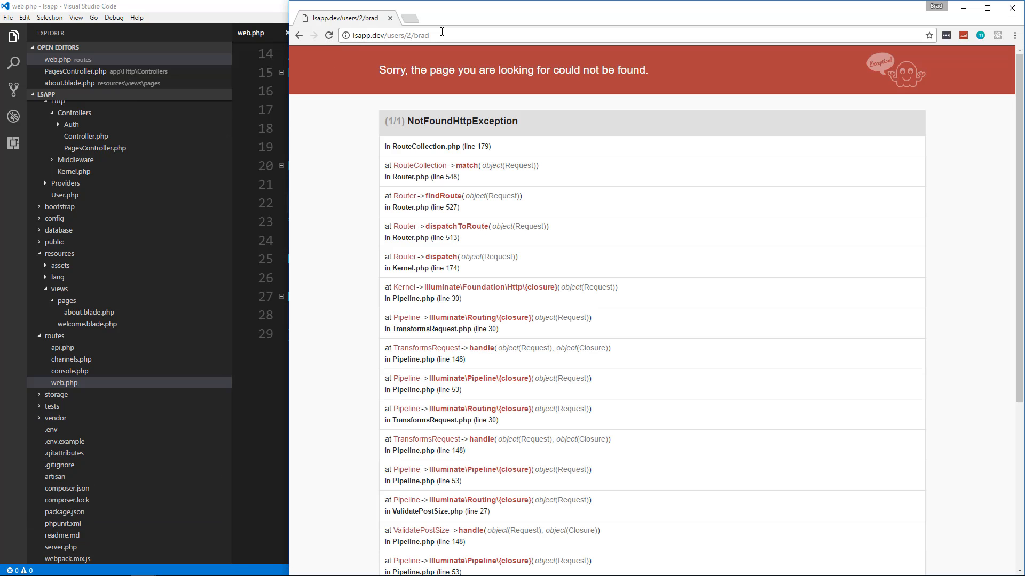
Load lsapp.dev in Chrome and confirm the page shows INDEX
text(lsapp.dev)
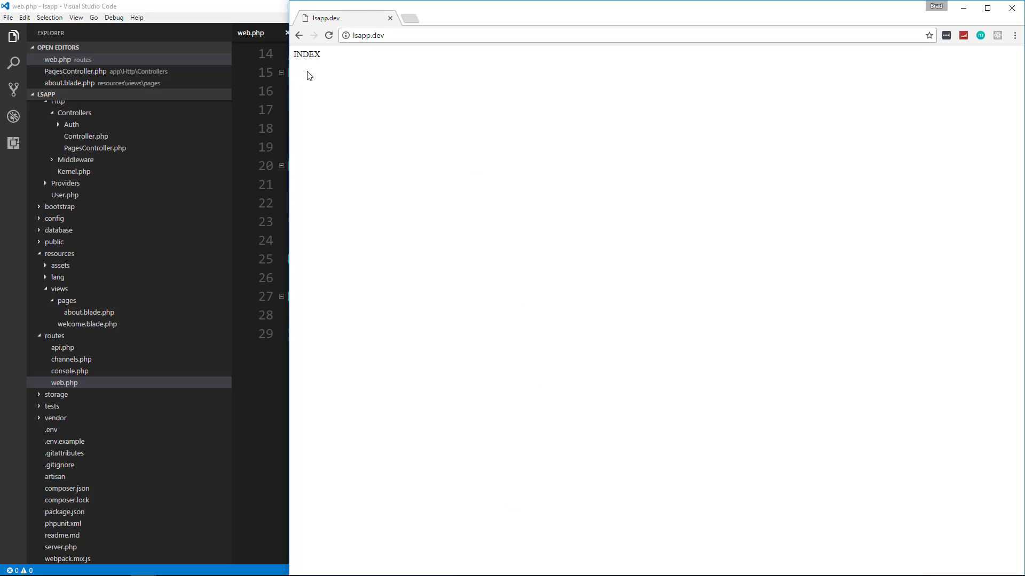
mouse_move(367, 109)
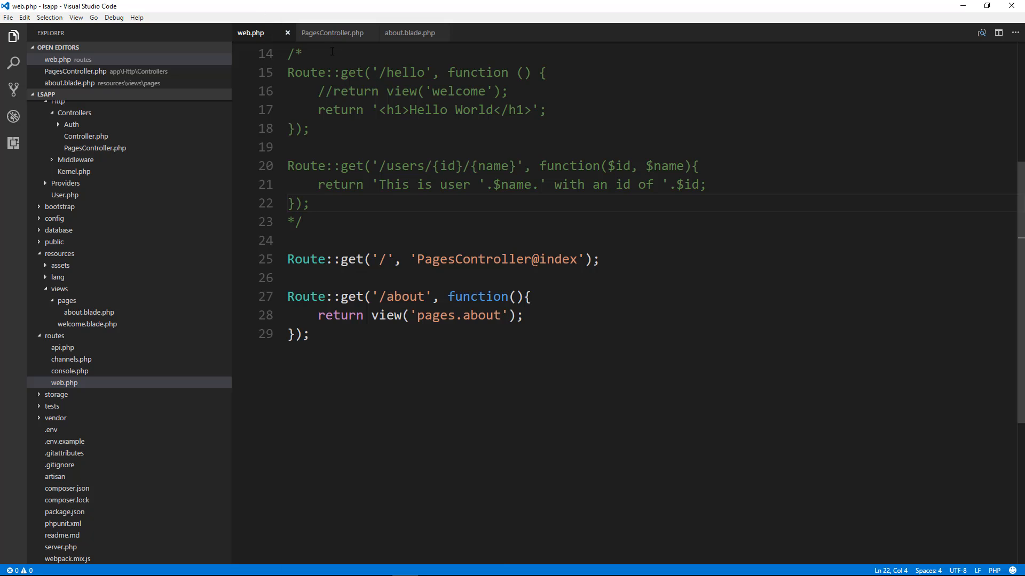
Change the index method's return from 'INDEX' to view('pages.index') in PagesController.php
click(332, 32)
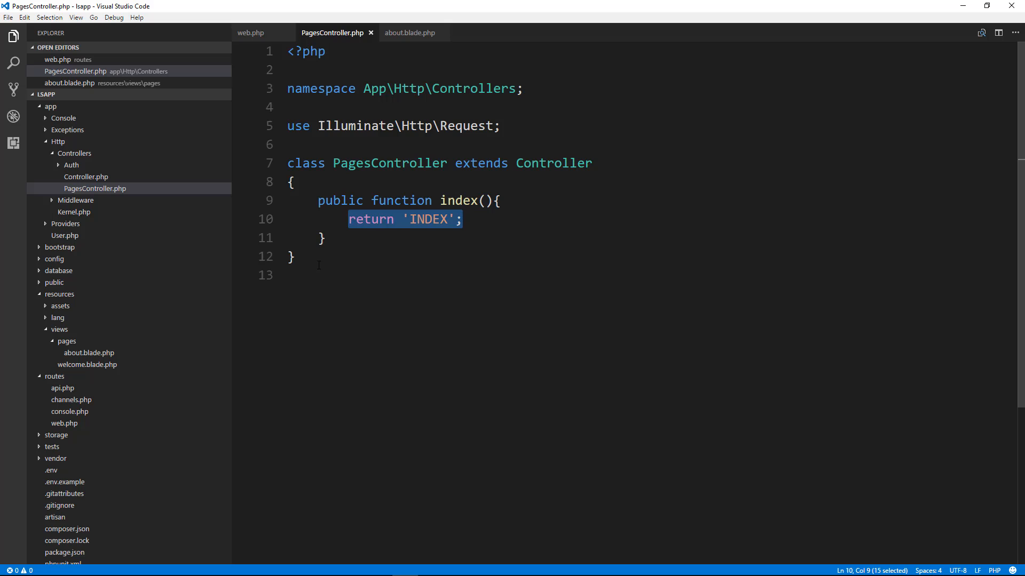
key(Delete)
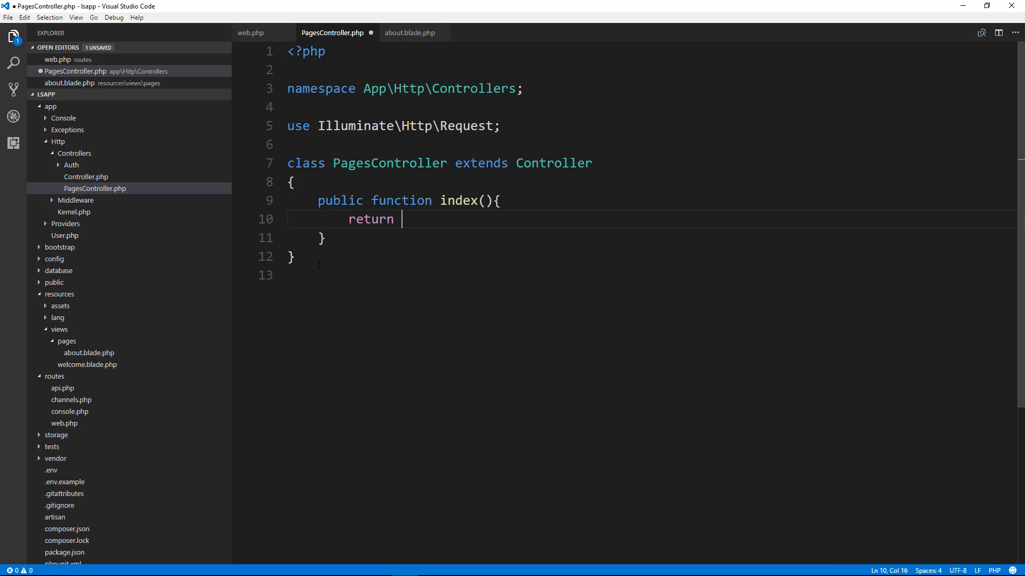
text(view();)
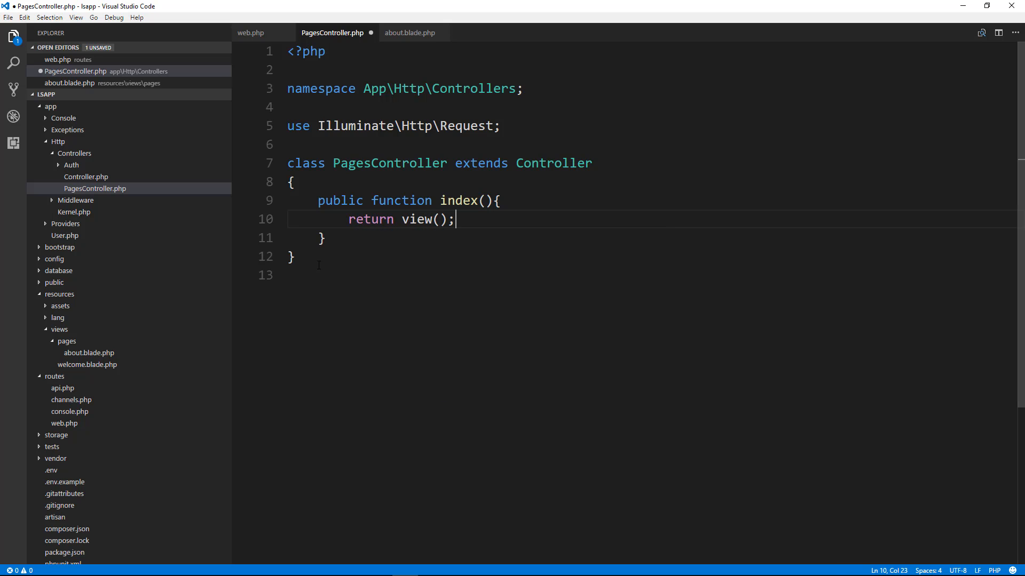
text(' ')
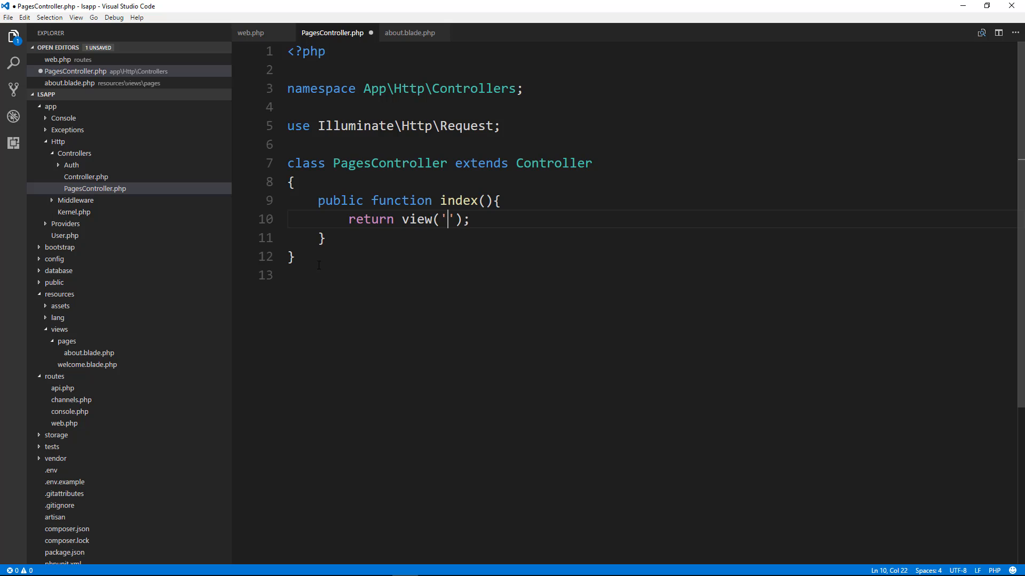
text(pages.index)
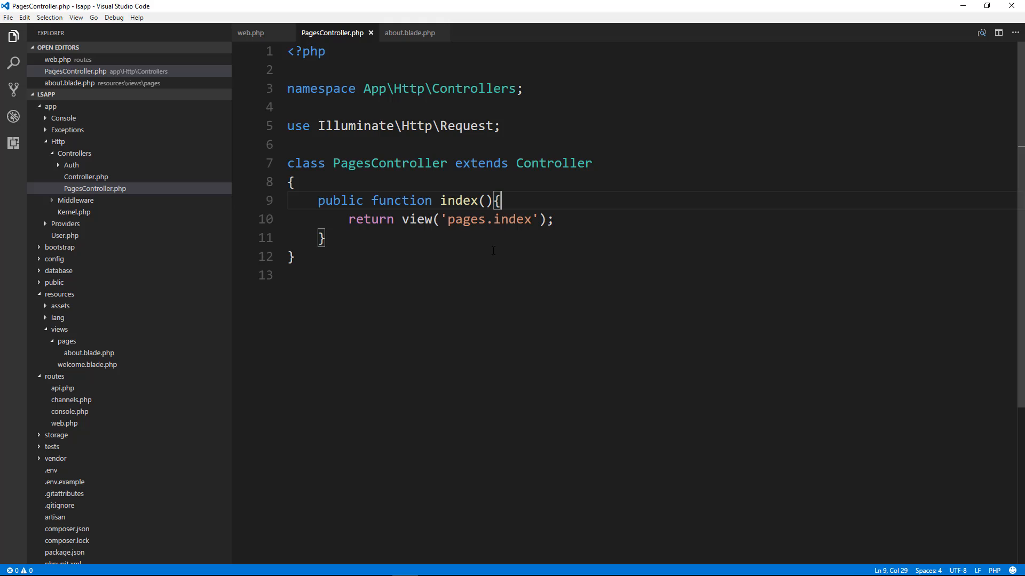
double_click(466, 220)
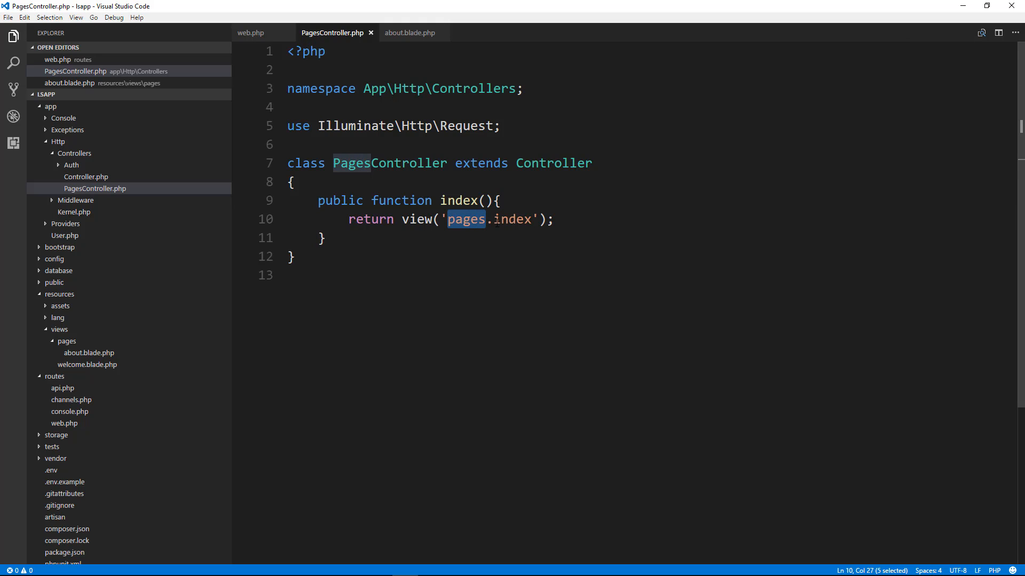
double_click(511, 220)
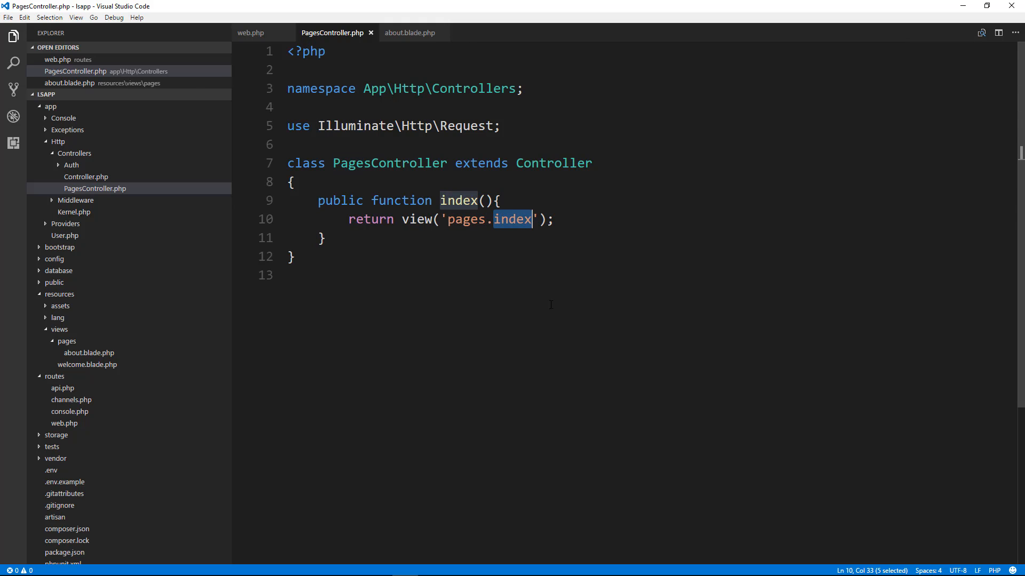
right_click(66, 341)
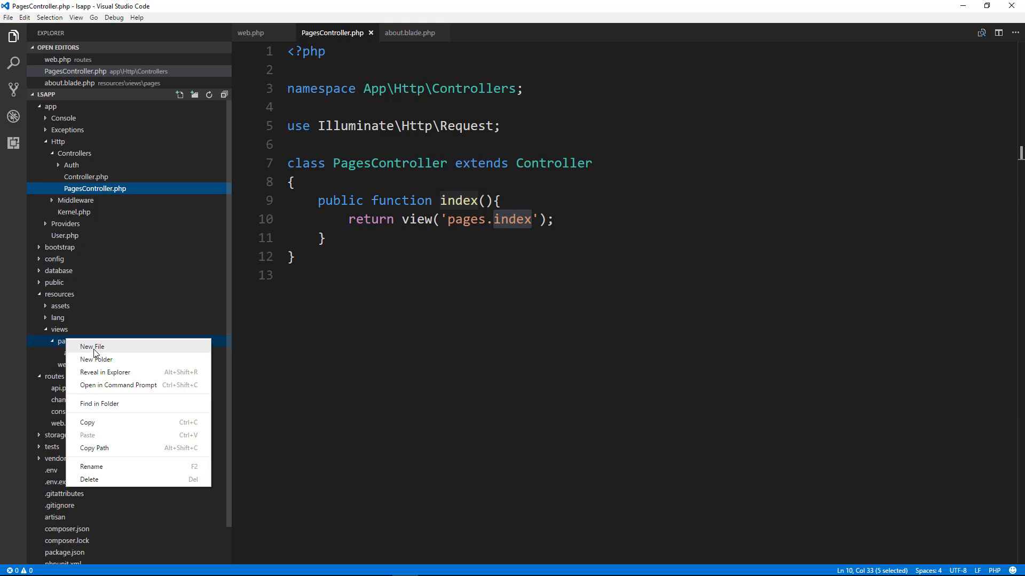
Create index.blade.php in the pages folder with welcome.blade.php's markup stripped of fonts and styles
click(92, 346)
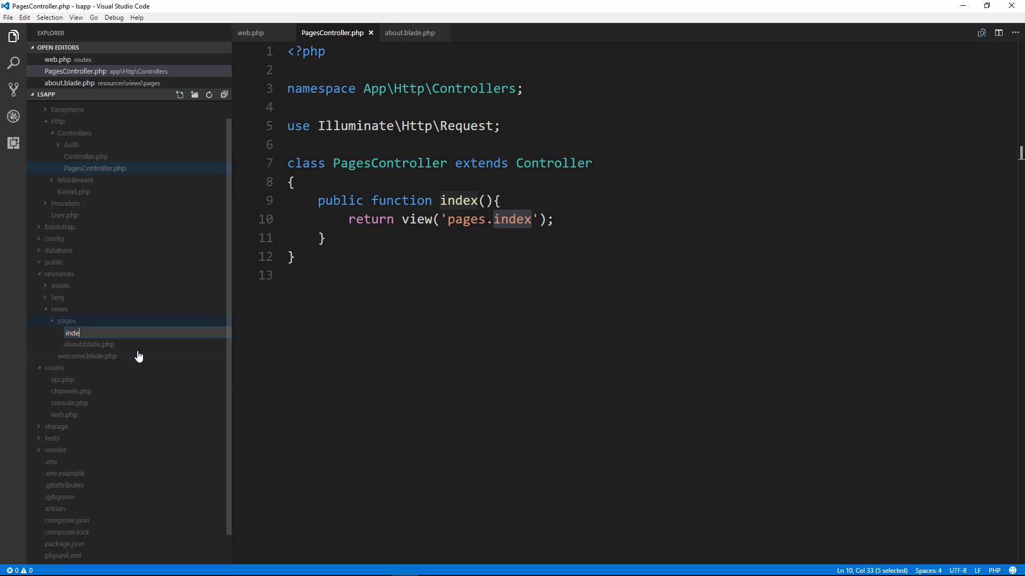
text(x.blade.php)
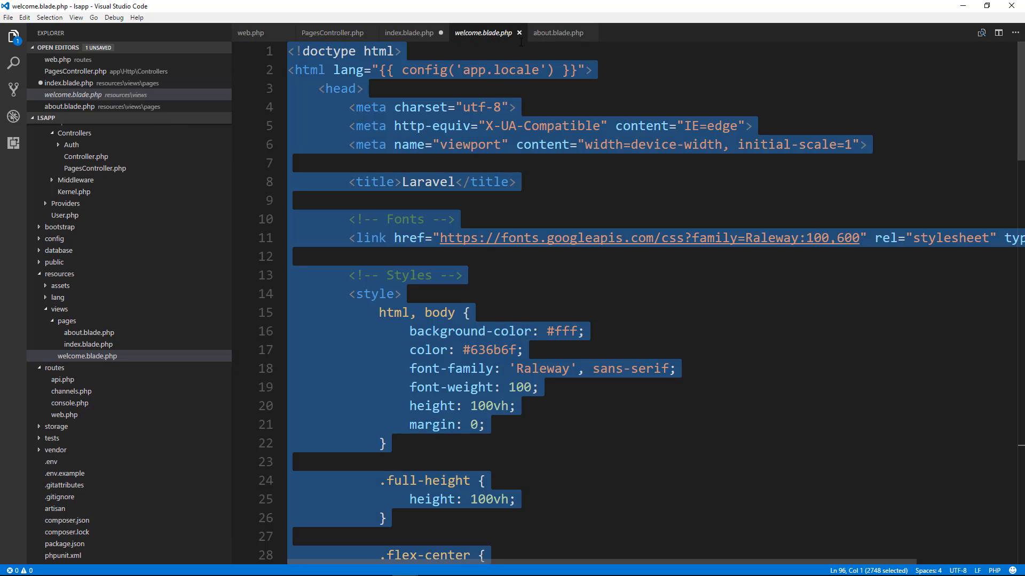
click(410, 32)
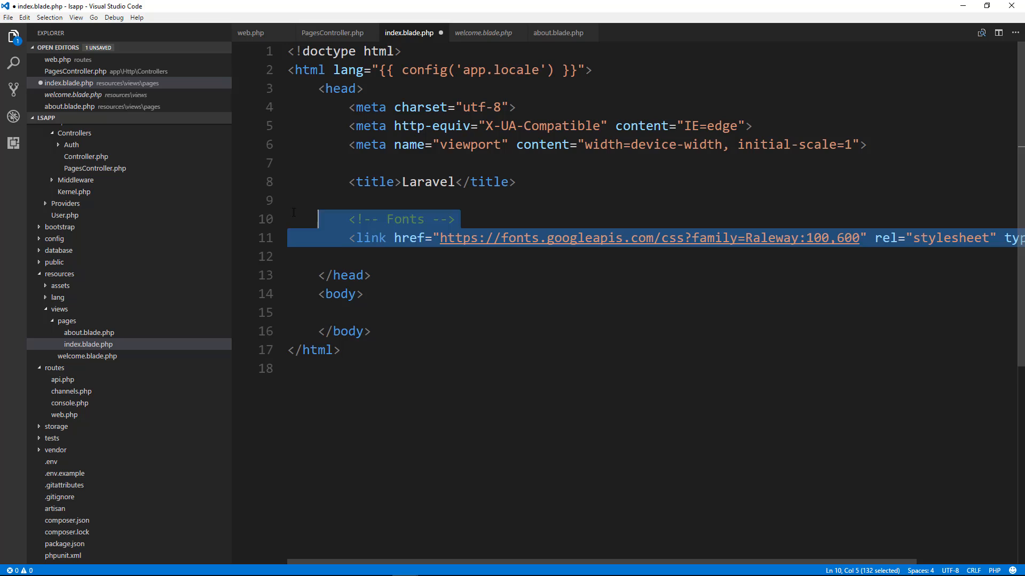
key(Delete)
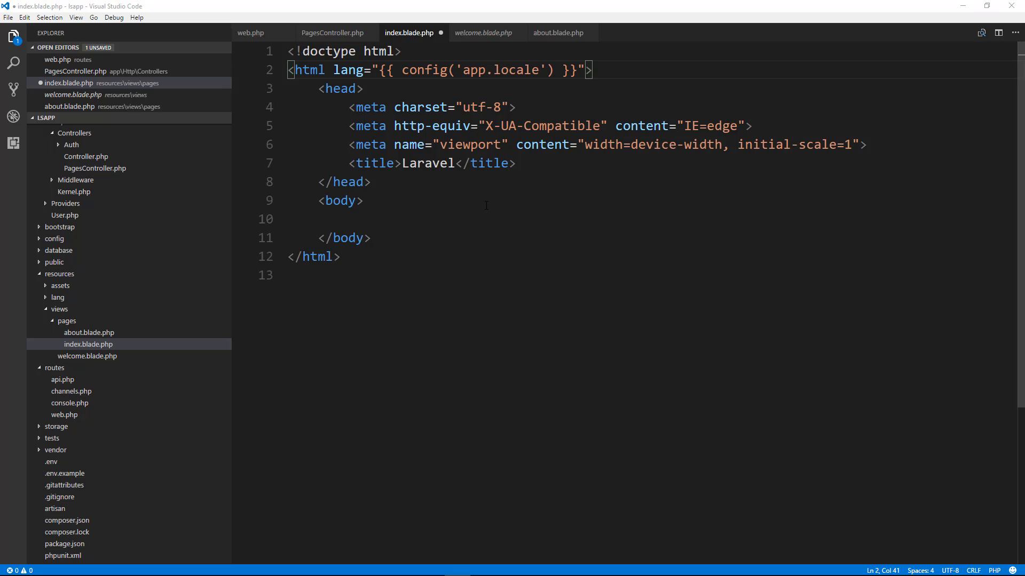
Change APP_NAME in .env from Laravel to LSAPP, then return to index.blade.php
double_click(428, 164)
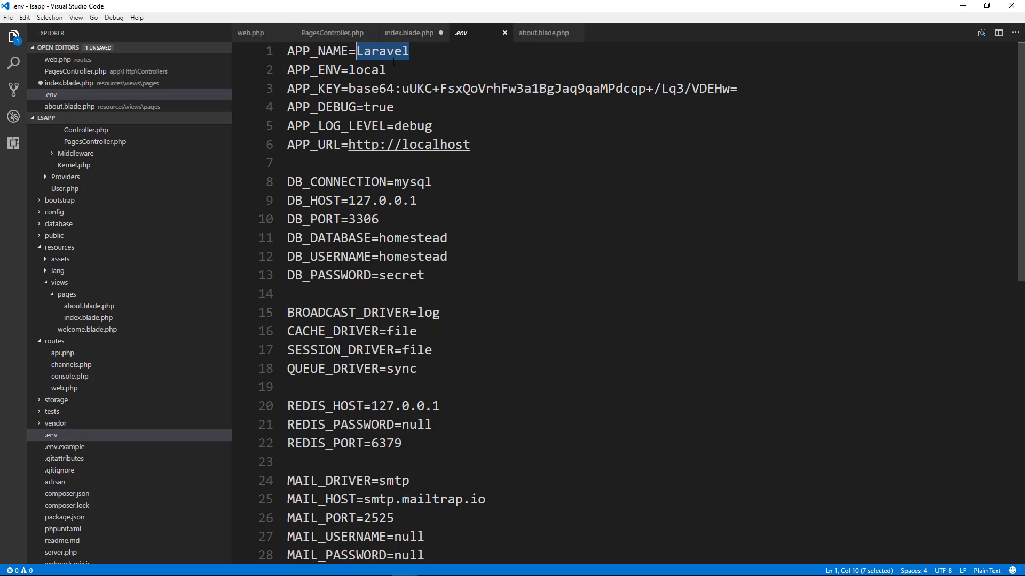
text(LSAPP)
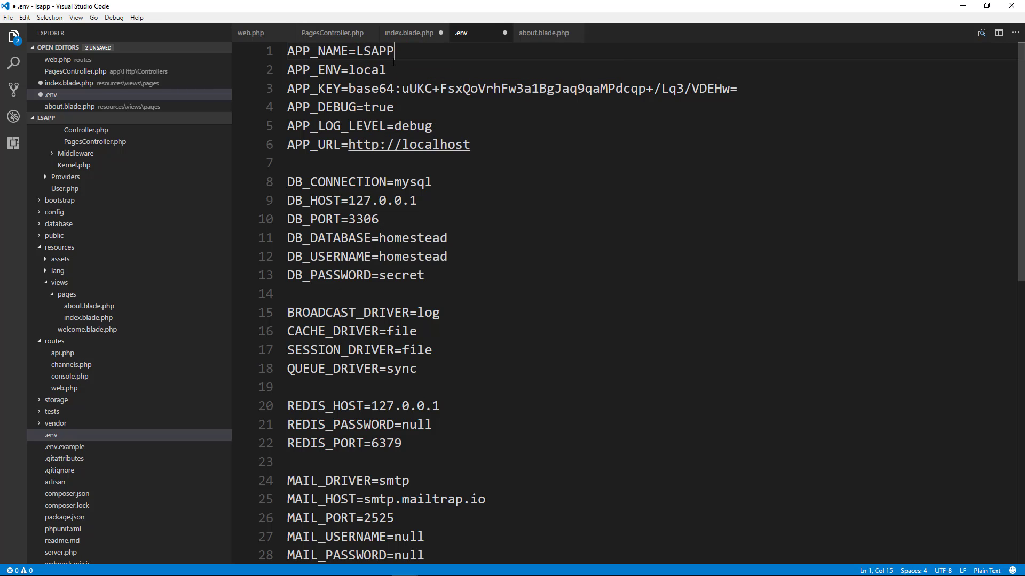
click(412, 32)
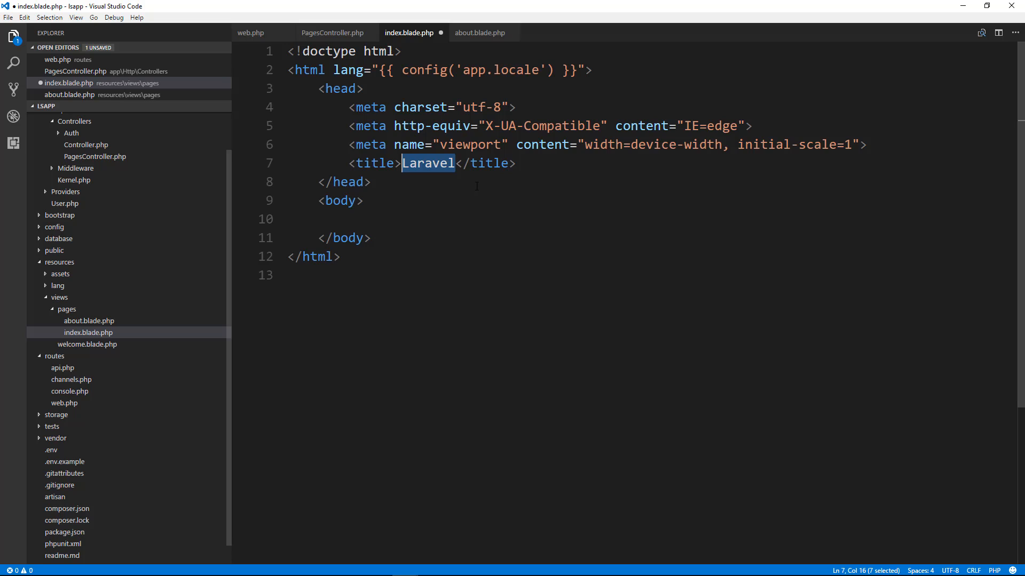
mouse_move(425, 181)
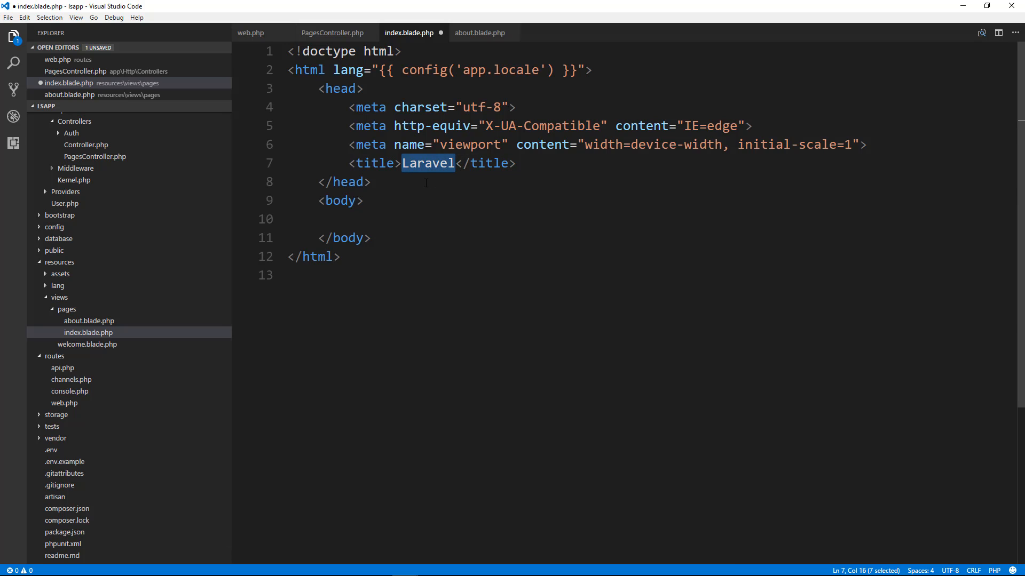
Set the page title to {{config('app.name', 'LSAPP')}} and save index.blade.php
text({{)
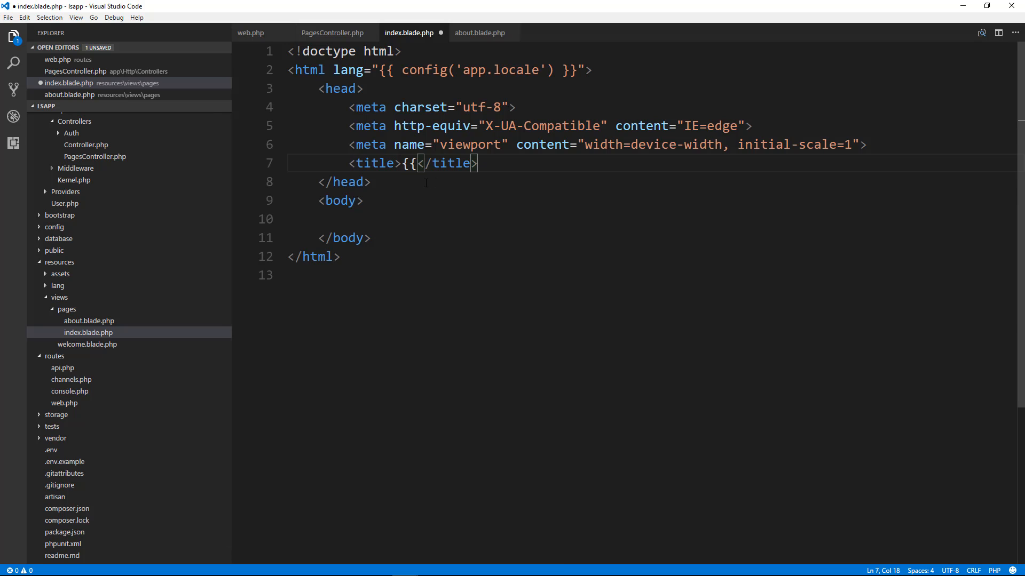
text({})
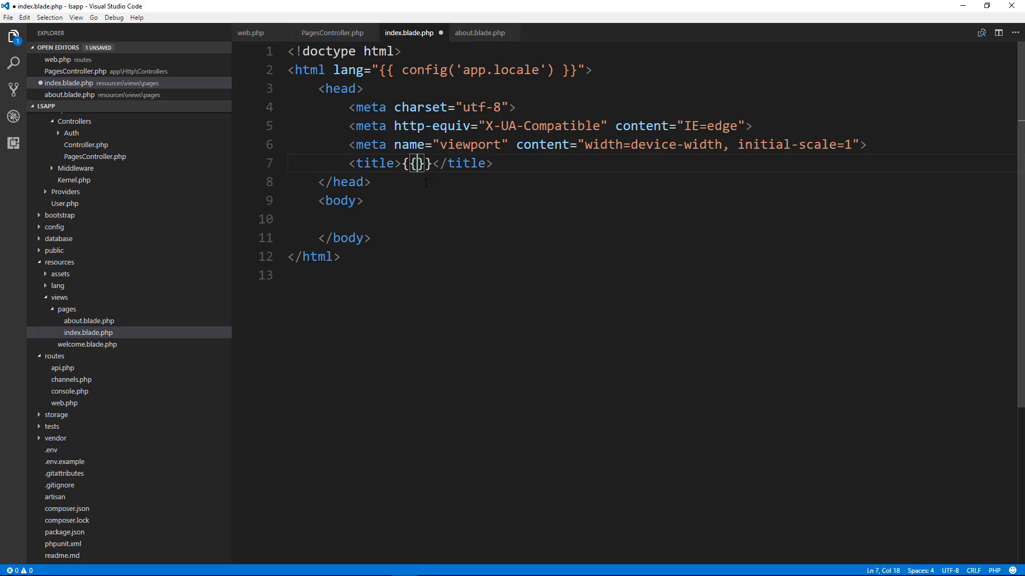
text(config())
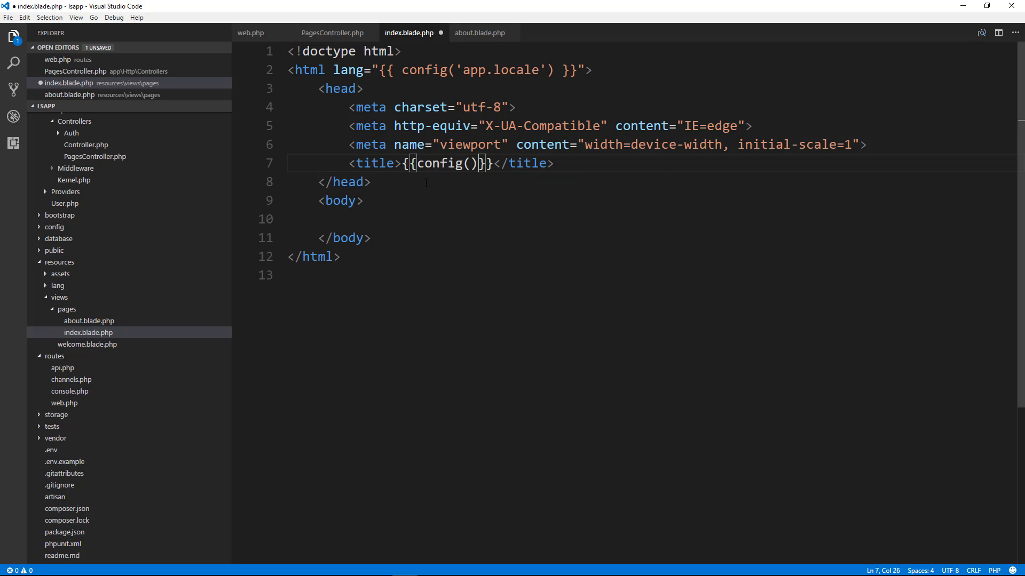
text('')
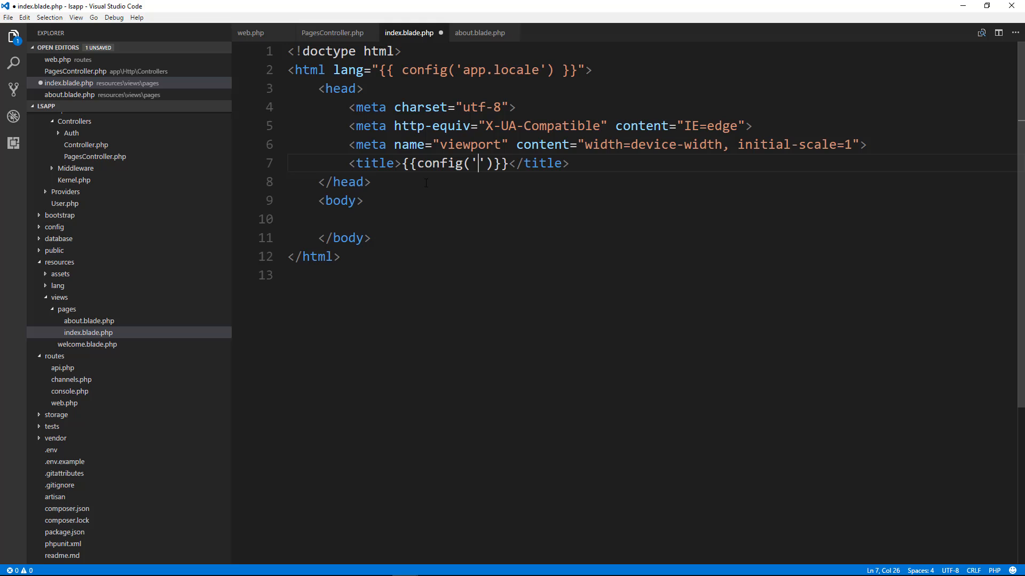
text(app.)
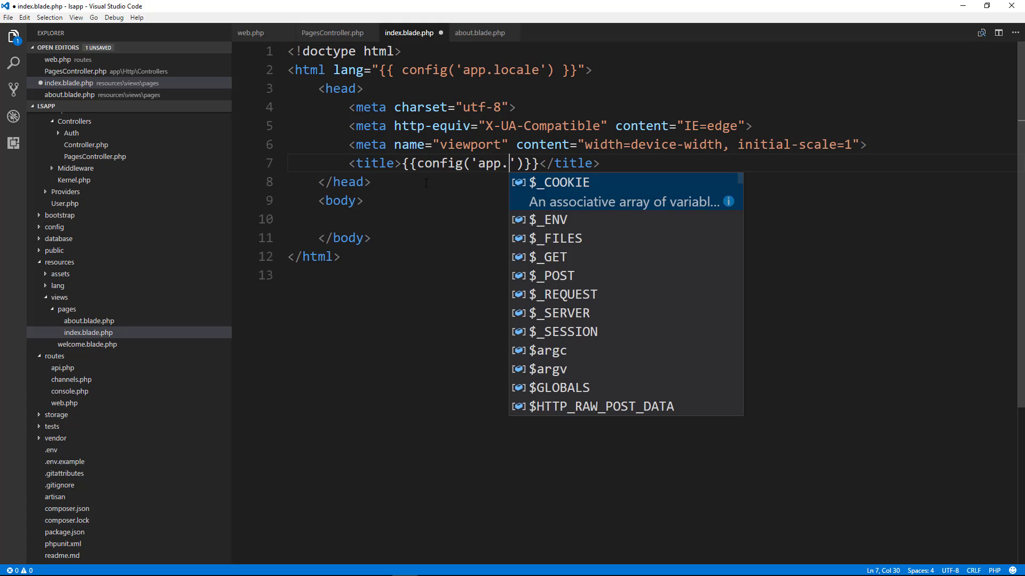
text(name)
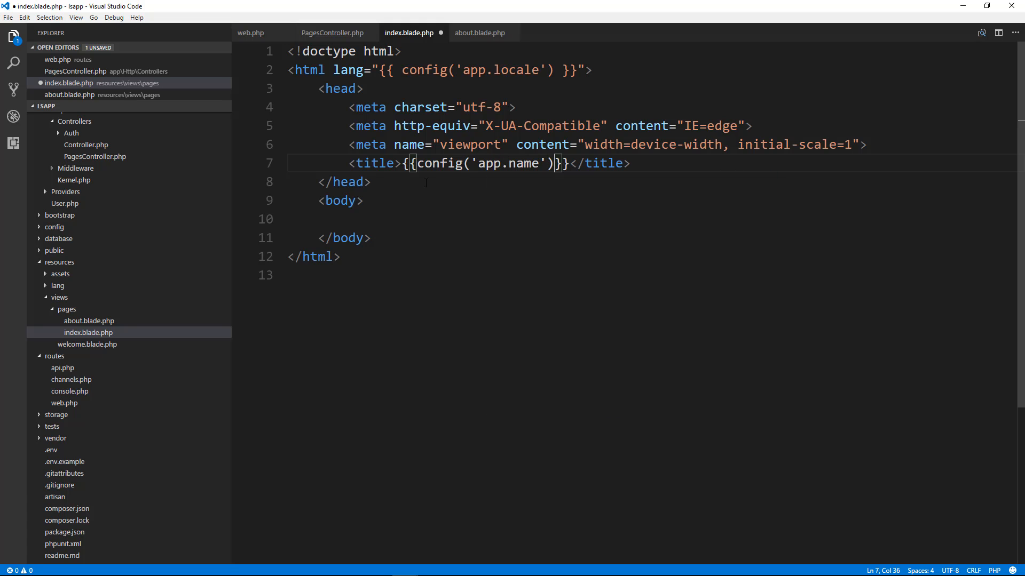
text(, '')
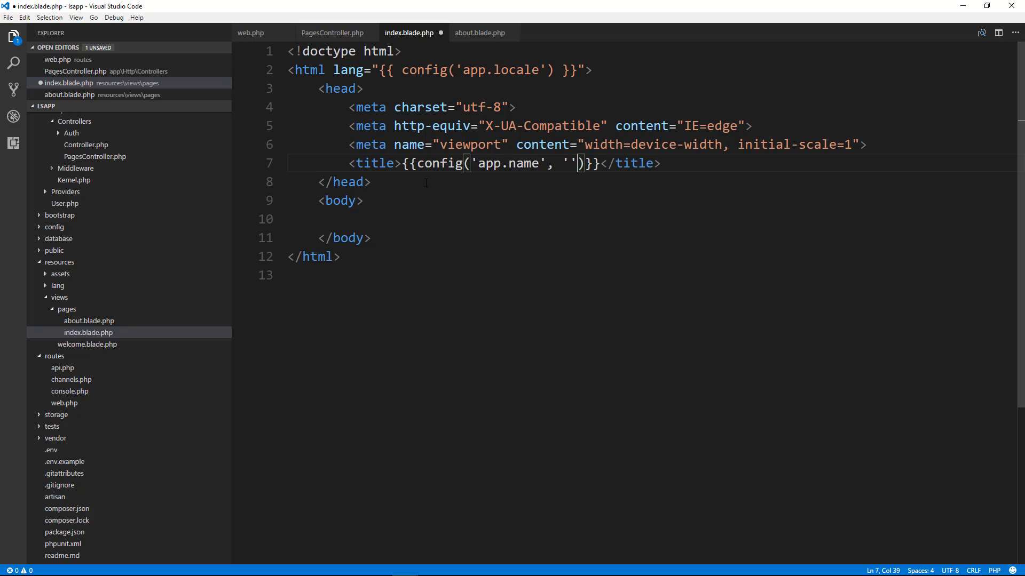
text(L)
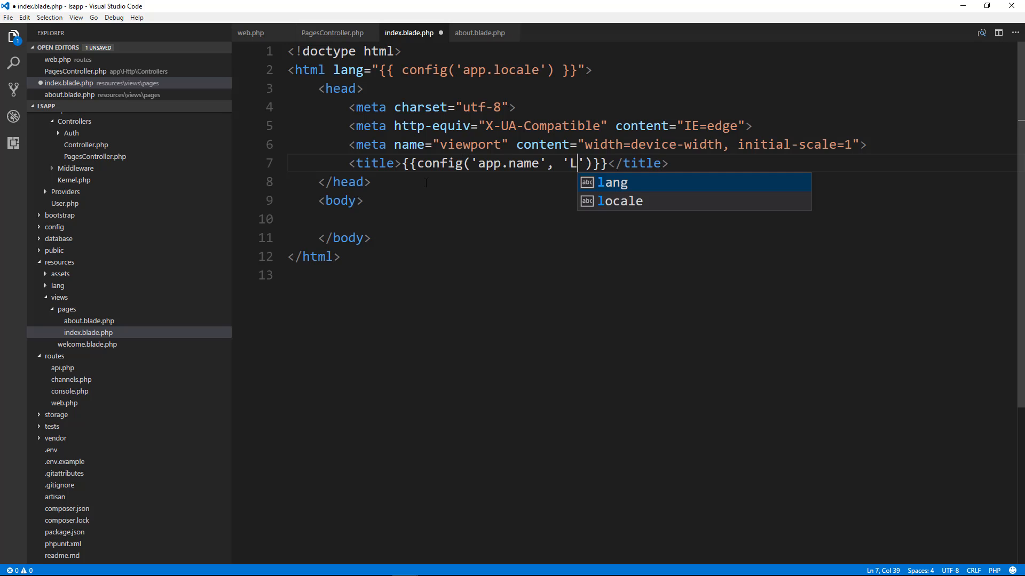
text(SAPP)
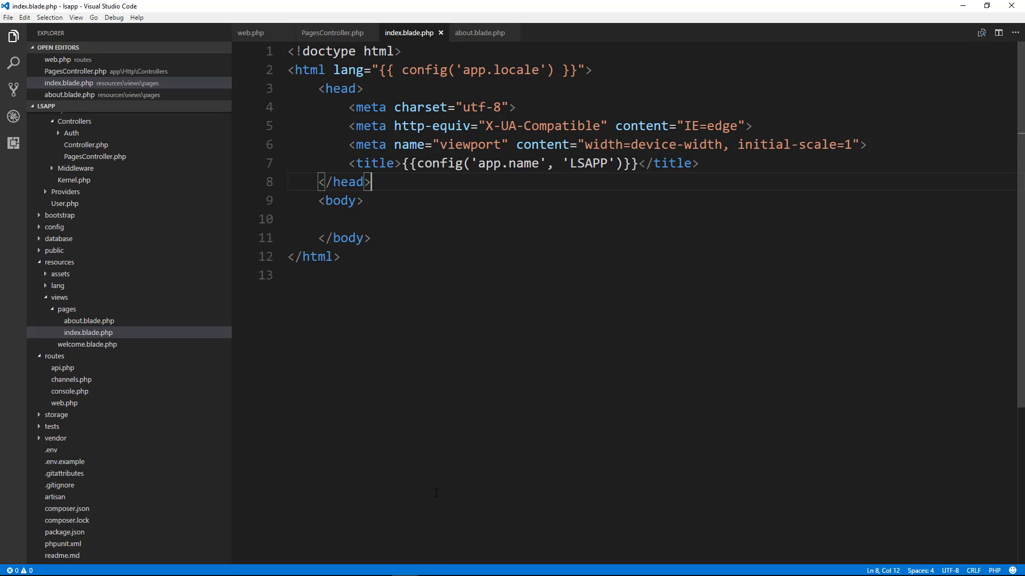
mouse_move(141, 566)
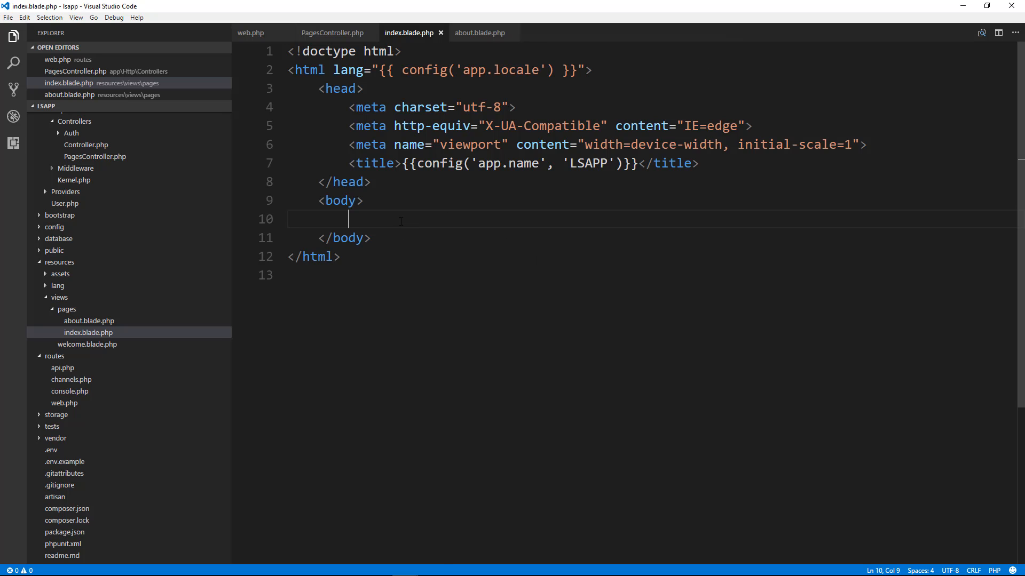
Add an h1 heading 'Welcome To Laravel' inside the index view body
text(<h1>W)
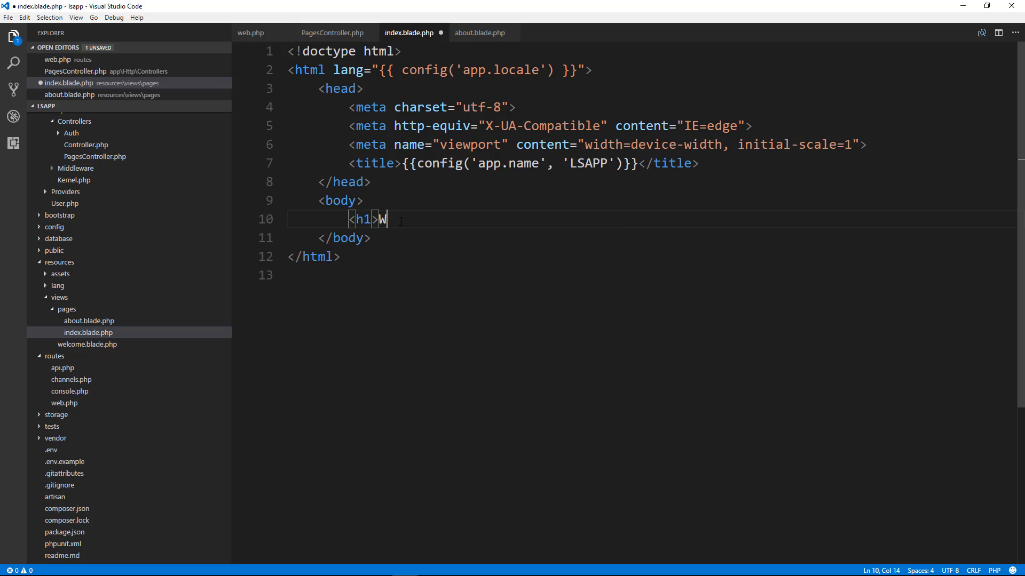
text(elcome To)
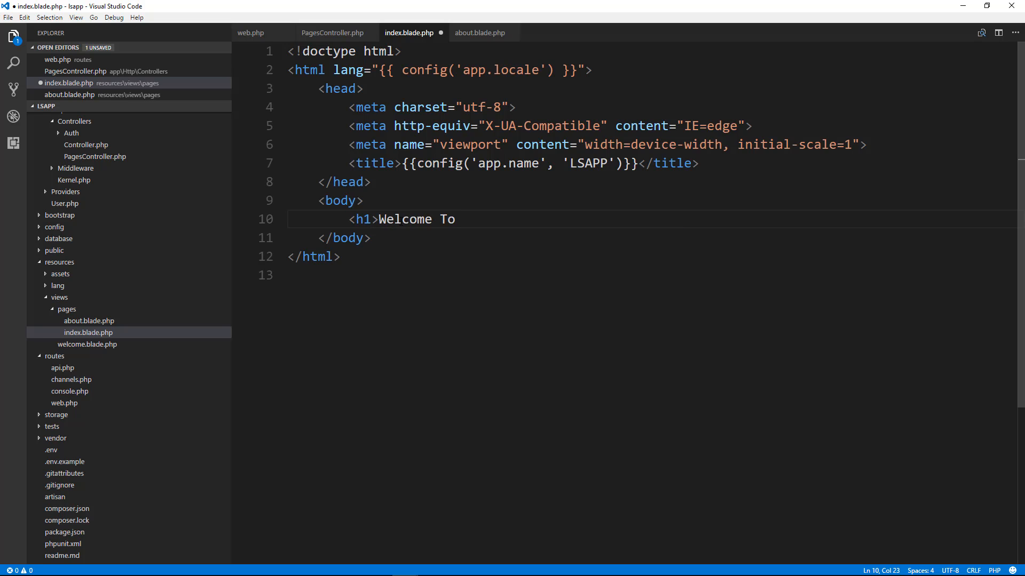
text(Laravel)
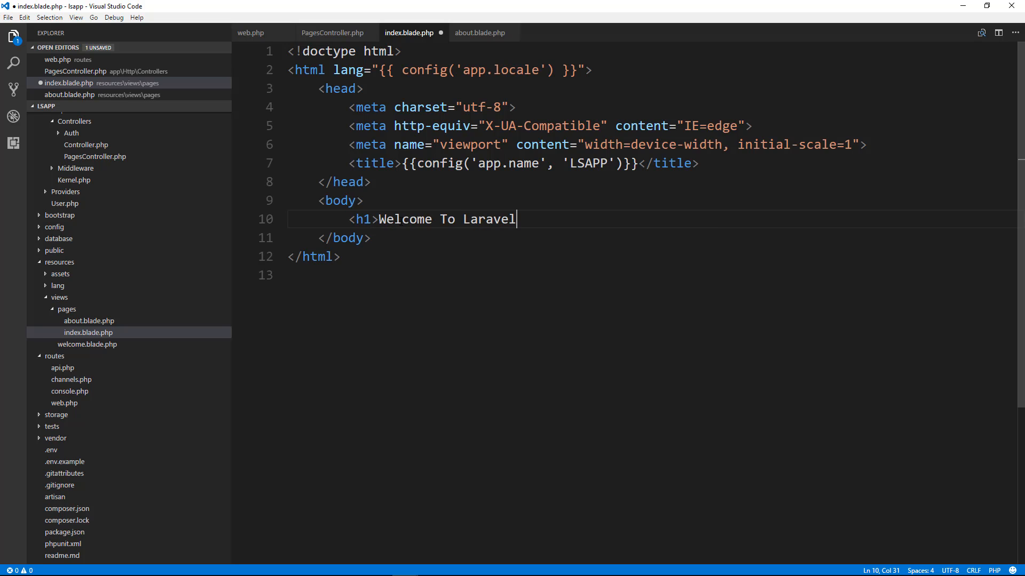
text(</h1>)
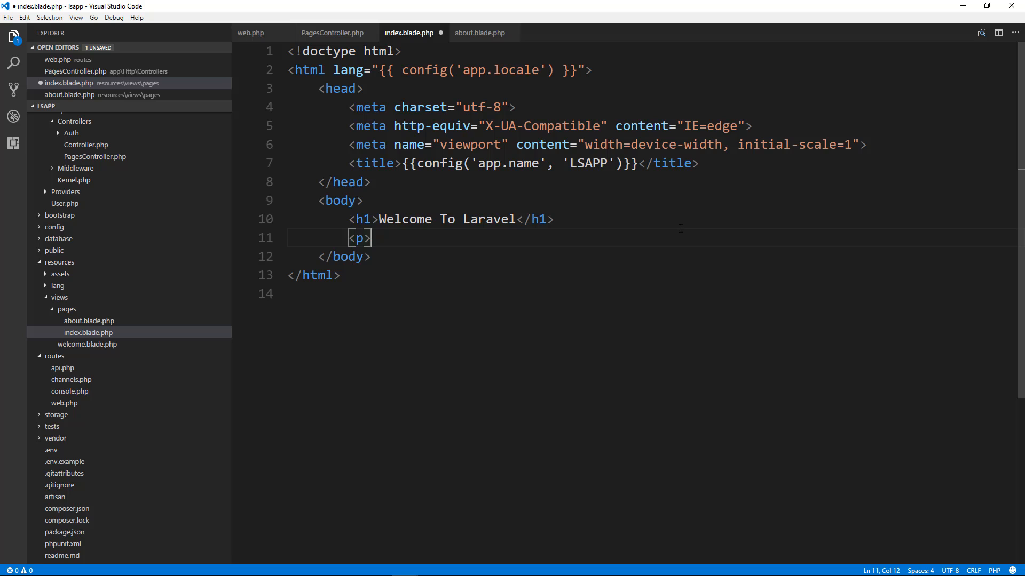
Add a paragraph describing the 'Laravel From Scratch' Youtube series and save
text(>)
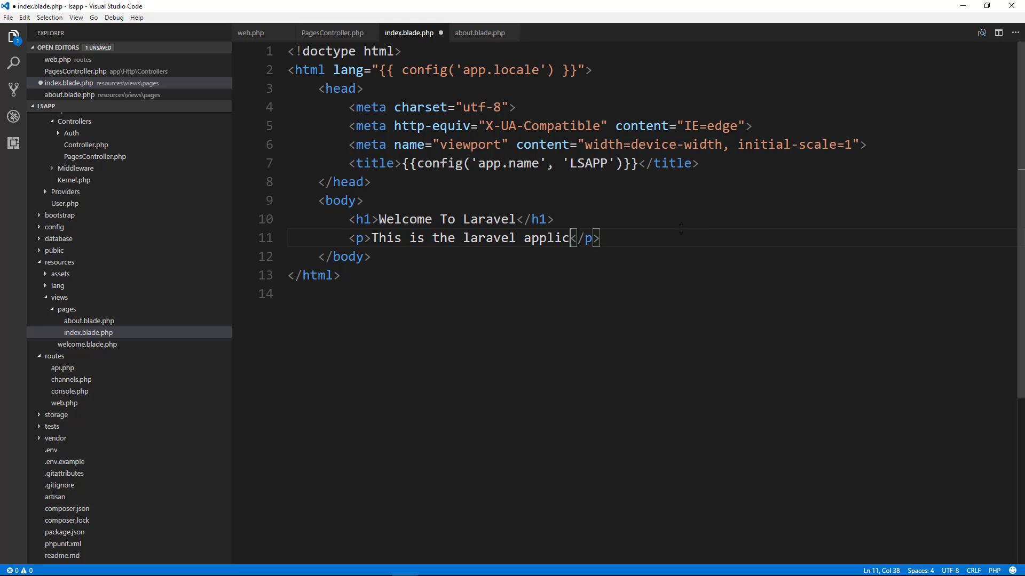
text(ation from the)
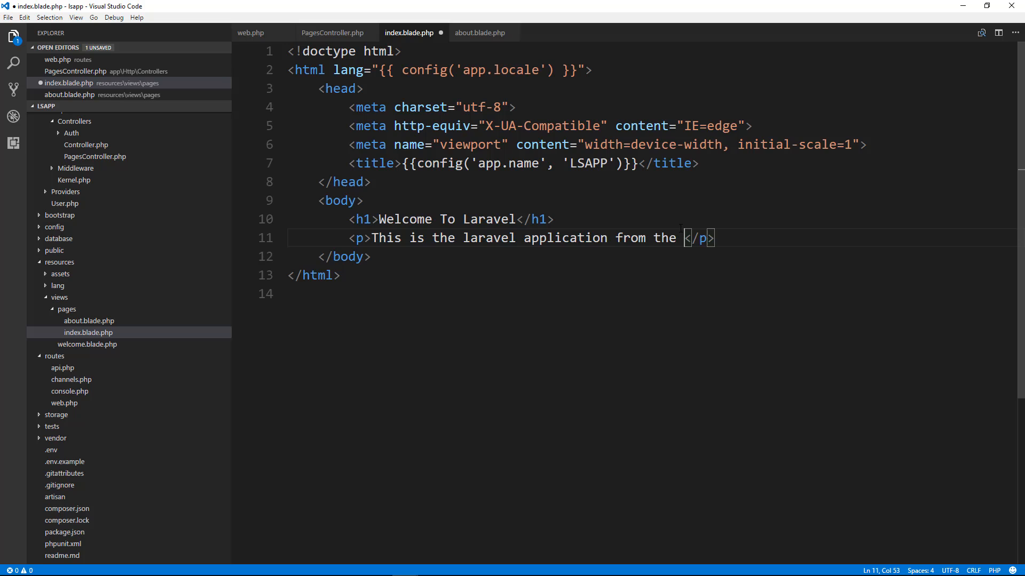
text("Larev)
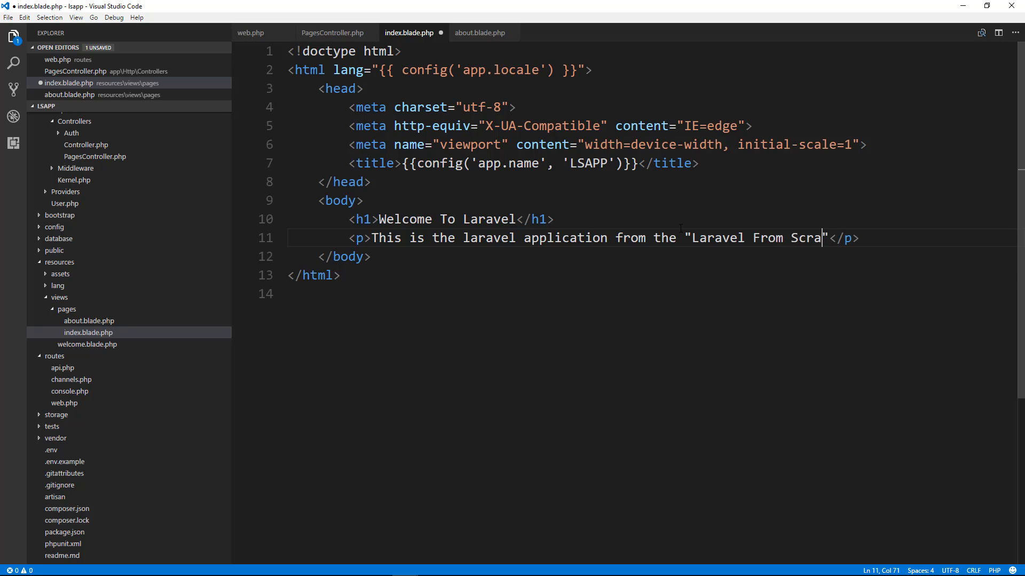
text(tch)
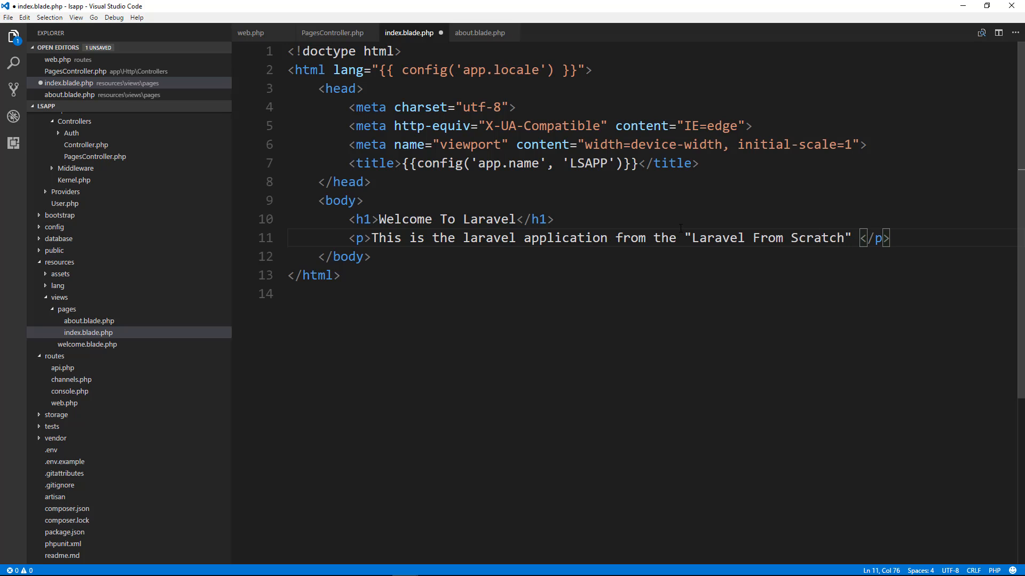
text(Youtube series)
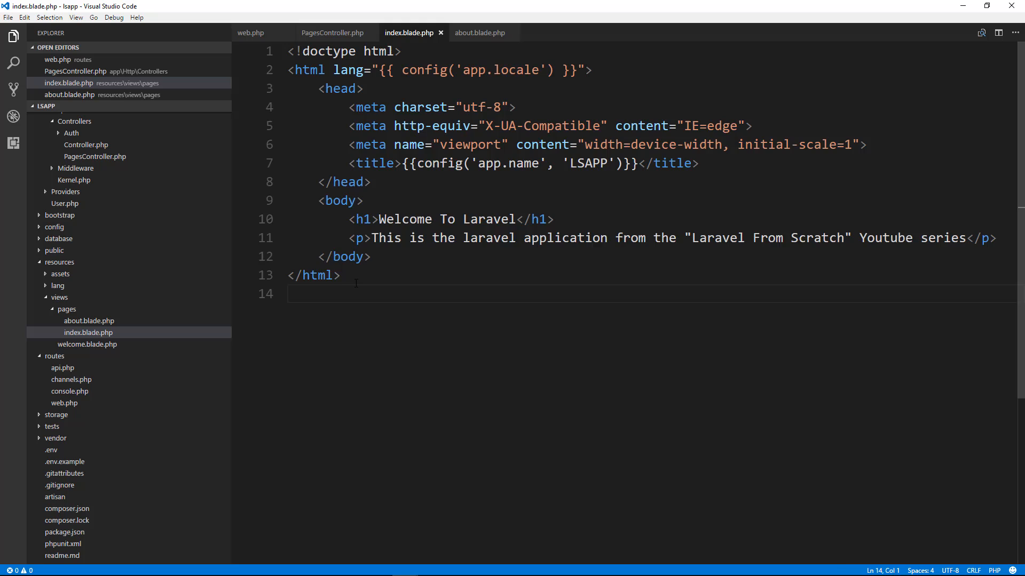
Copy the index markup into about.blade.php with heading 'About' and paragraph 'This is the about page'
key(Ctrl+A)
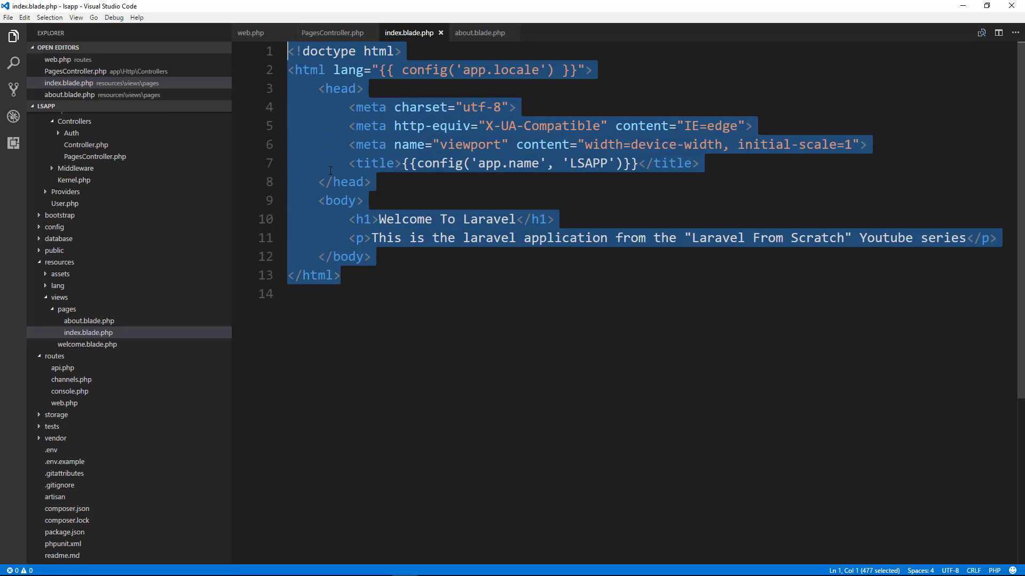
click(480, 32)
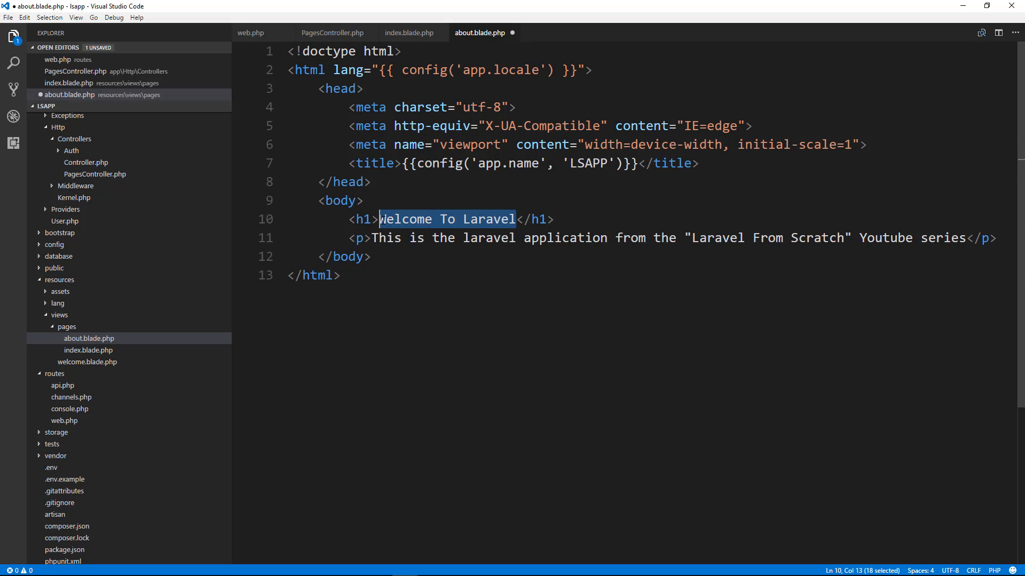
text(About</h1>)
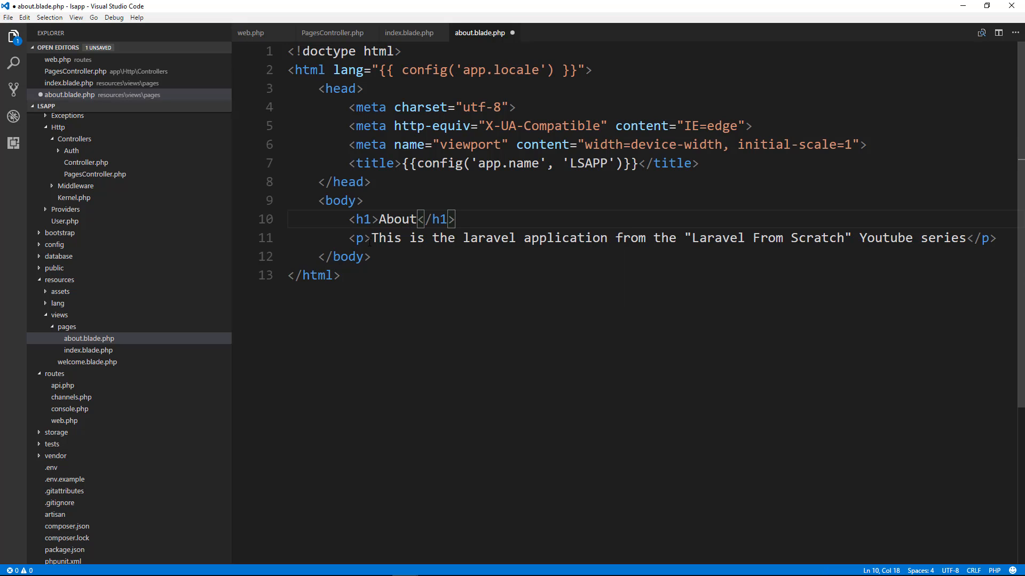
drag(372, 238, 967, 238)
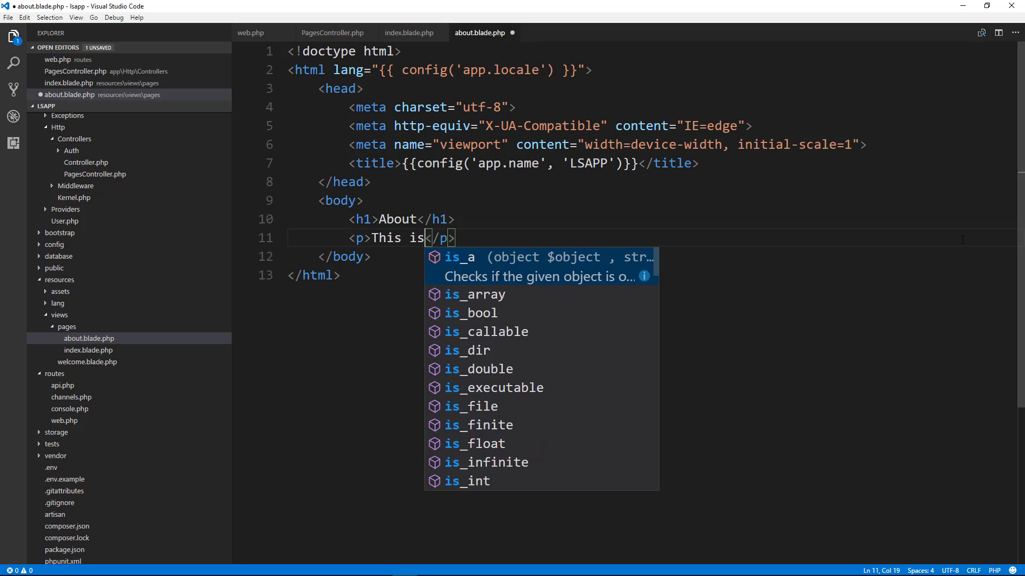
text(the about page)
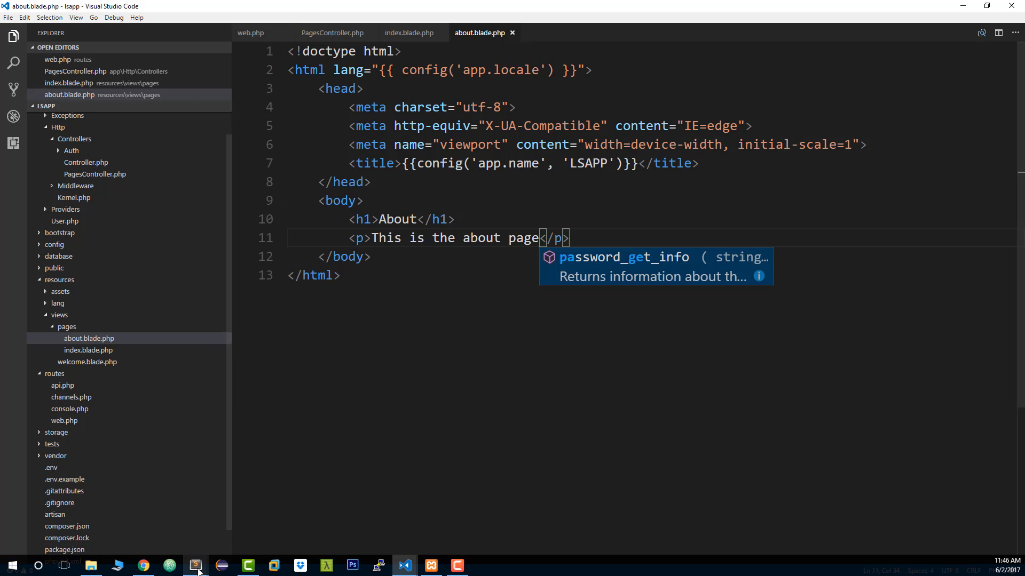
Check the welcome page in Chrome, then request lsapp.dev/about
click(142, 566)
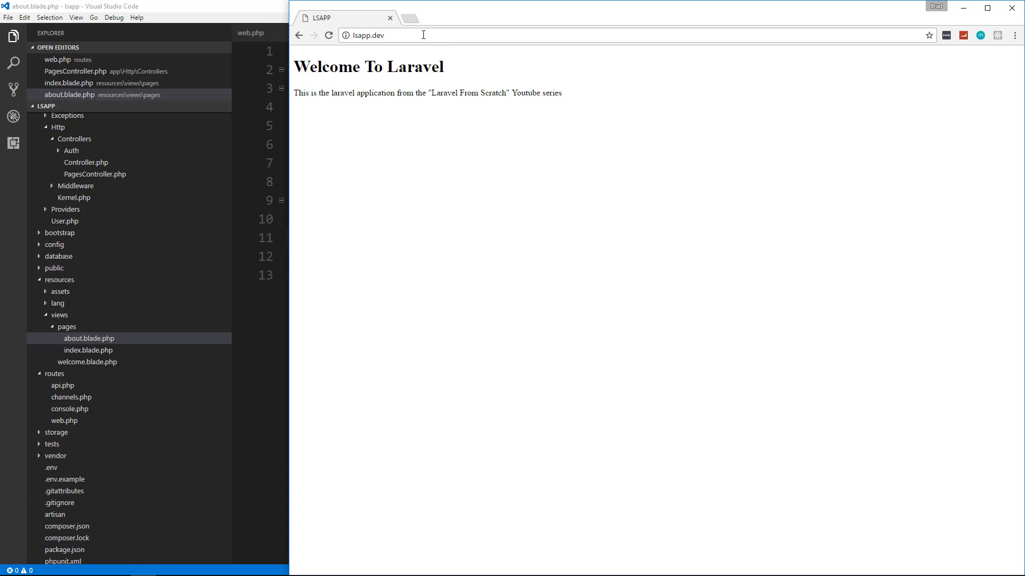
text(lsapp.dev/about)
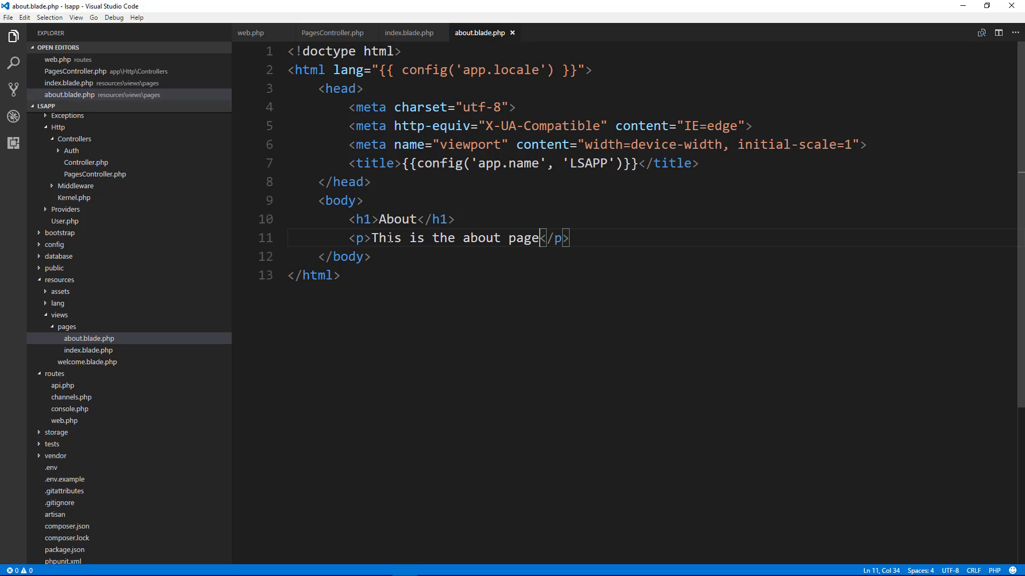
drag(293, 51, 425, 162)
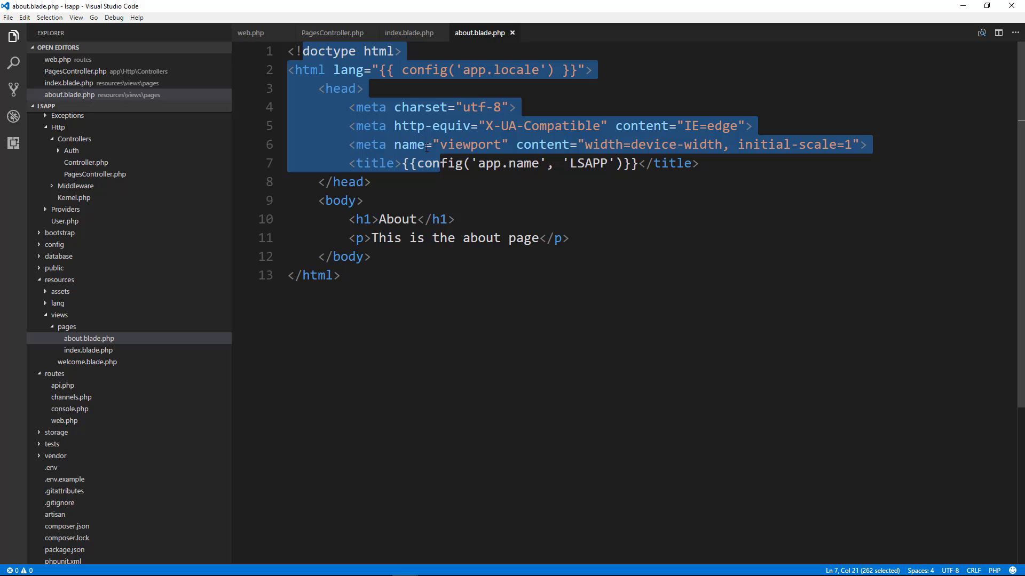
mouse_move(490, 357)
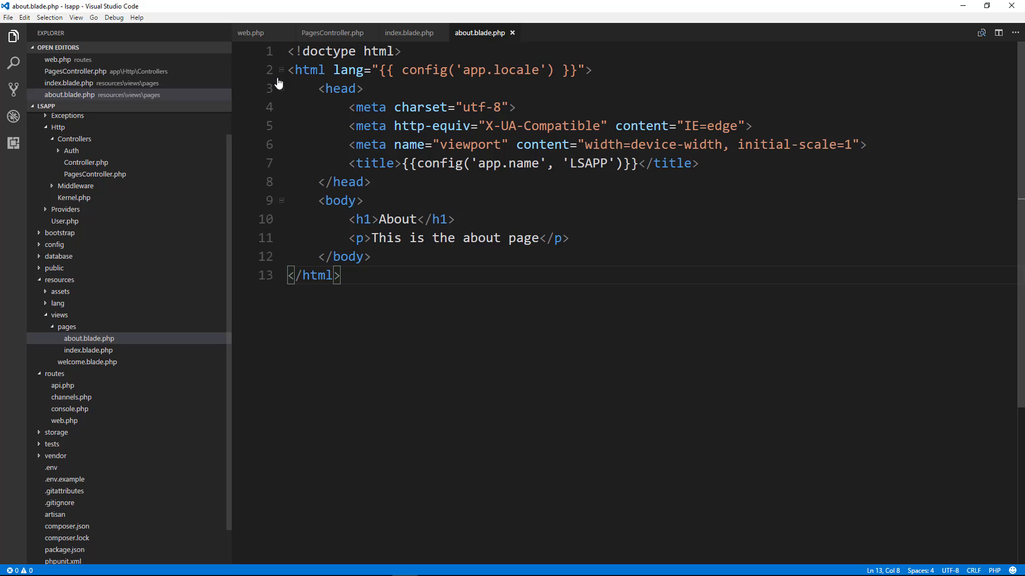
Add about() and services() methods returning pages.about and pages.services views to PagesController, saved
click(95, 174)
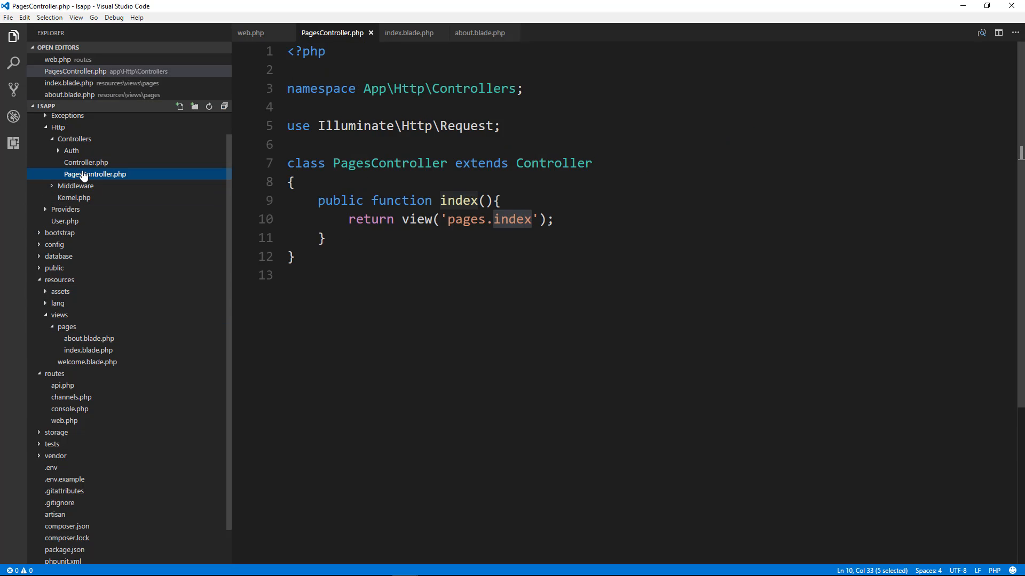
click(327, 238)
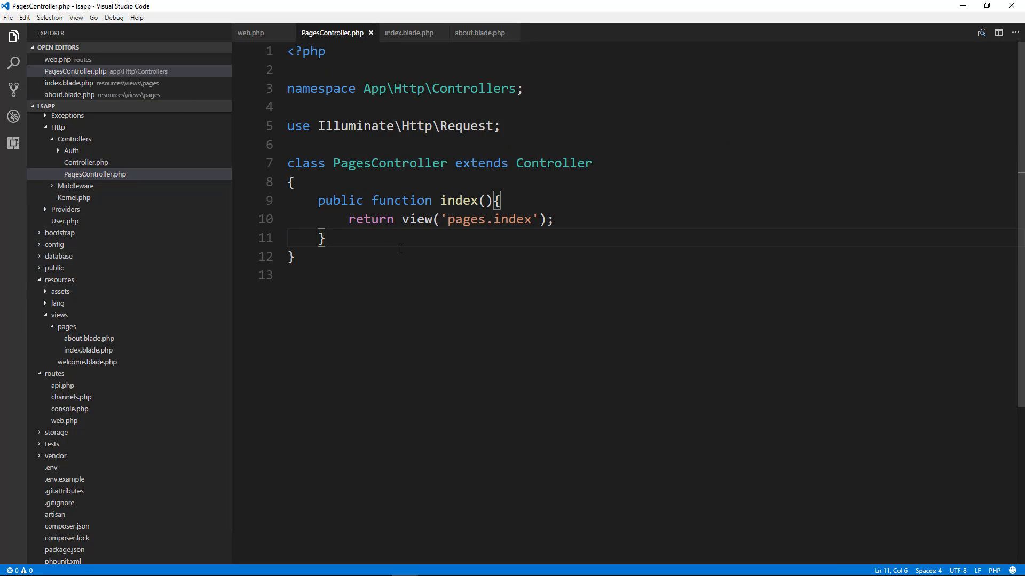
text(public functio)
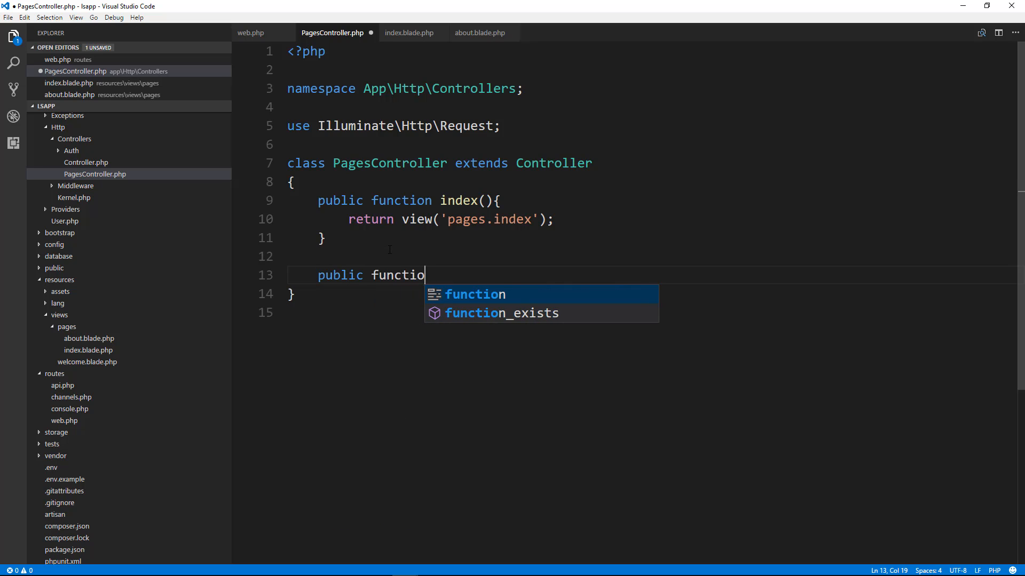
text(n about(){})
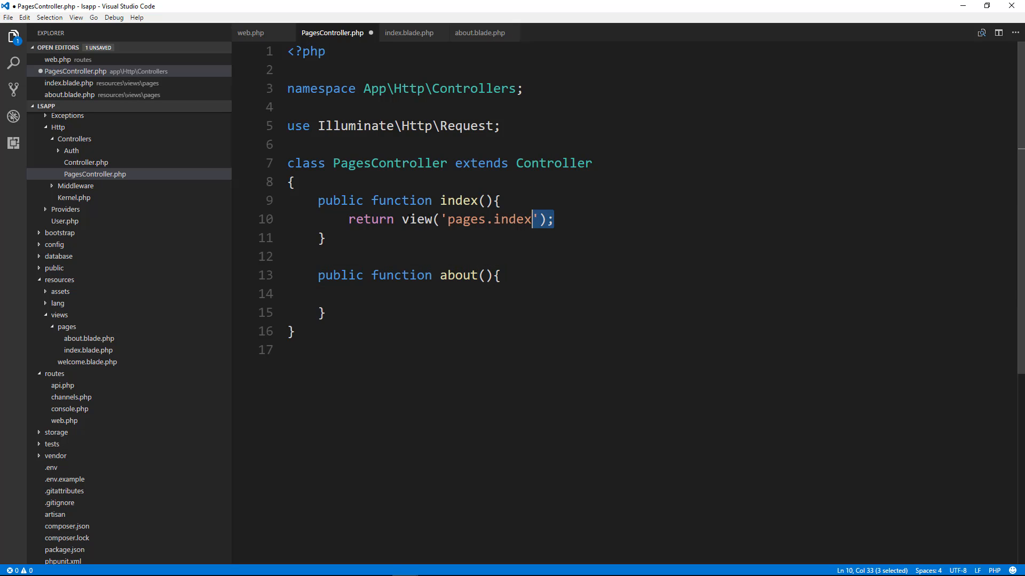
text(return view('pages.index');)
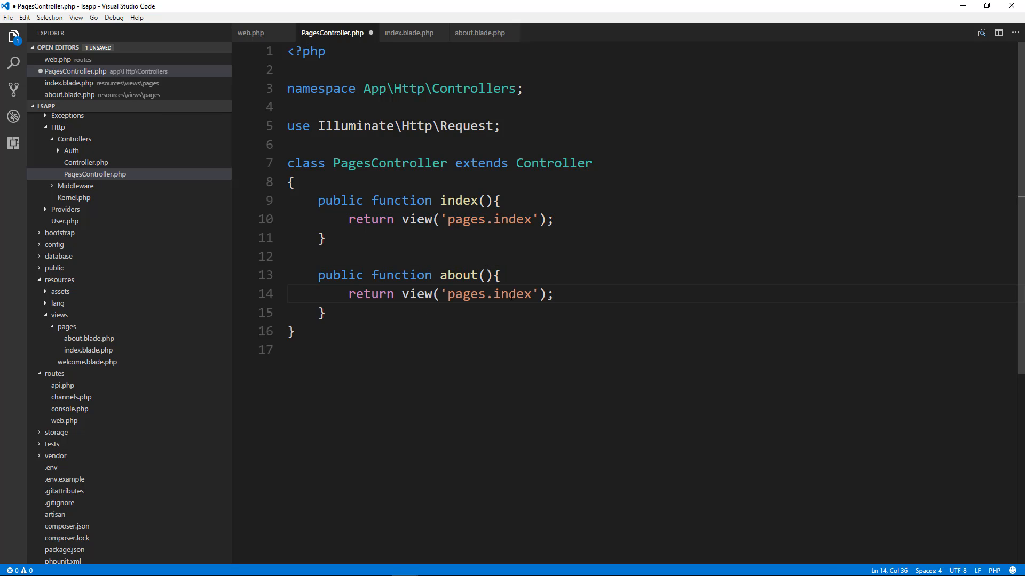
text(about)
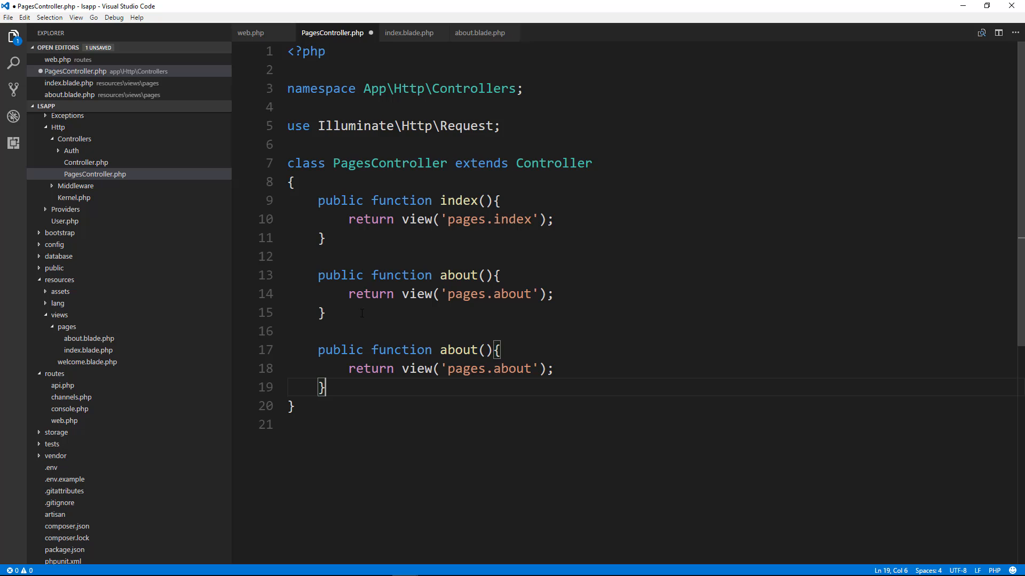
text(services)
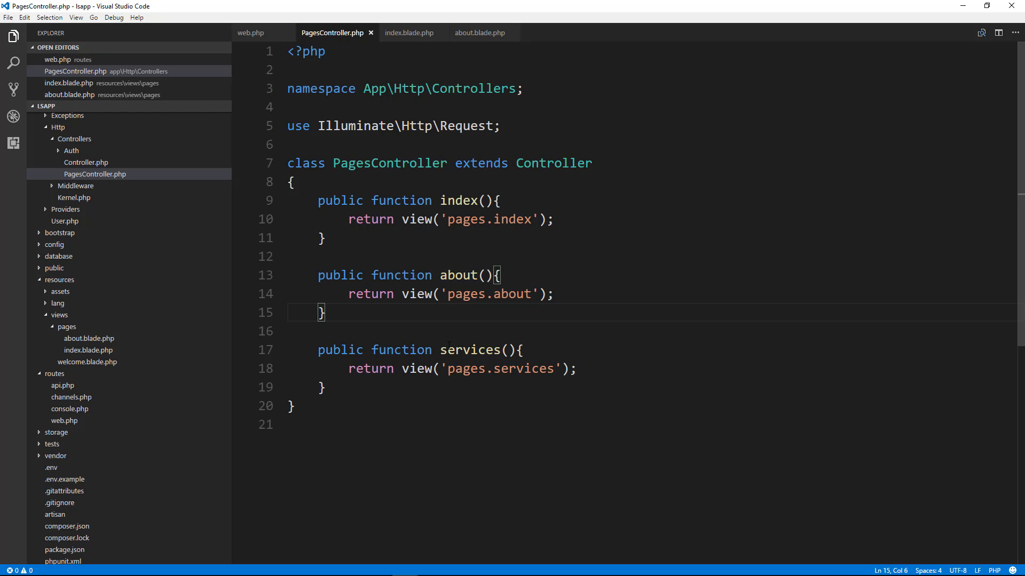
Create services.blade.php in the pages folder and paste the index markup into it
right_click(67, 327)
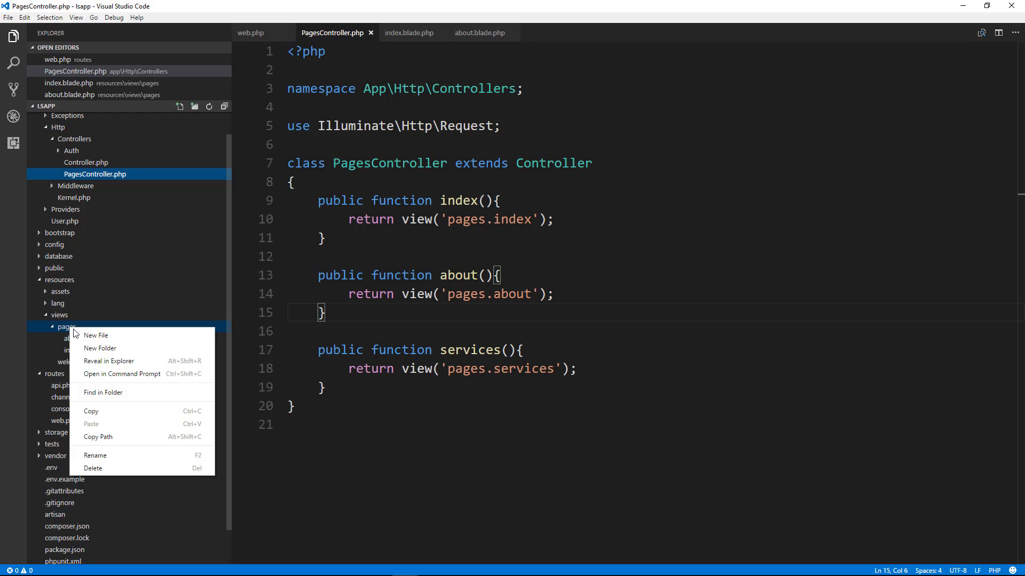
mouse_move(107, 335)
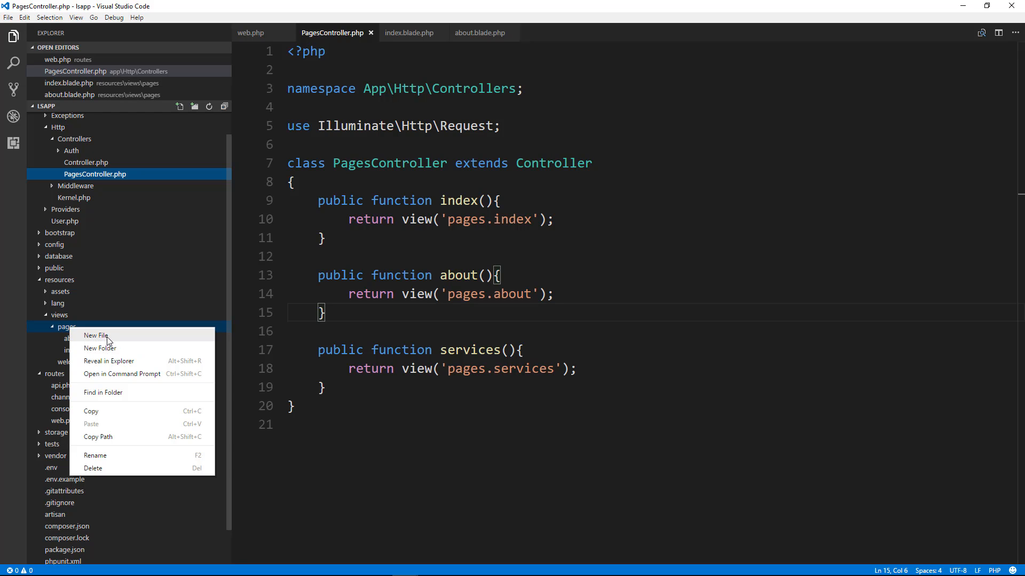
click(96, 335)
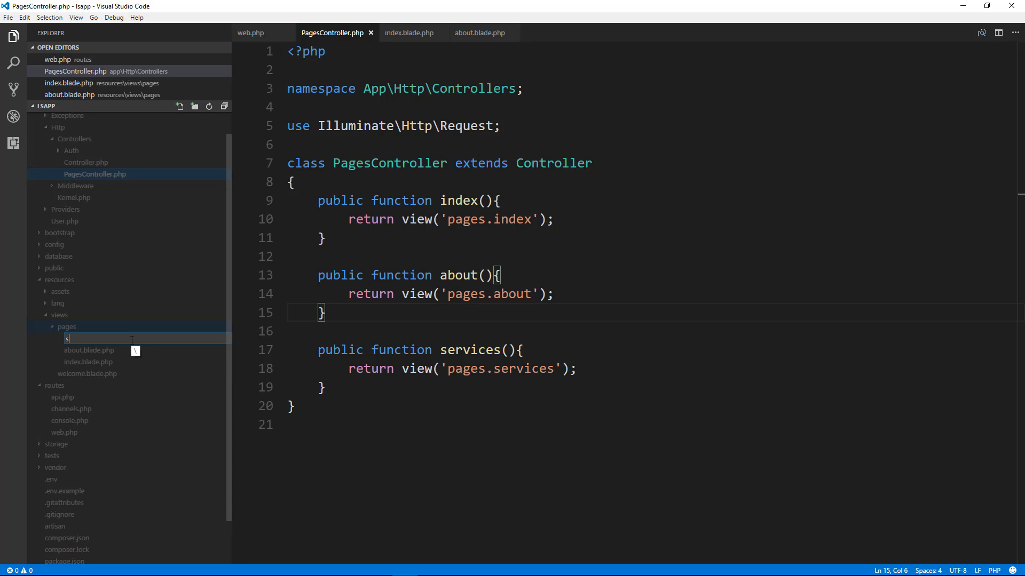
text(ervices.)
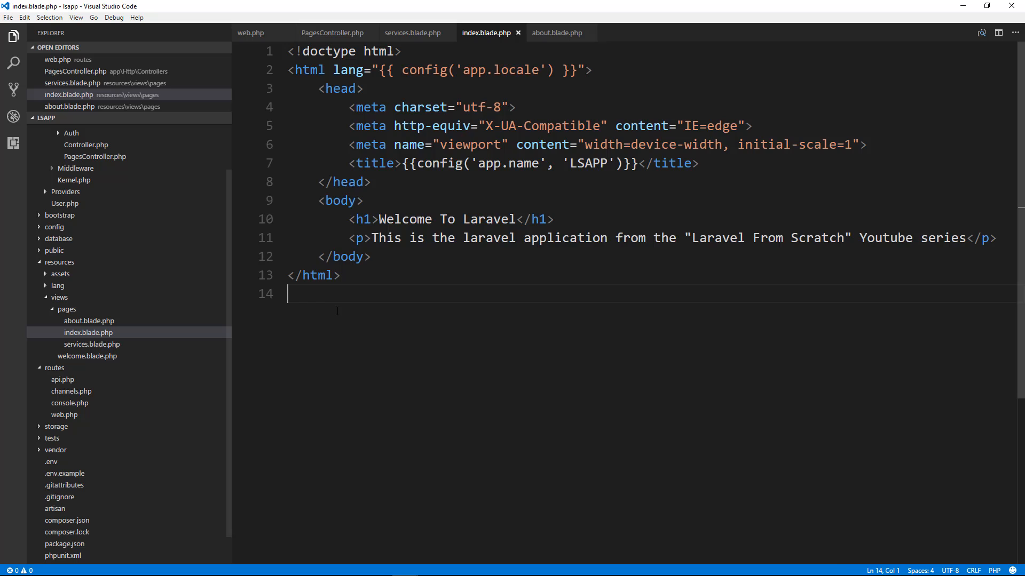
key(ctrl+a)
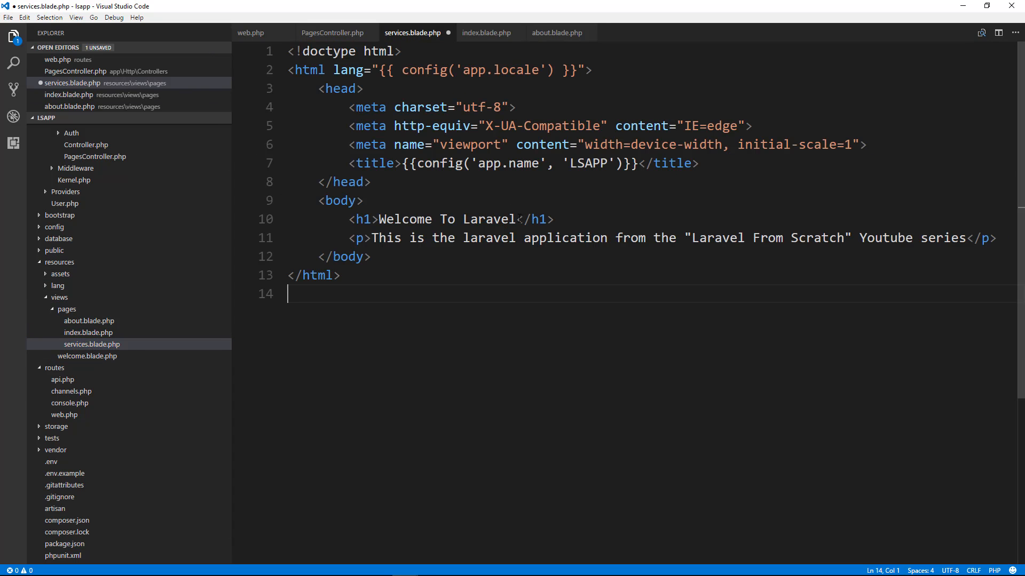
Change the heading to 'Services' and the paragraph to 'This is the services page', saved
text(Services</h1>)
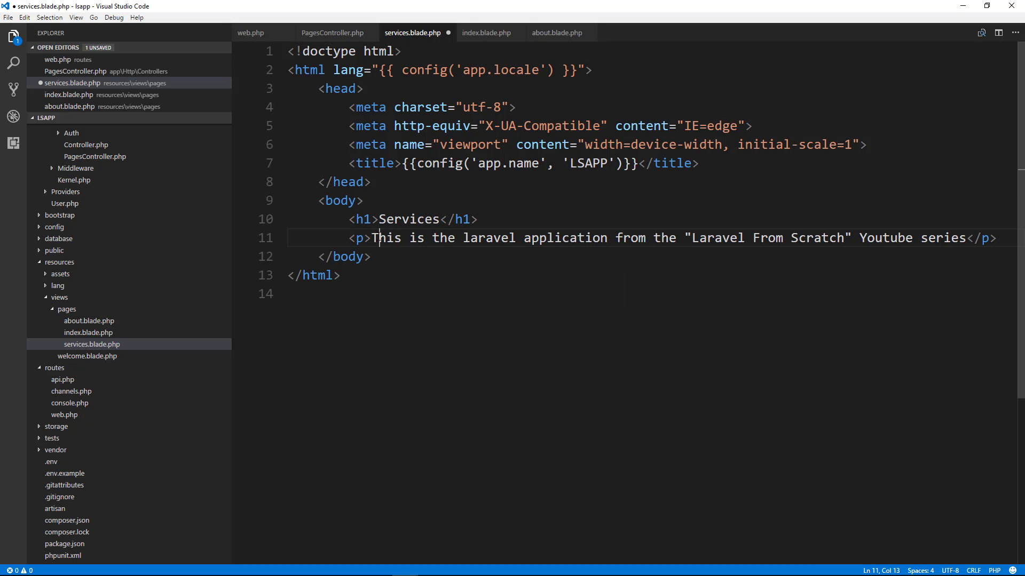
drag(432, 237, 965, 237)
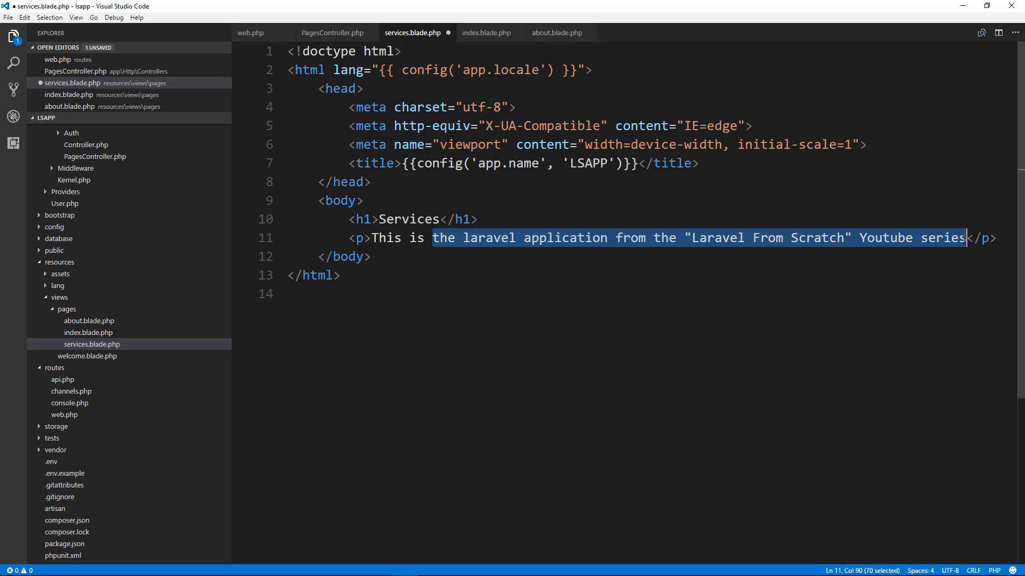
text(s is the s</p>)
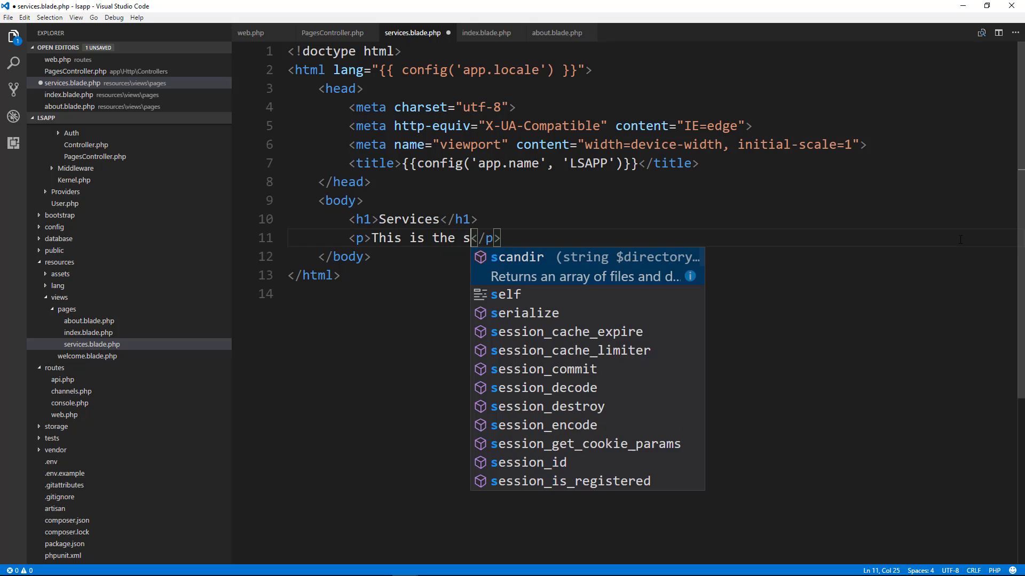
text(ervices pag)
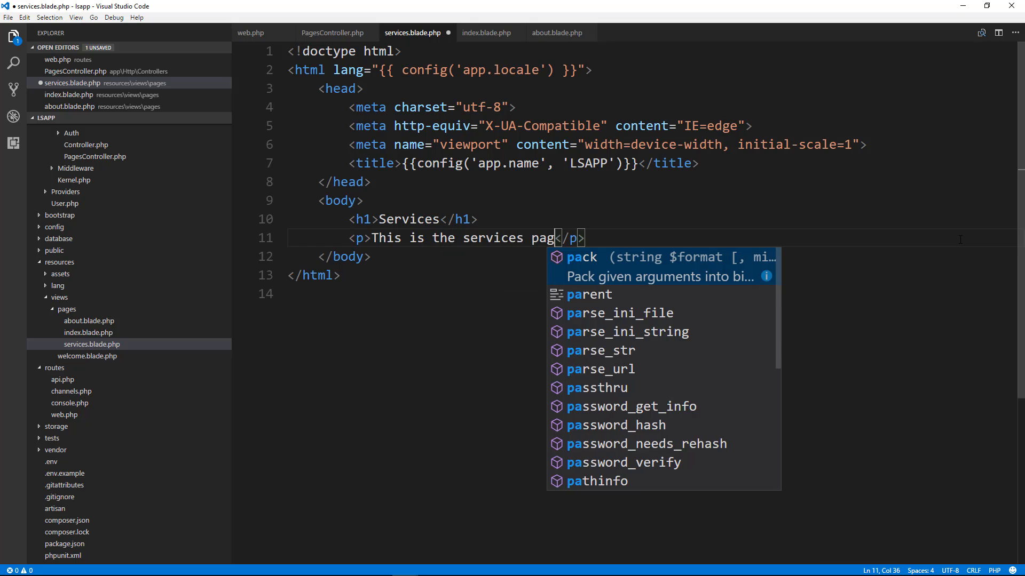
text(e)
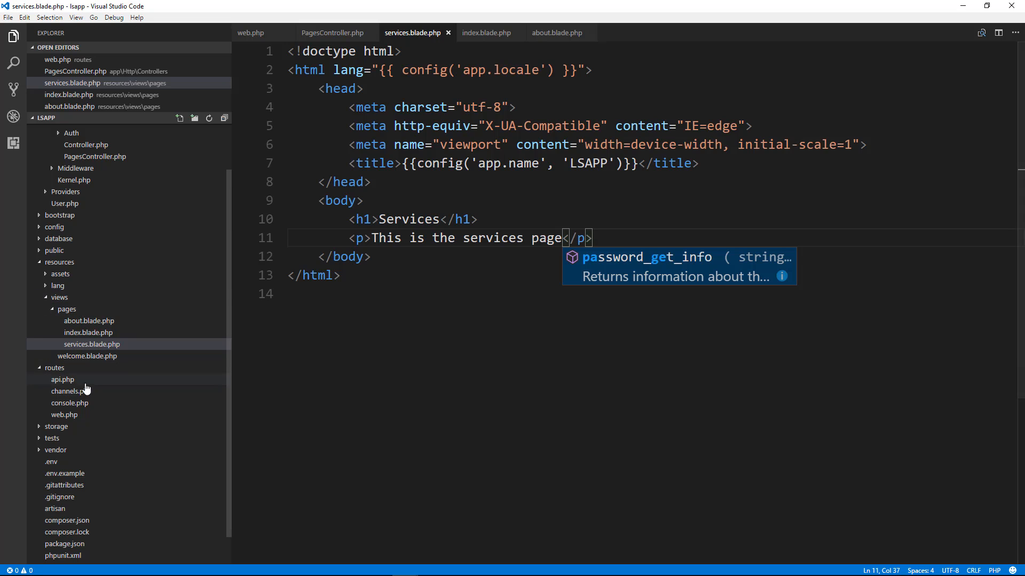
Replace the old about closure in web.php with Route::get('/about', 'PagesController@about')
click(64, 414)
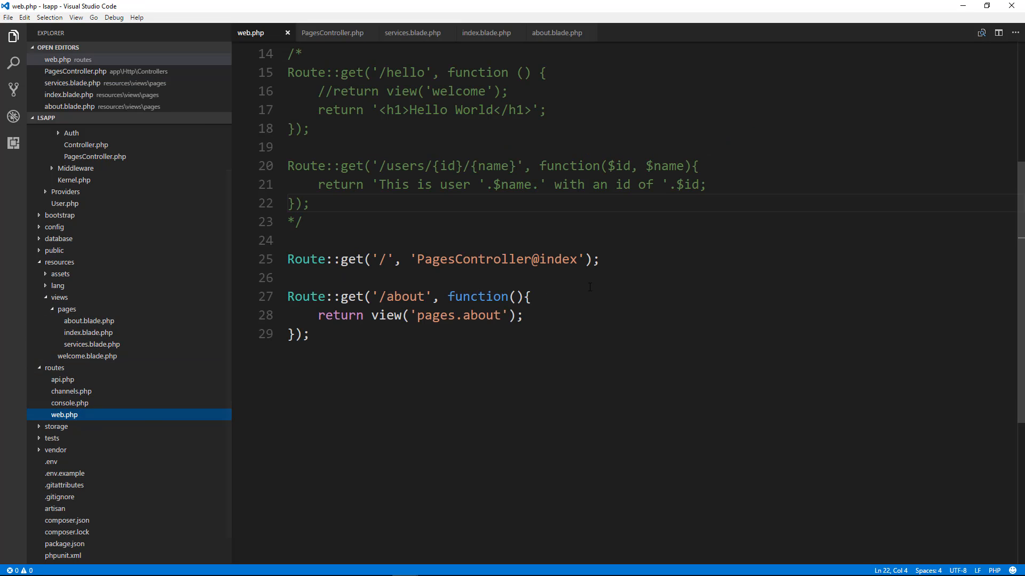
drag(387, 295, 441, 315)
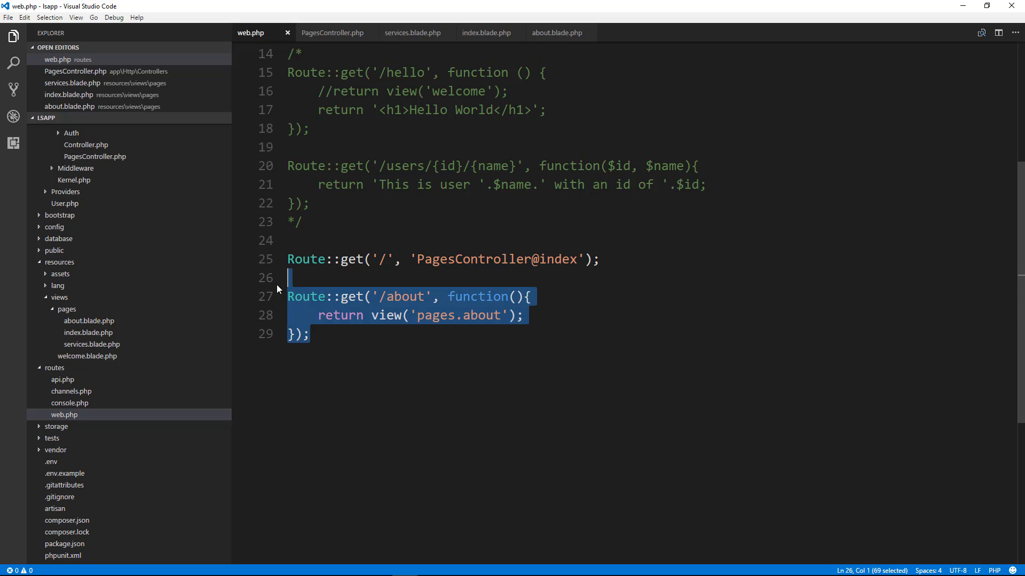
text(Route::get('/about', 'PagesController@index');)
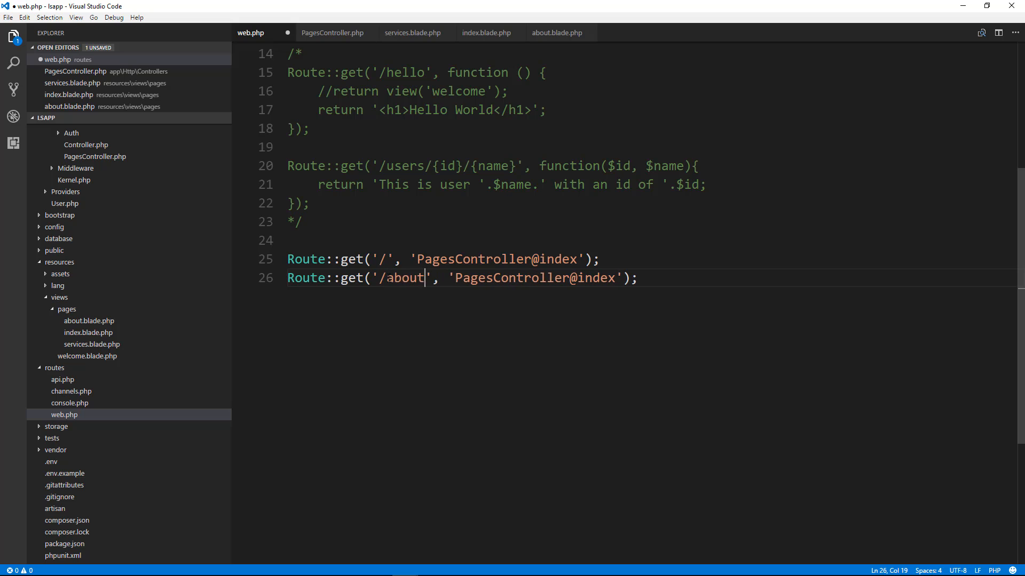
double_click(599, 277)
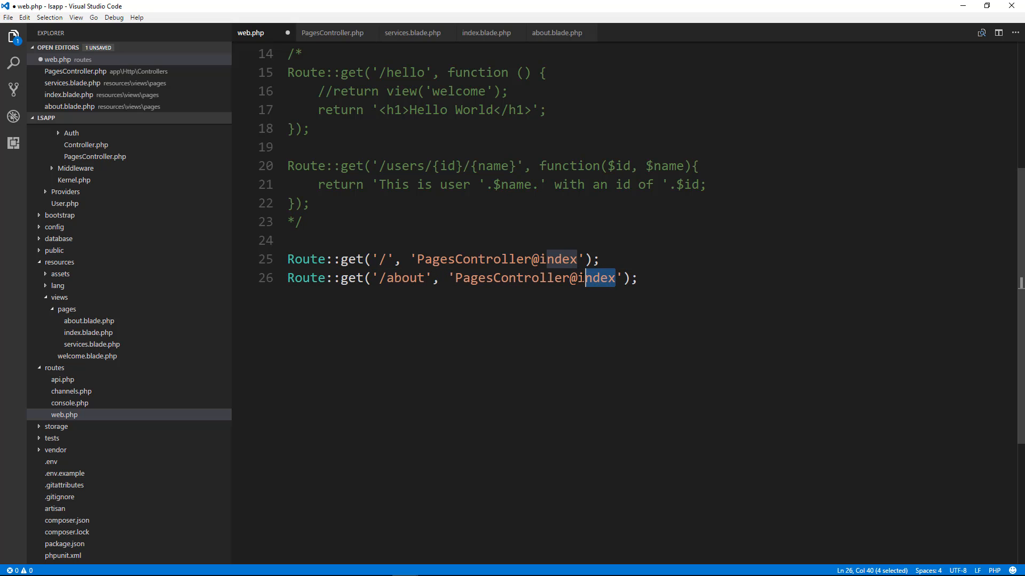
text(about)
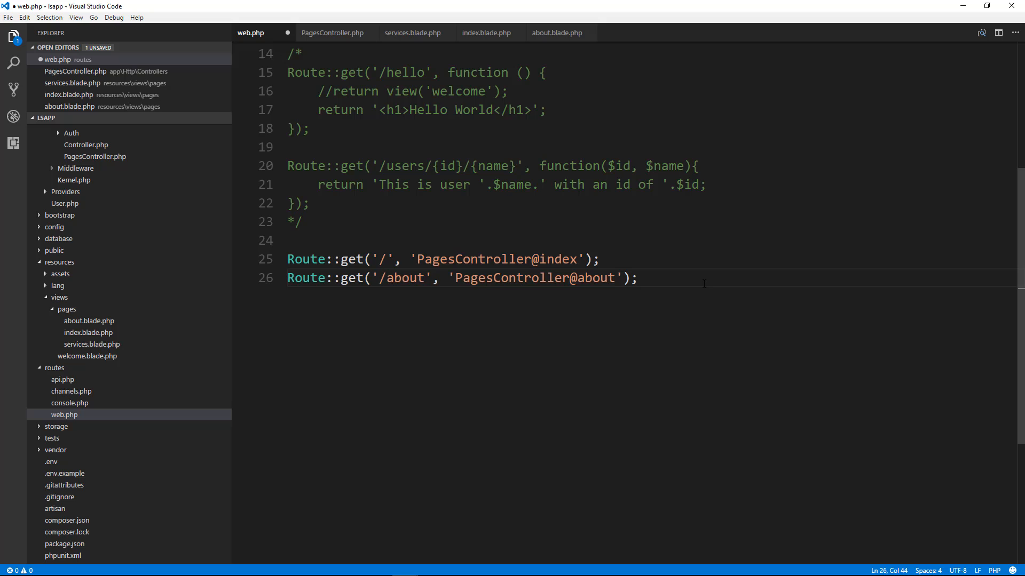
Add Route::get('/services', 'PagesController@services') to web.php
text(Route::get('/', 'PagesController@index');)
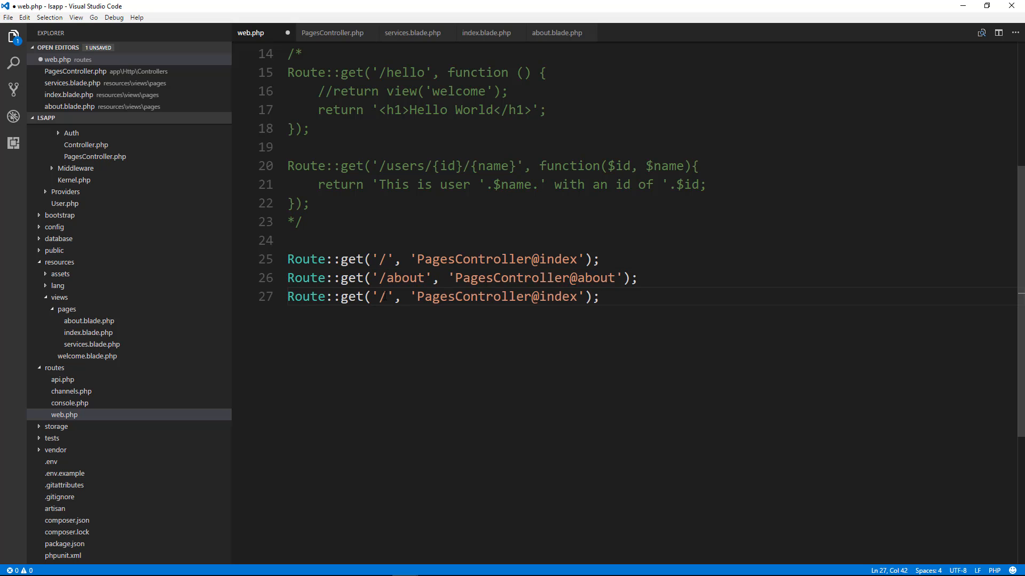
text(services)
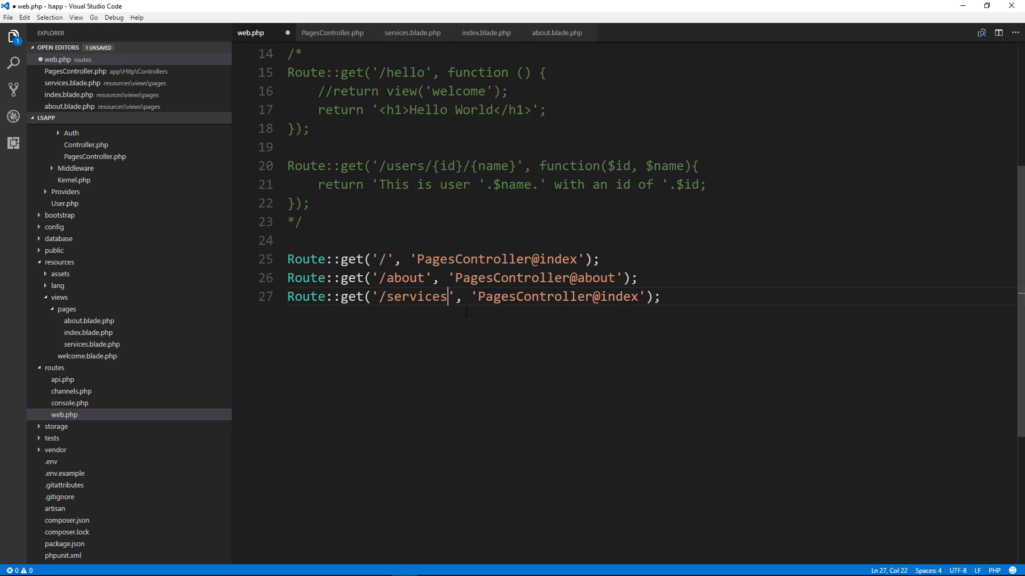
double_click(618, 297)
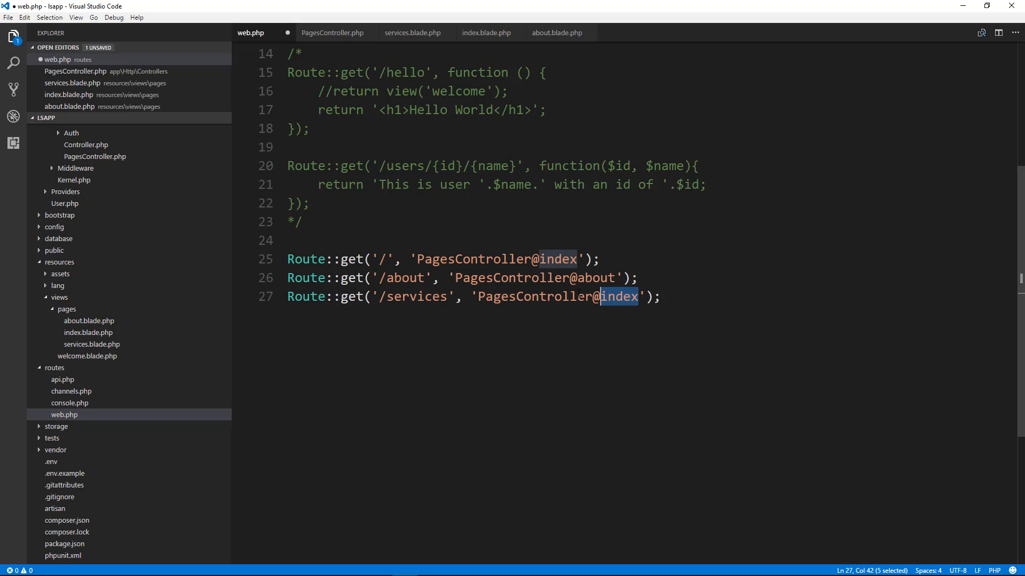
text(services)
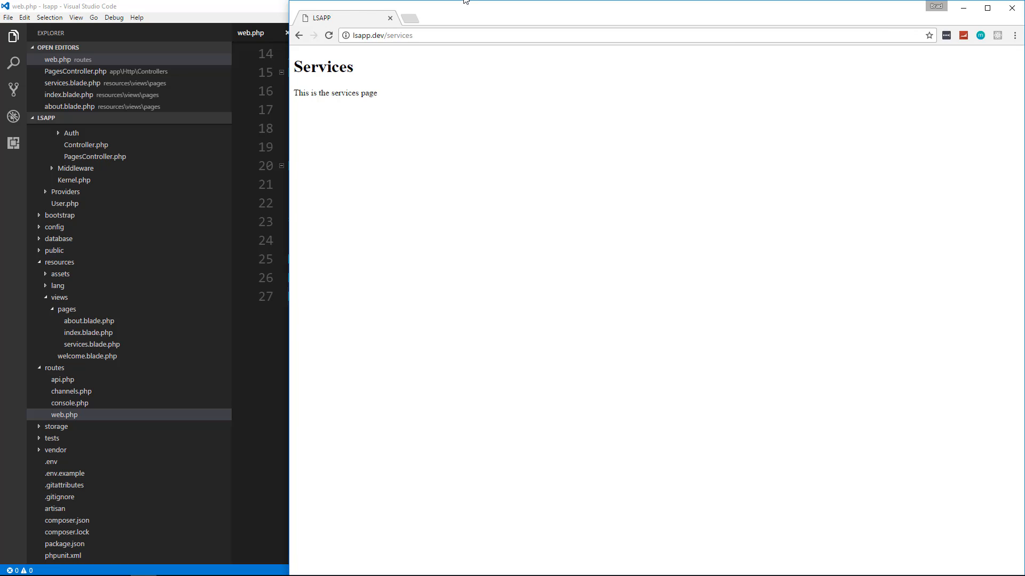
Load lsapp.dev to confirm the home page still shows 'Welcome To Laravel'
click(388, 35)
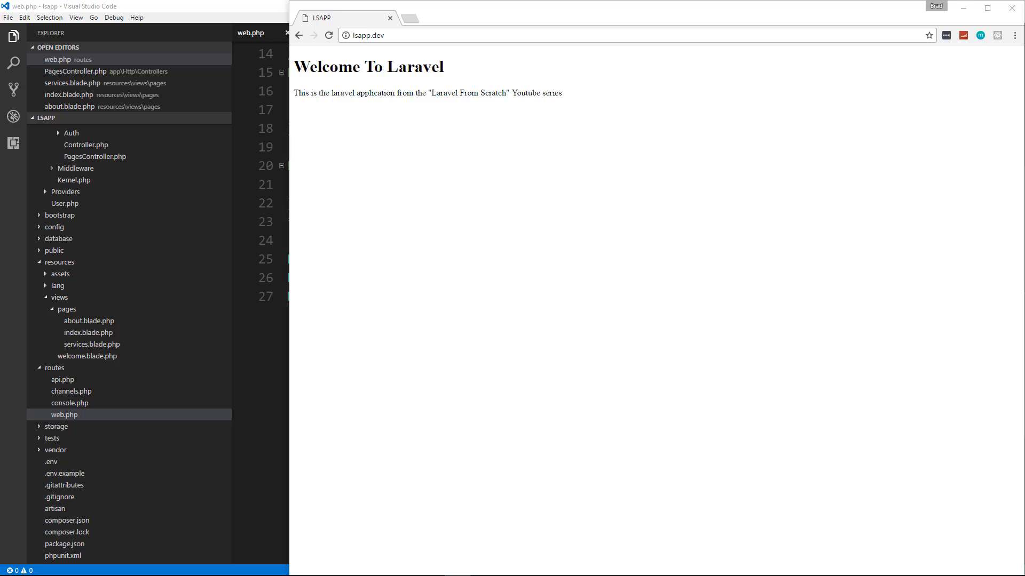
mouse_move(713, 171)
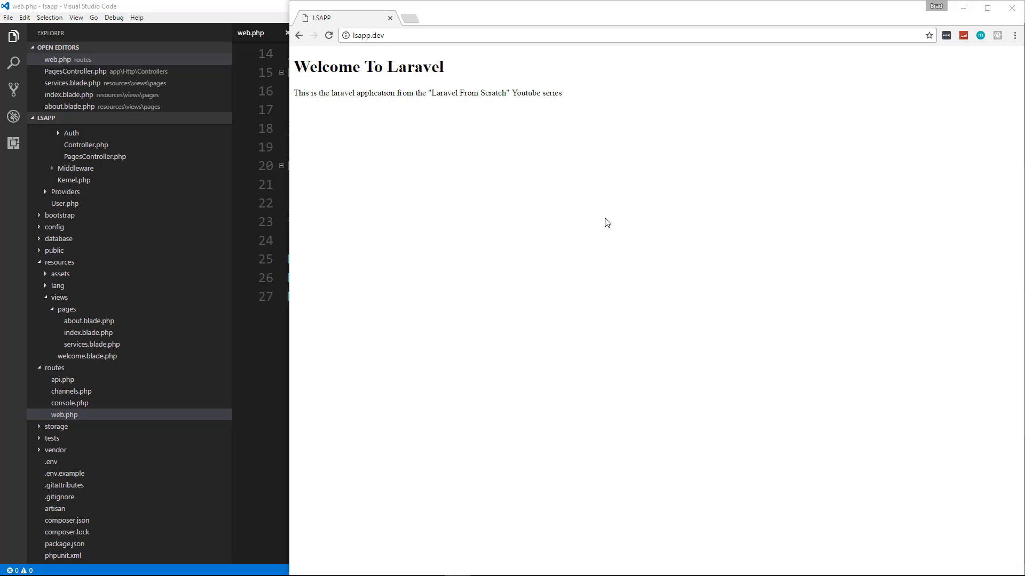
mouse_move(555, 230)
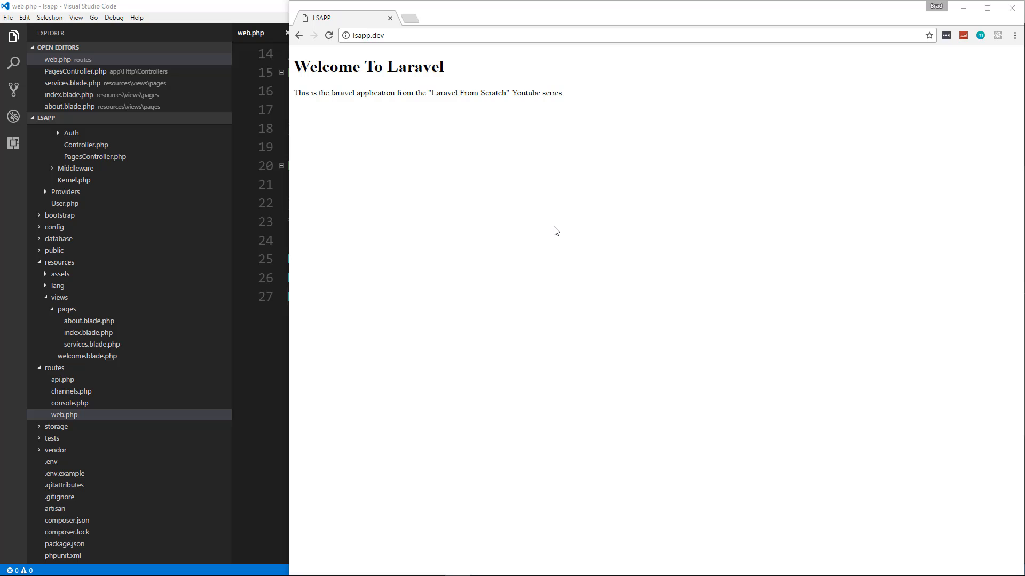
mouse_move(543, 248)
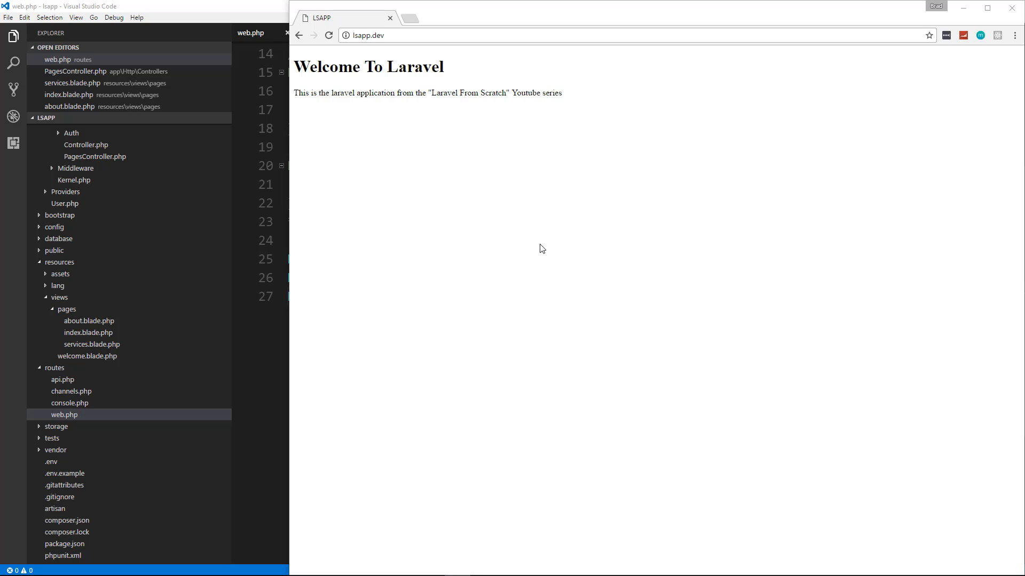
mouse_move(622, 227)
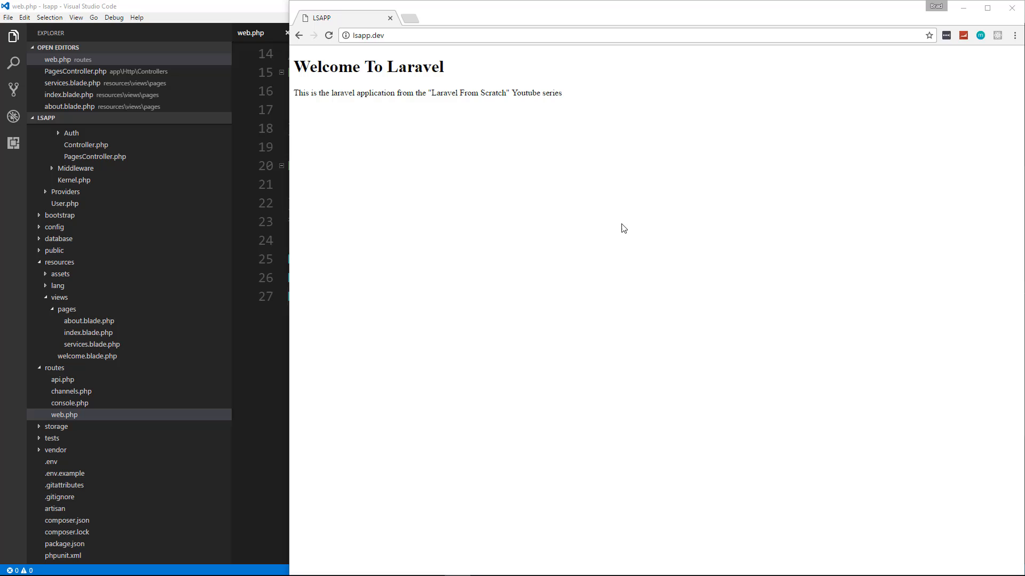
mouse_move(627, 228)
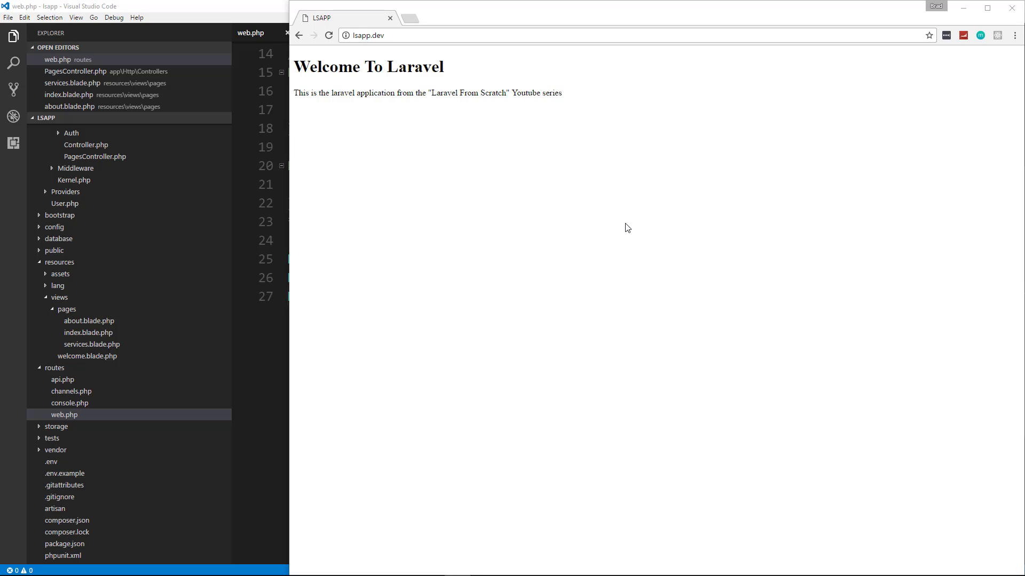
mouse_move(885, 5)
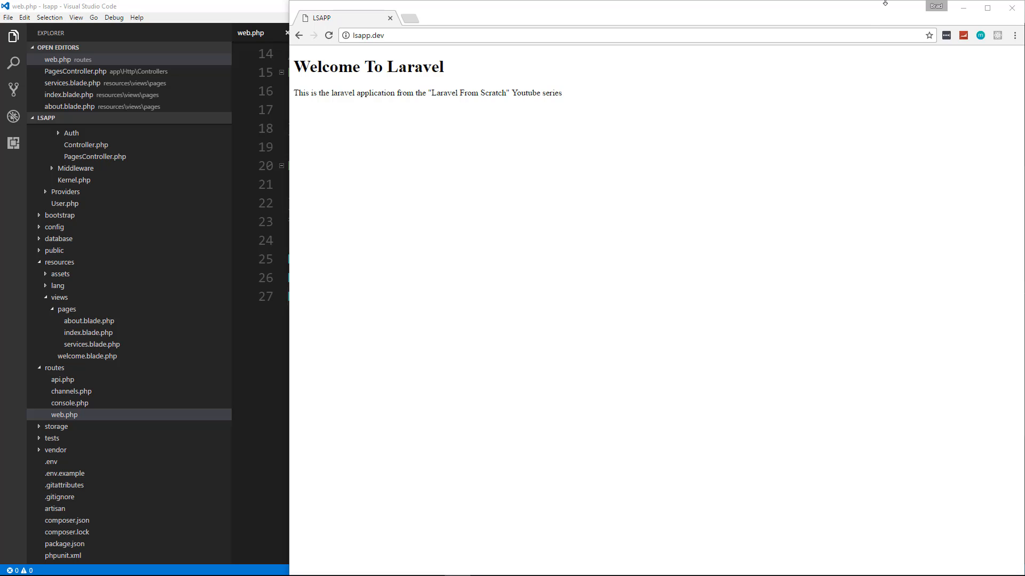